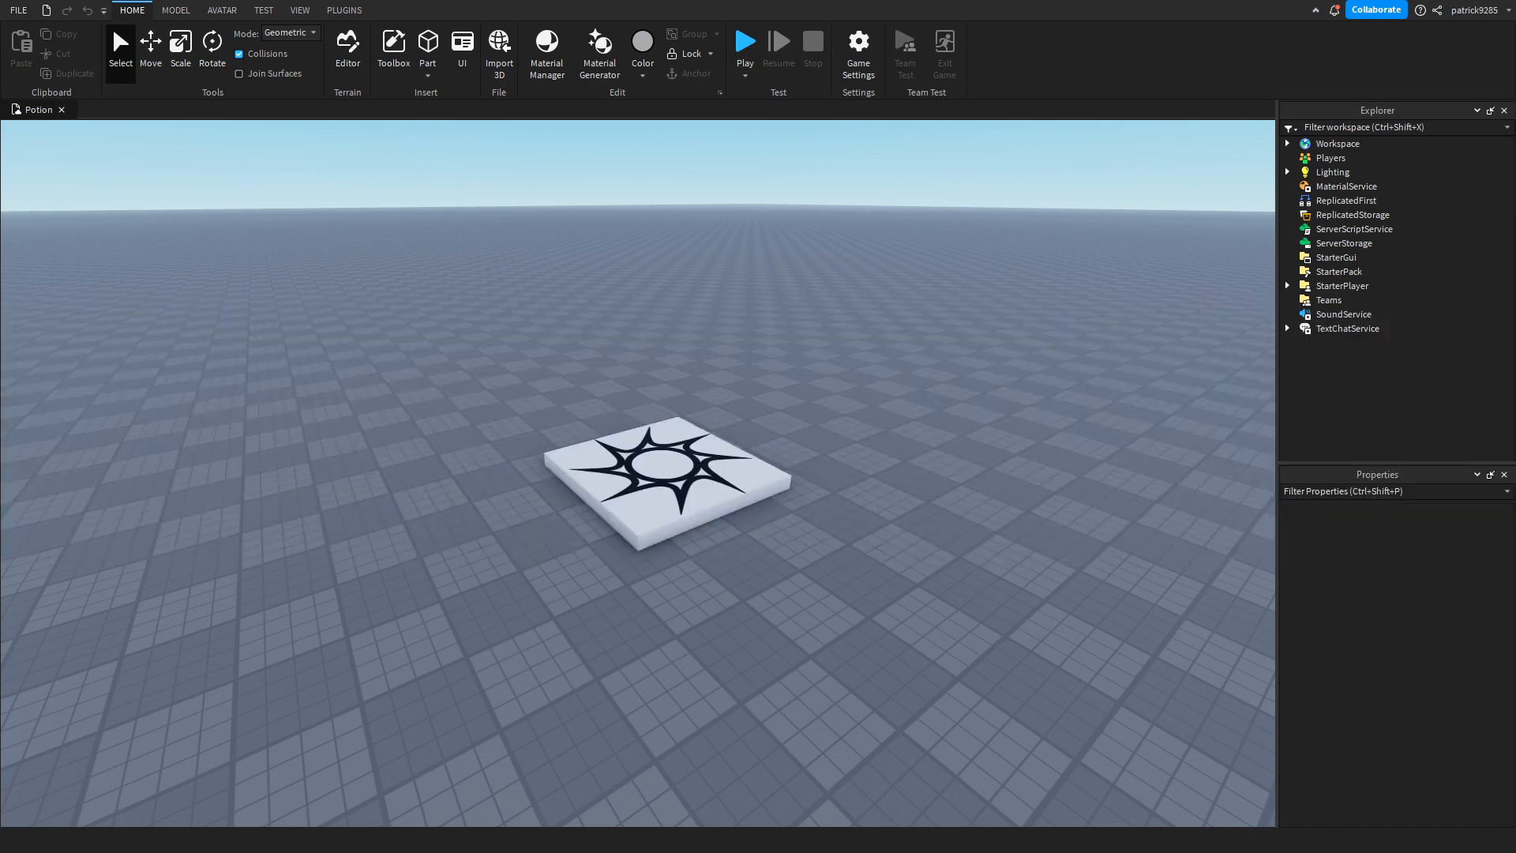
Step: Insert the LightBulb model from My Models in the Toolbox into the Workspace
left_click(744, 40)
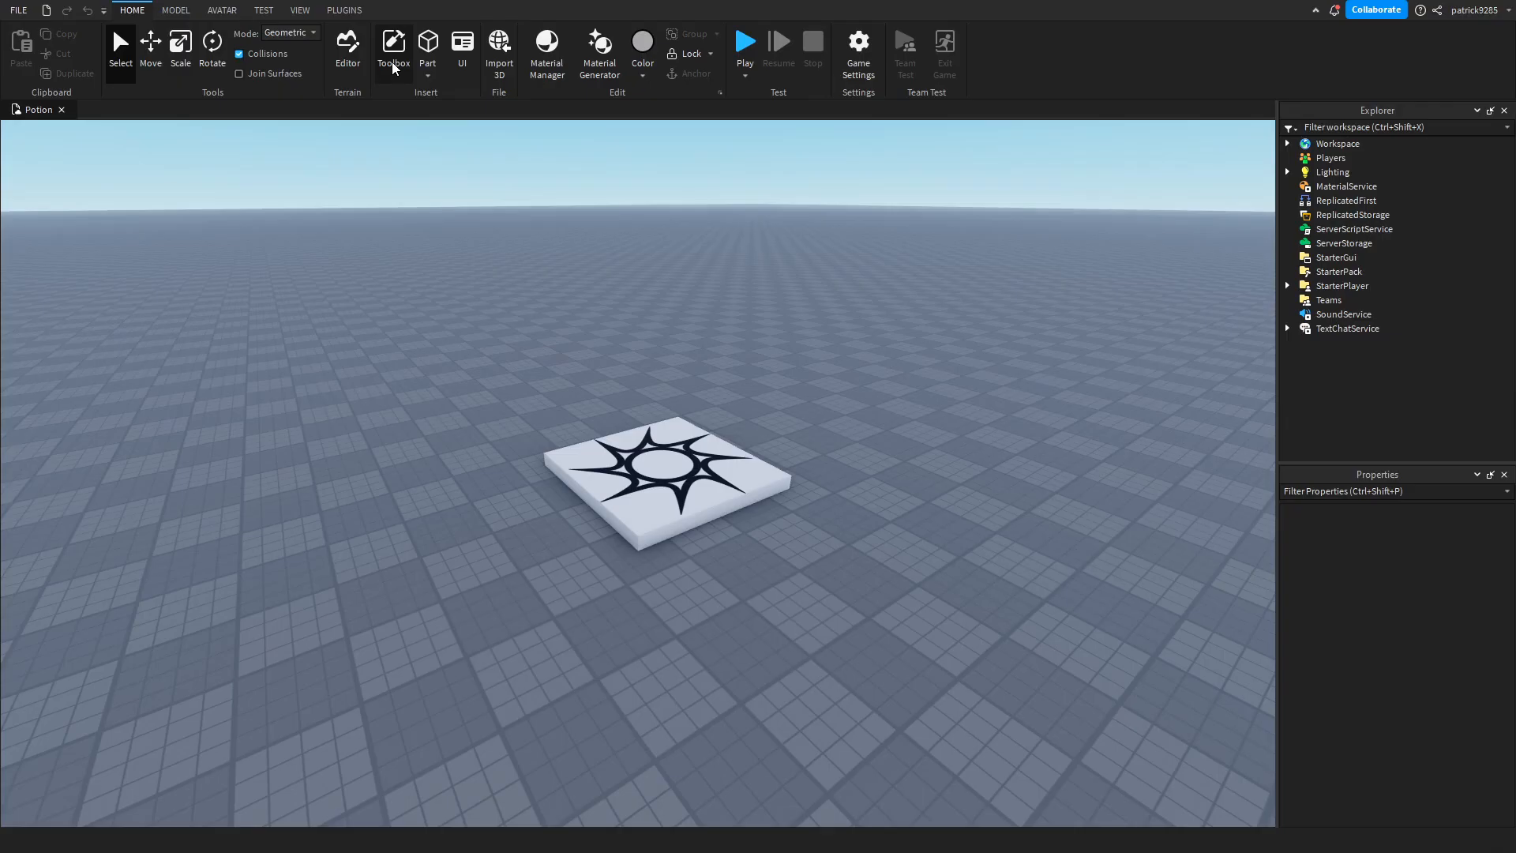
left_click(393, 45)
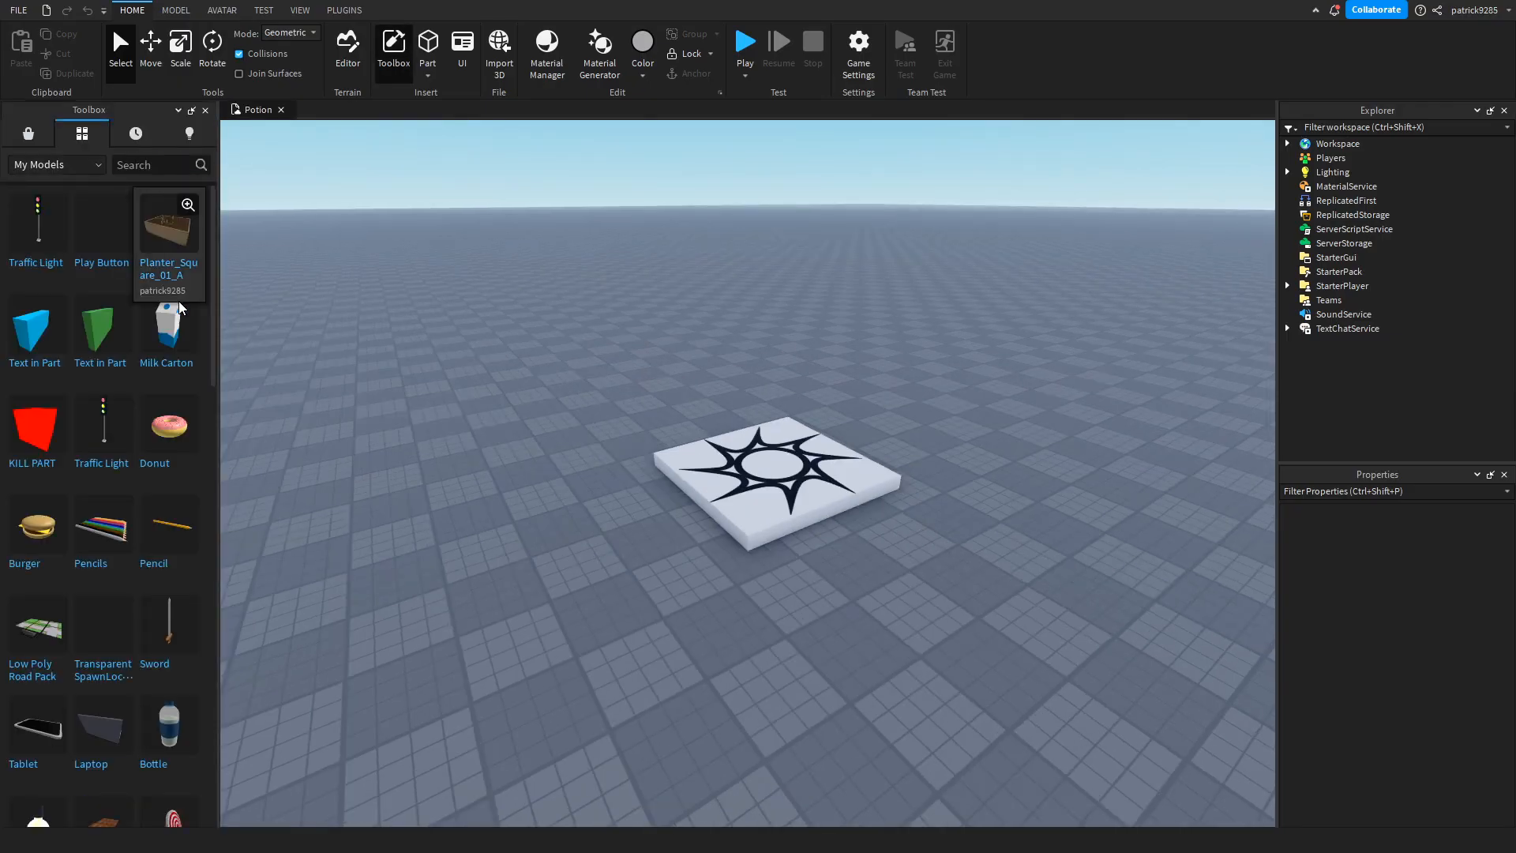
scroll("down", 3)
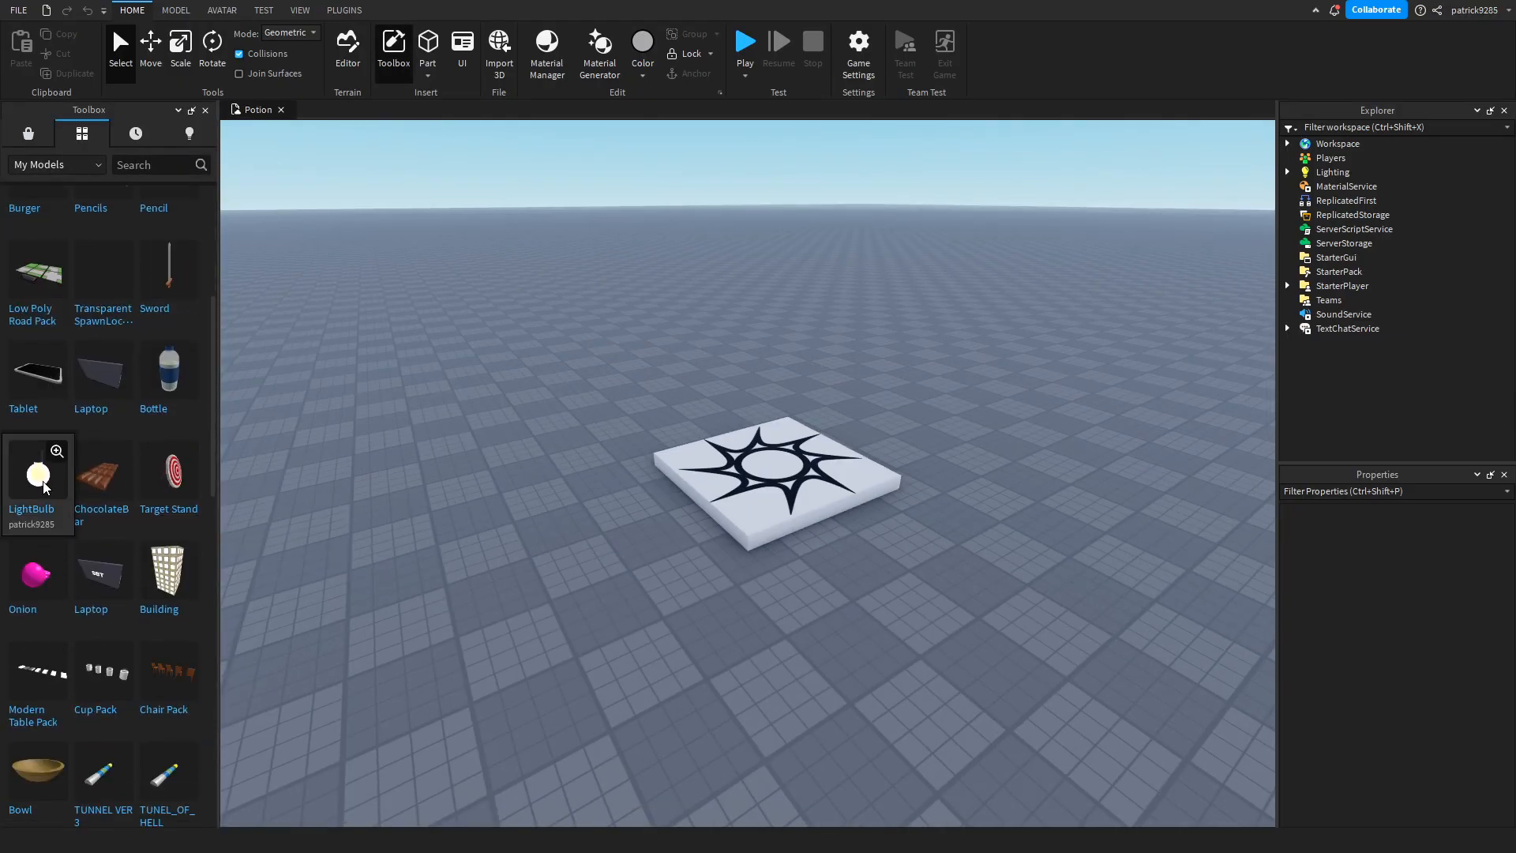
left_click(37, 474)
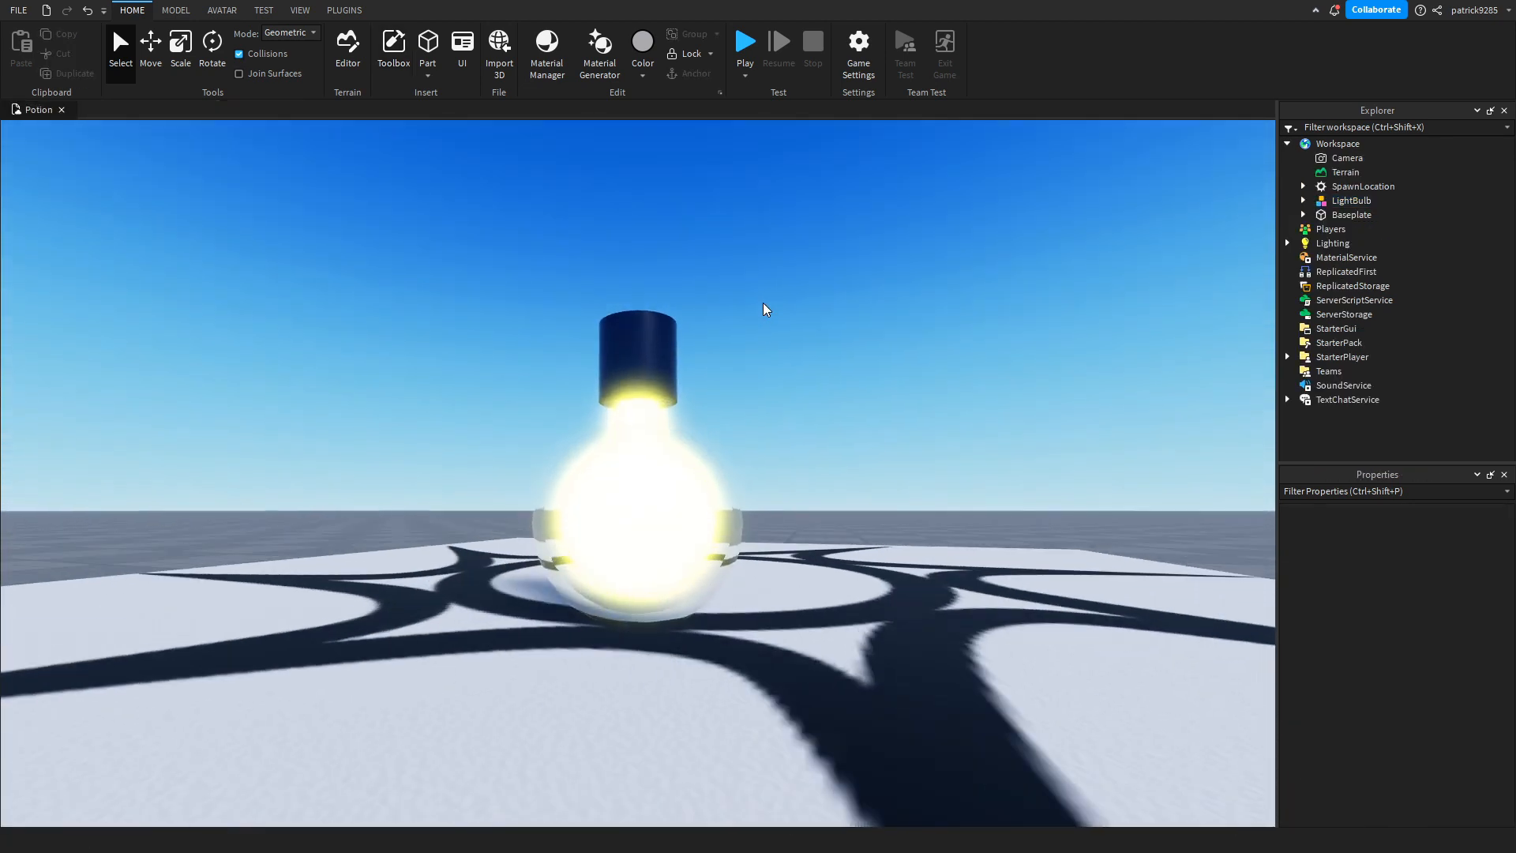
Step: Ungroup the bulb, make the cap Burnt Sienna wood, union the glass, rename cap Handle
left_click(582, 582)
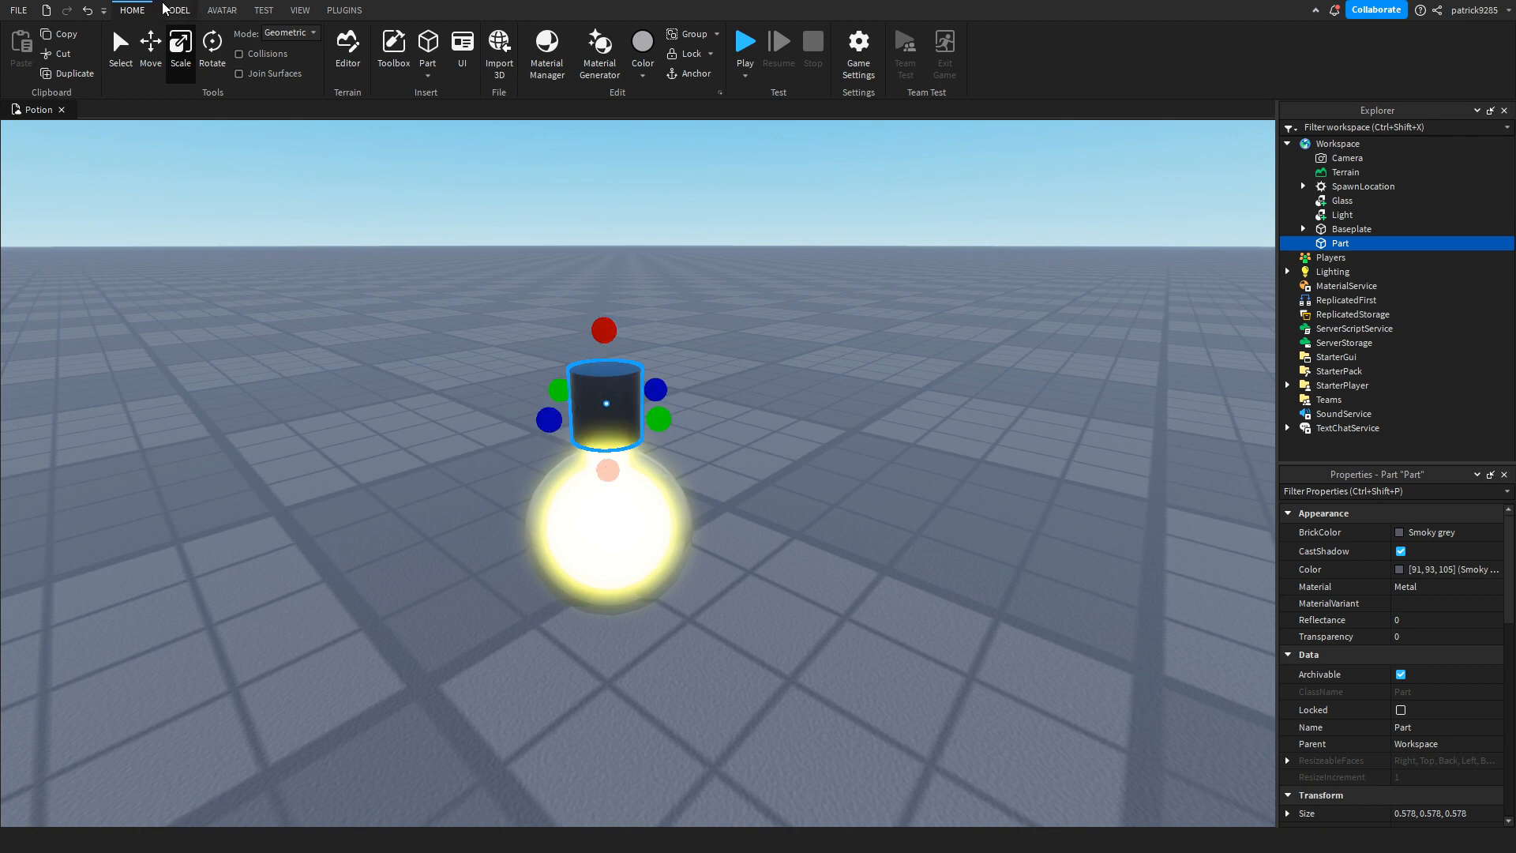
left_click(174, 11)
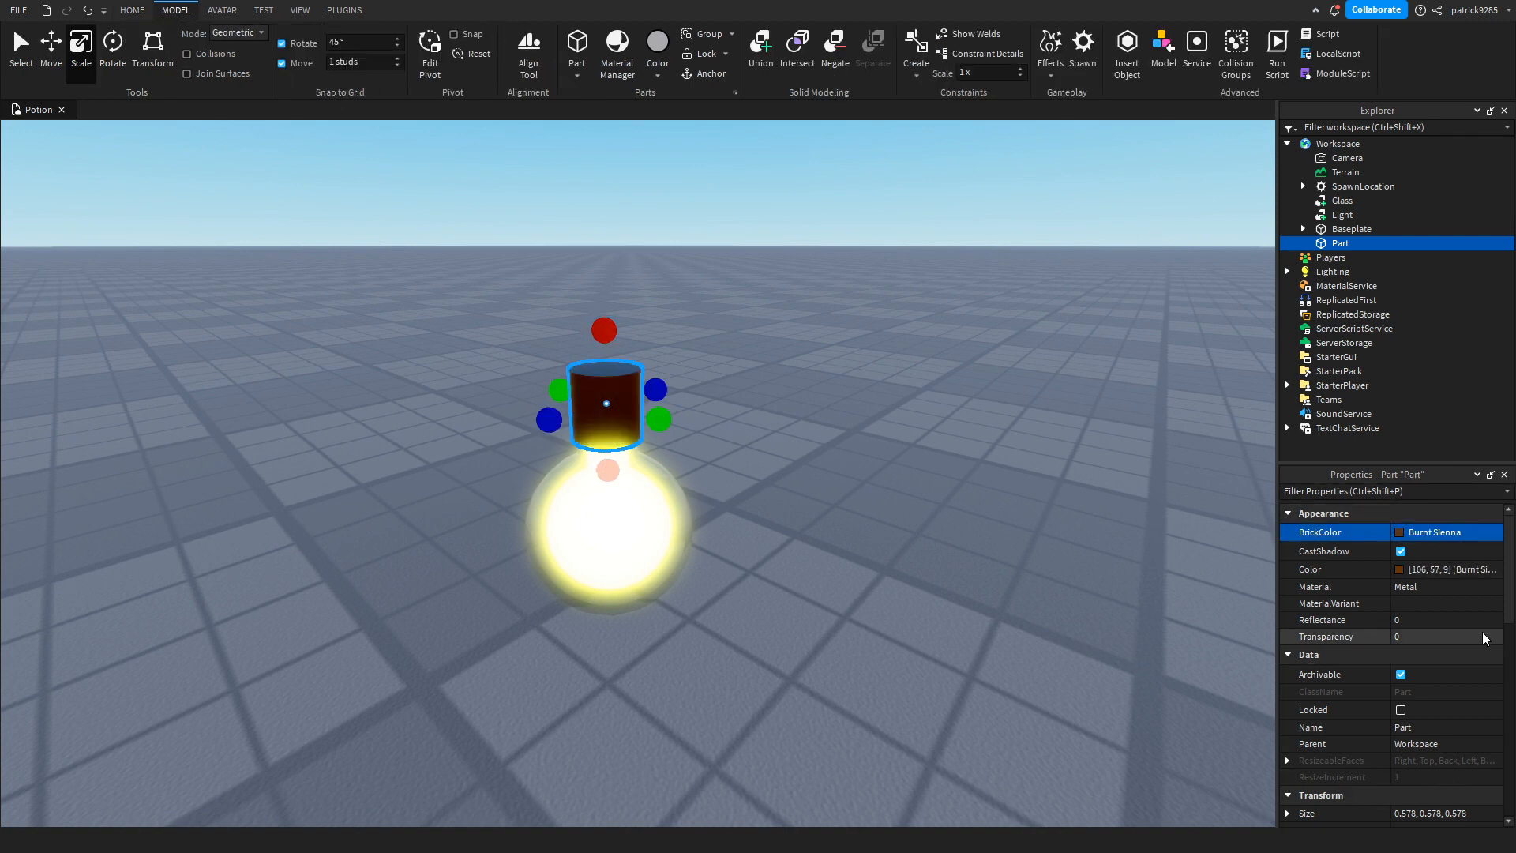
left_click(1314, 586)
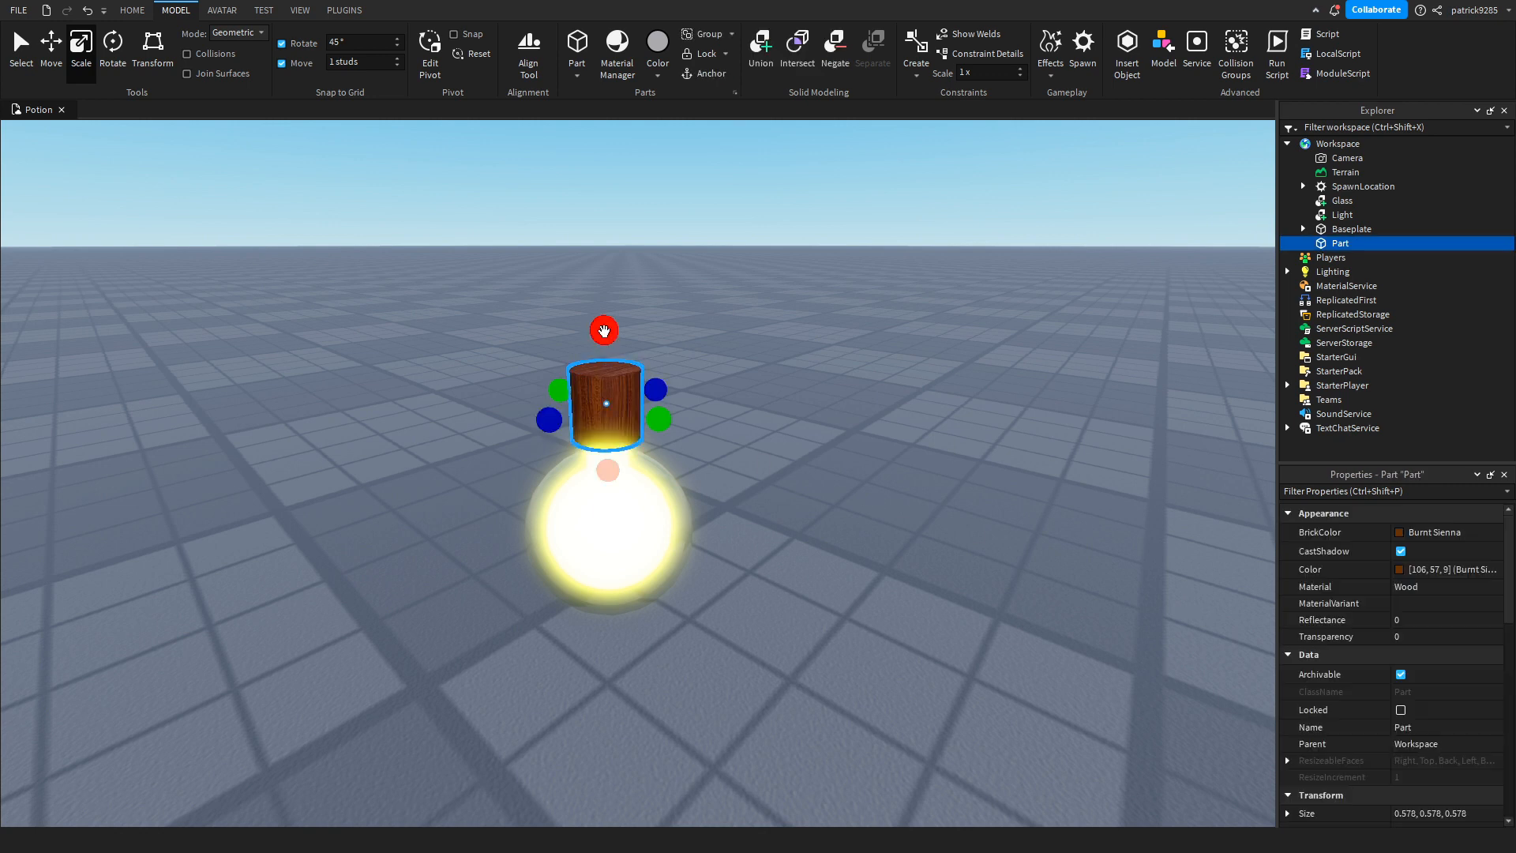
mouse_move(587, 324)
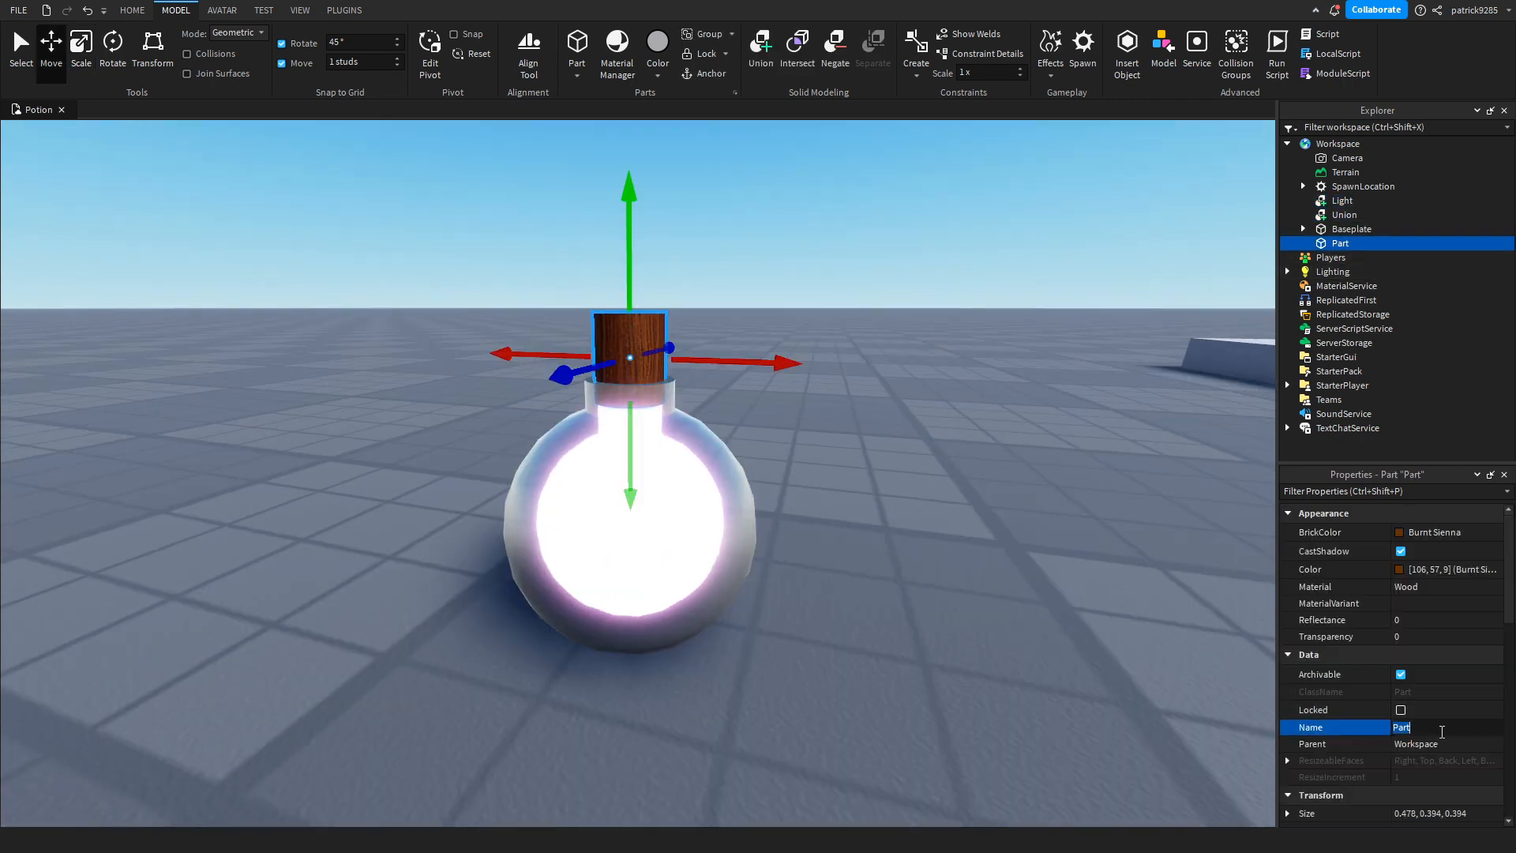
type("Handle")
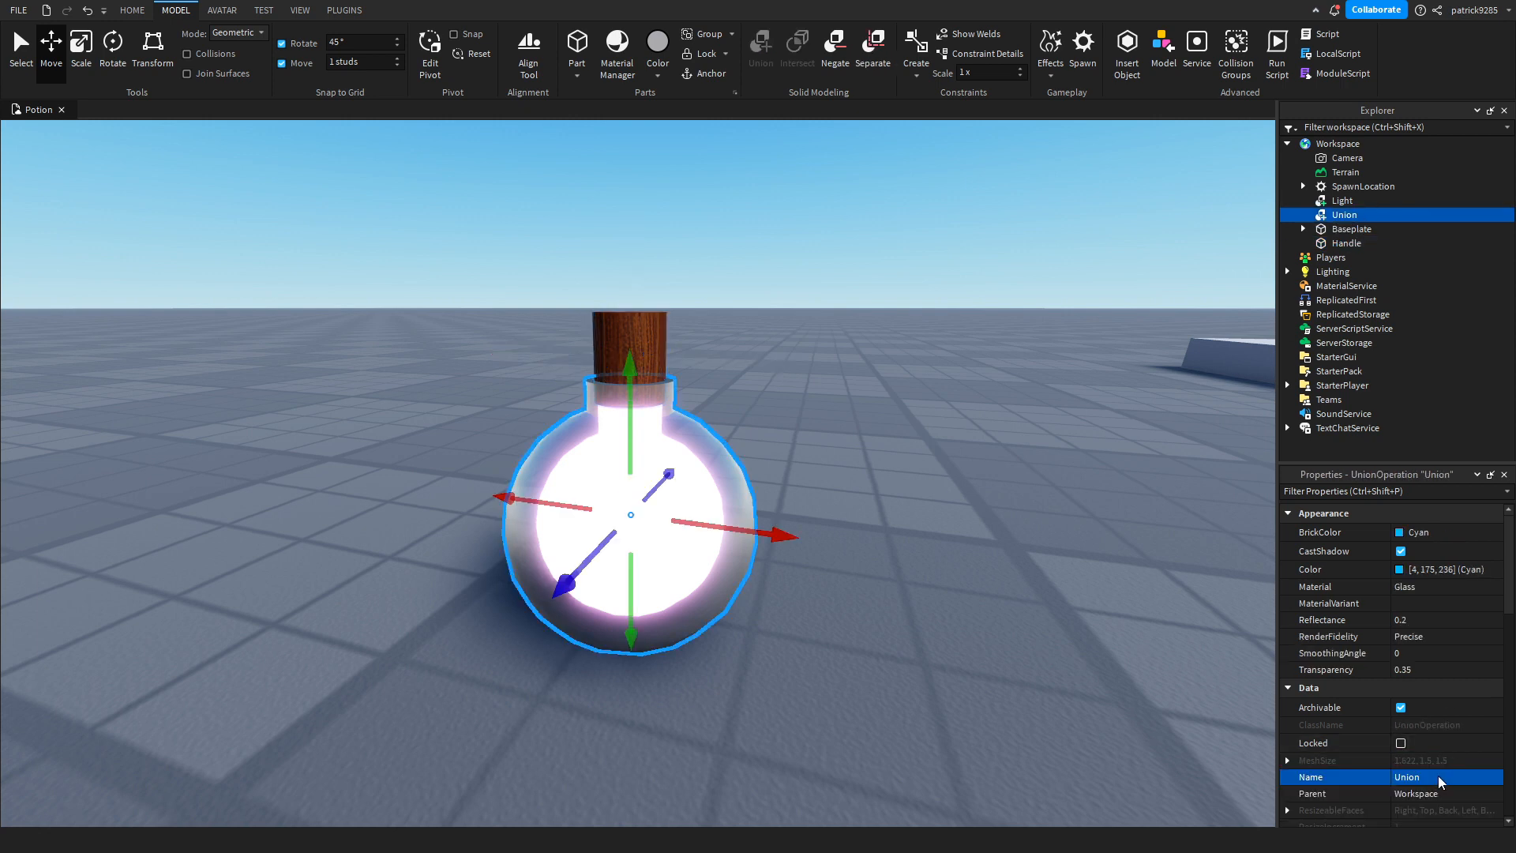
Step: Rename the unions part1 and part2 and weld each to Handle via WeldConstraint
type("part2")
type("we")
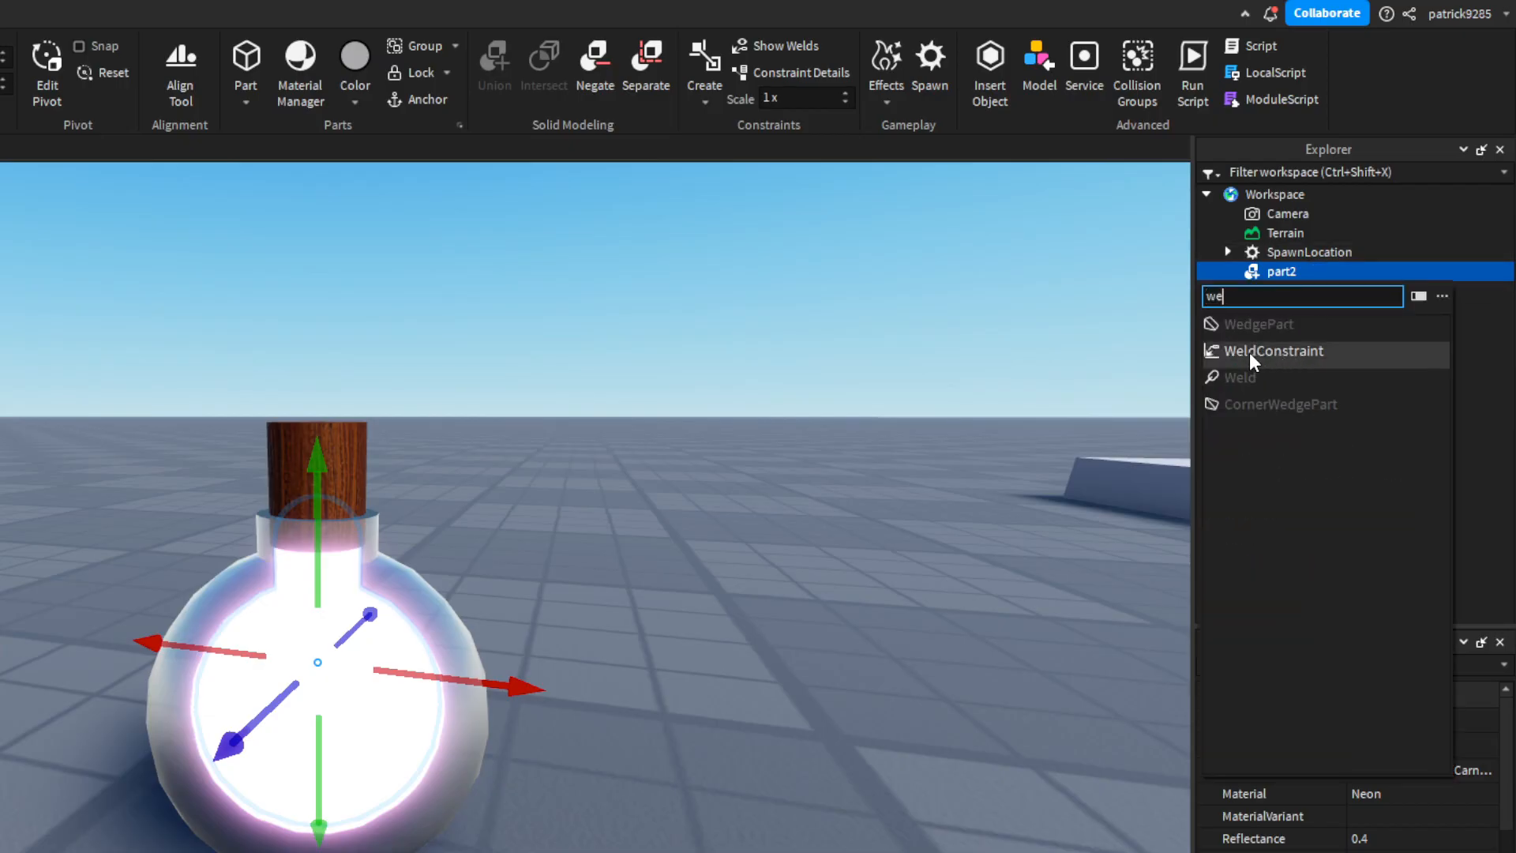
left_click(1273, 352)
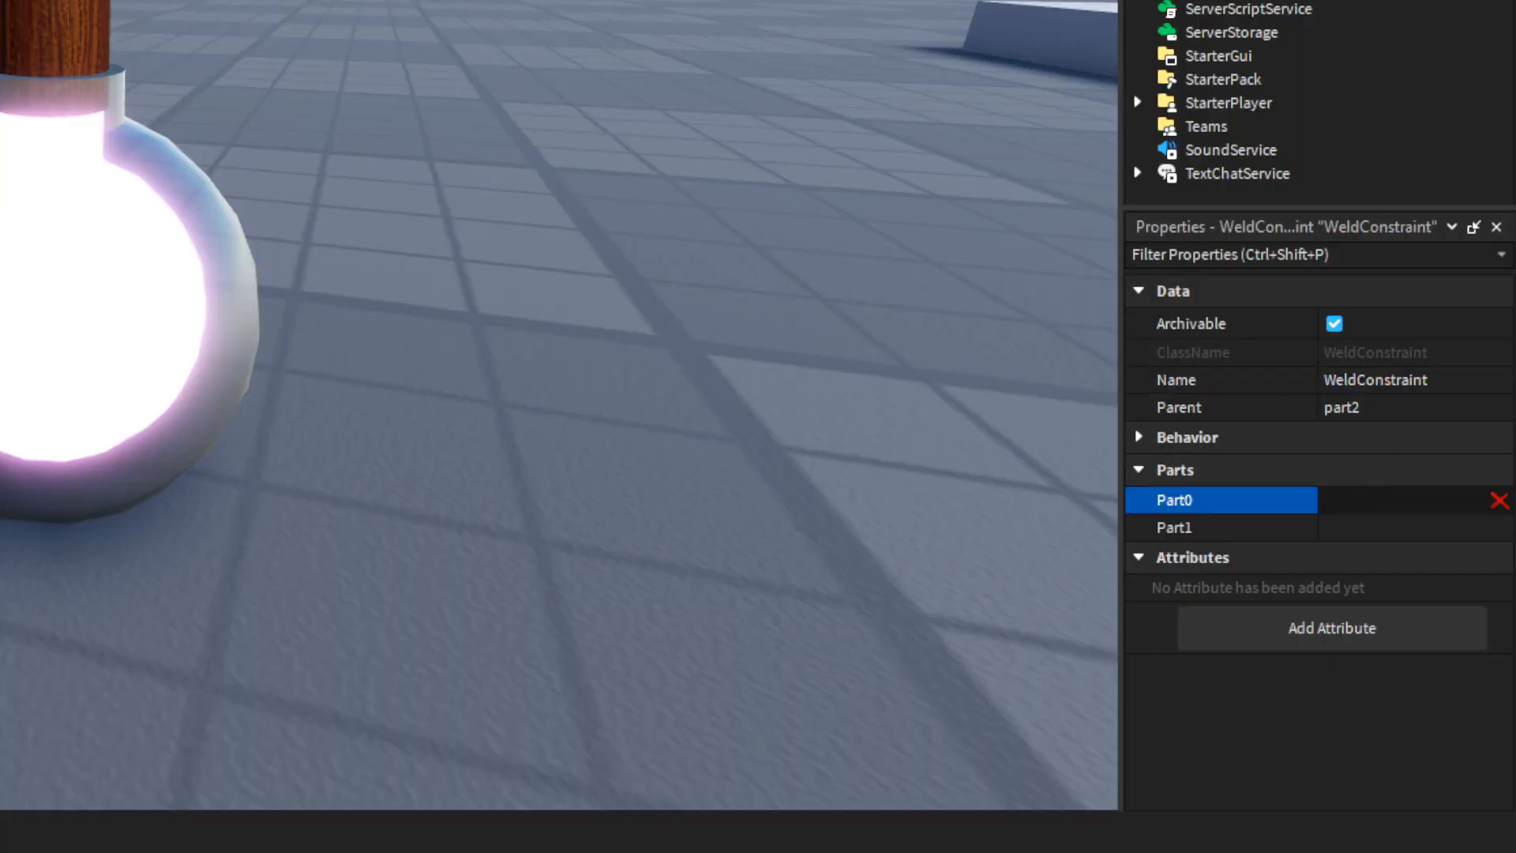
left_click(1220, 528)
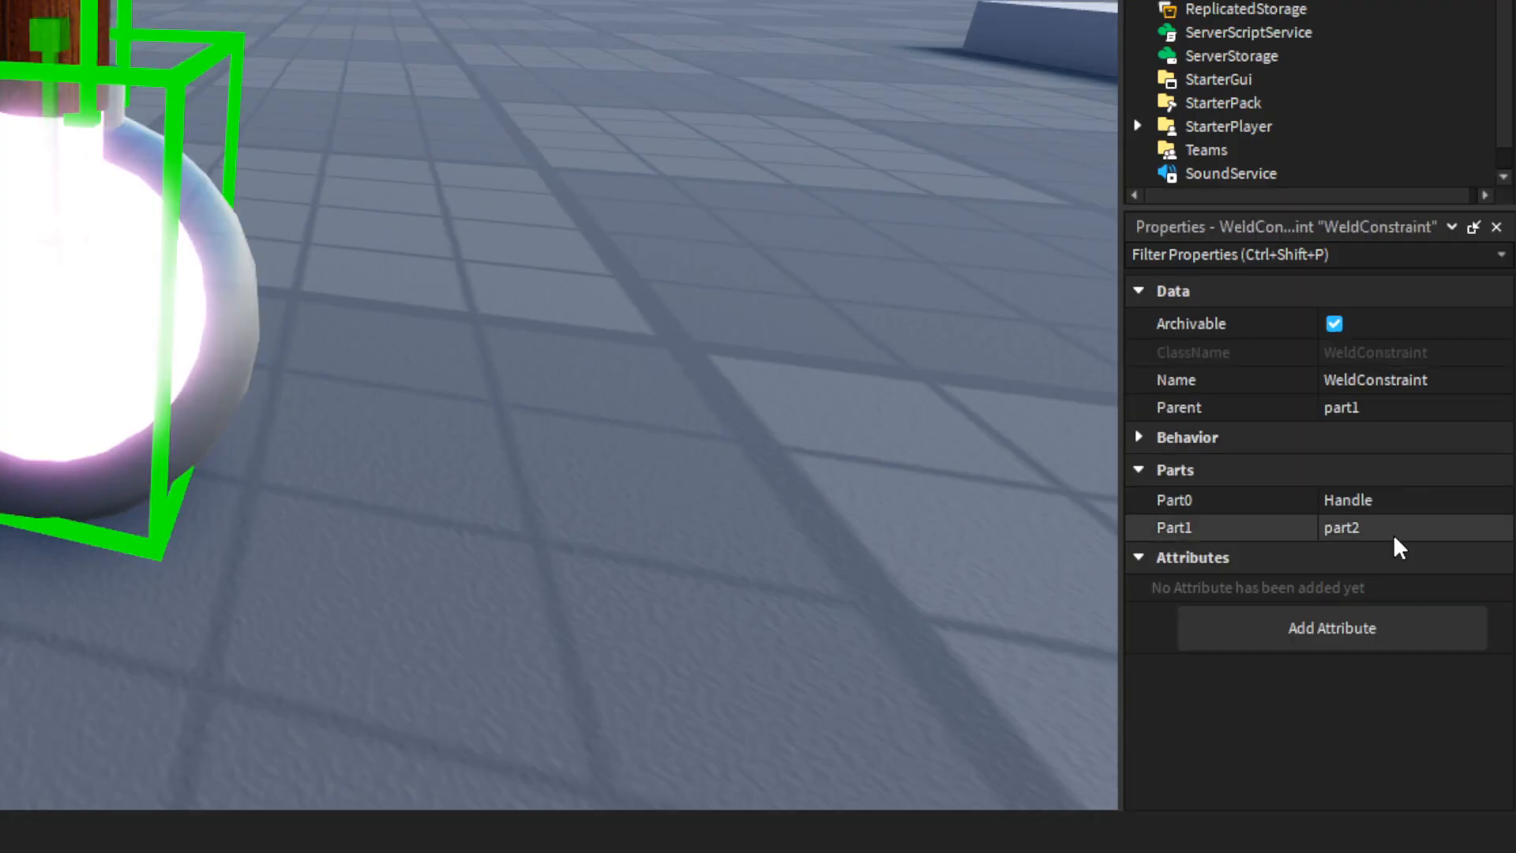
left_click(1379, 527)
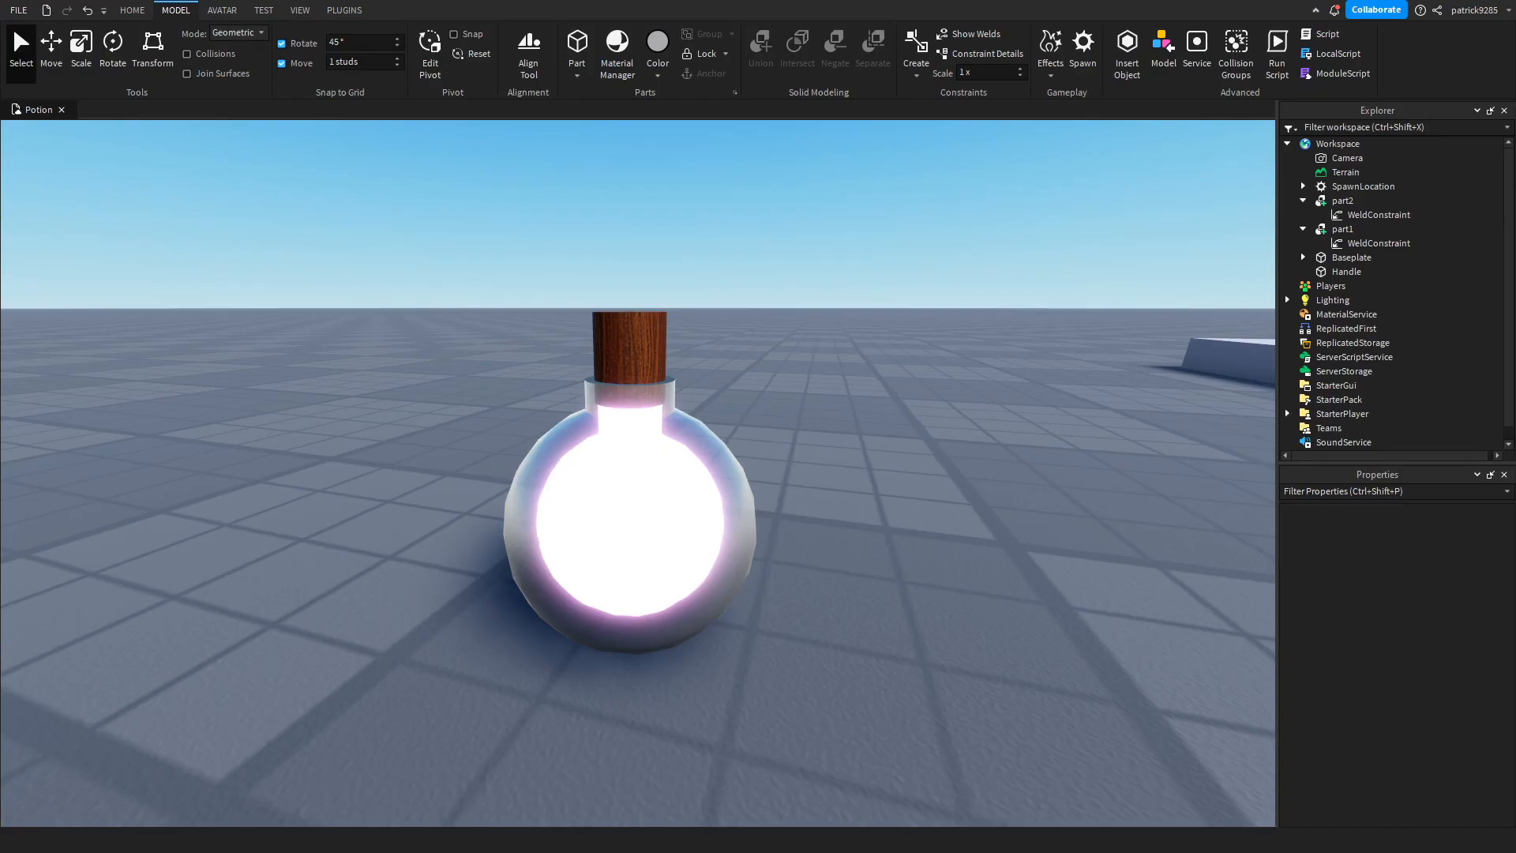
Step: Publish, then group part1, part2 and Handle into a StarterPack Tool named Speed Potion
left_click(1378, 242)
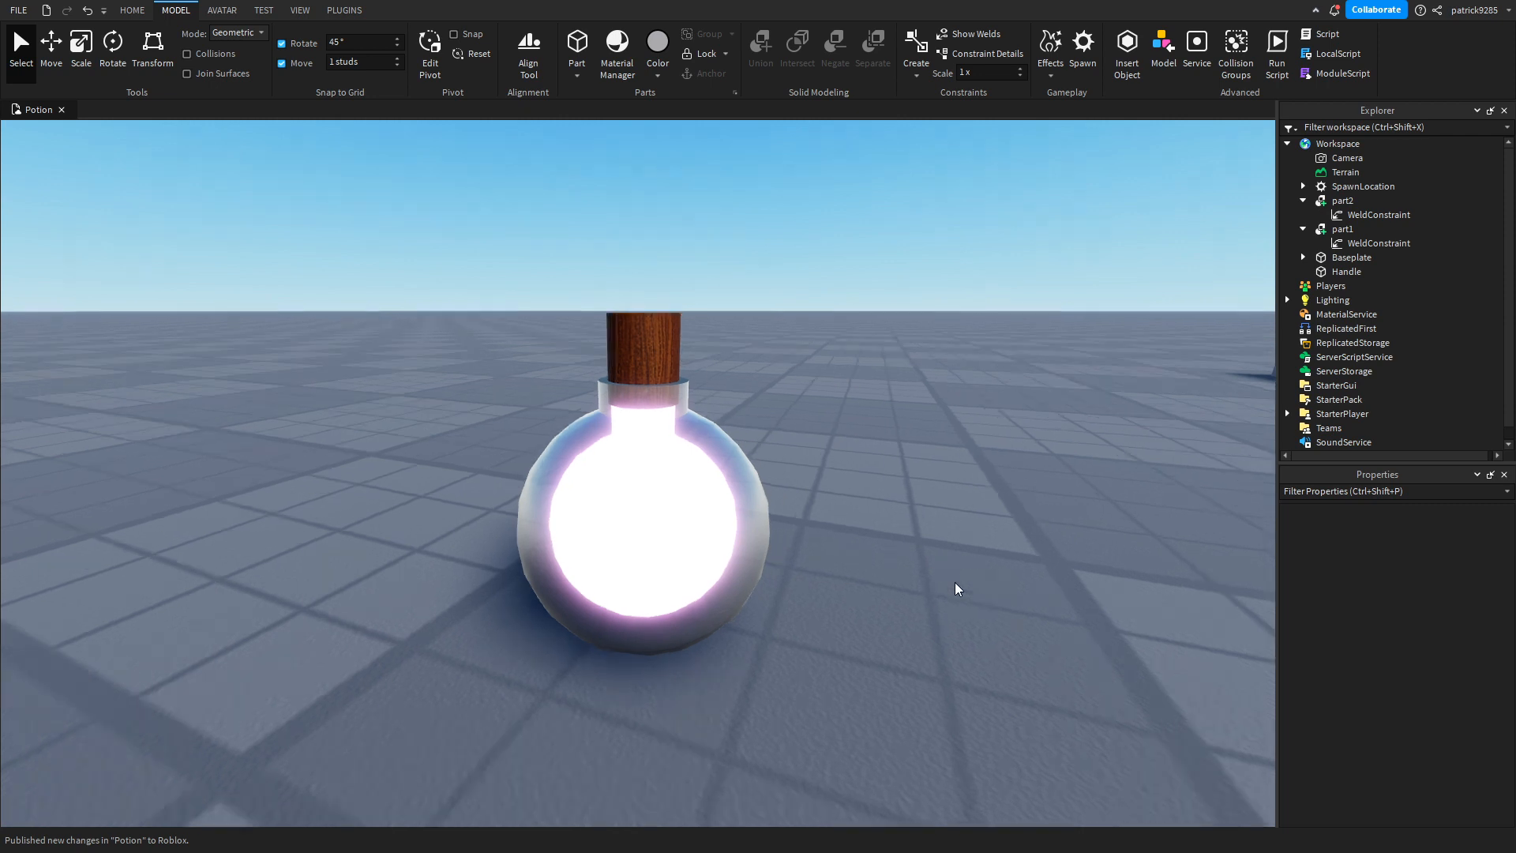
left_click(1337, 144)
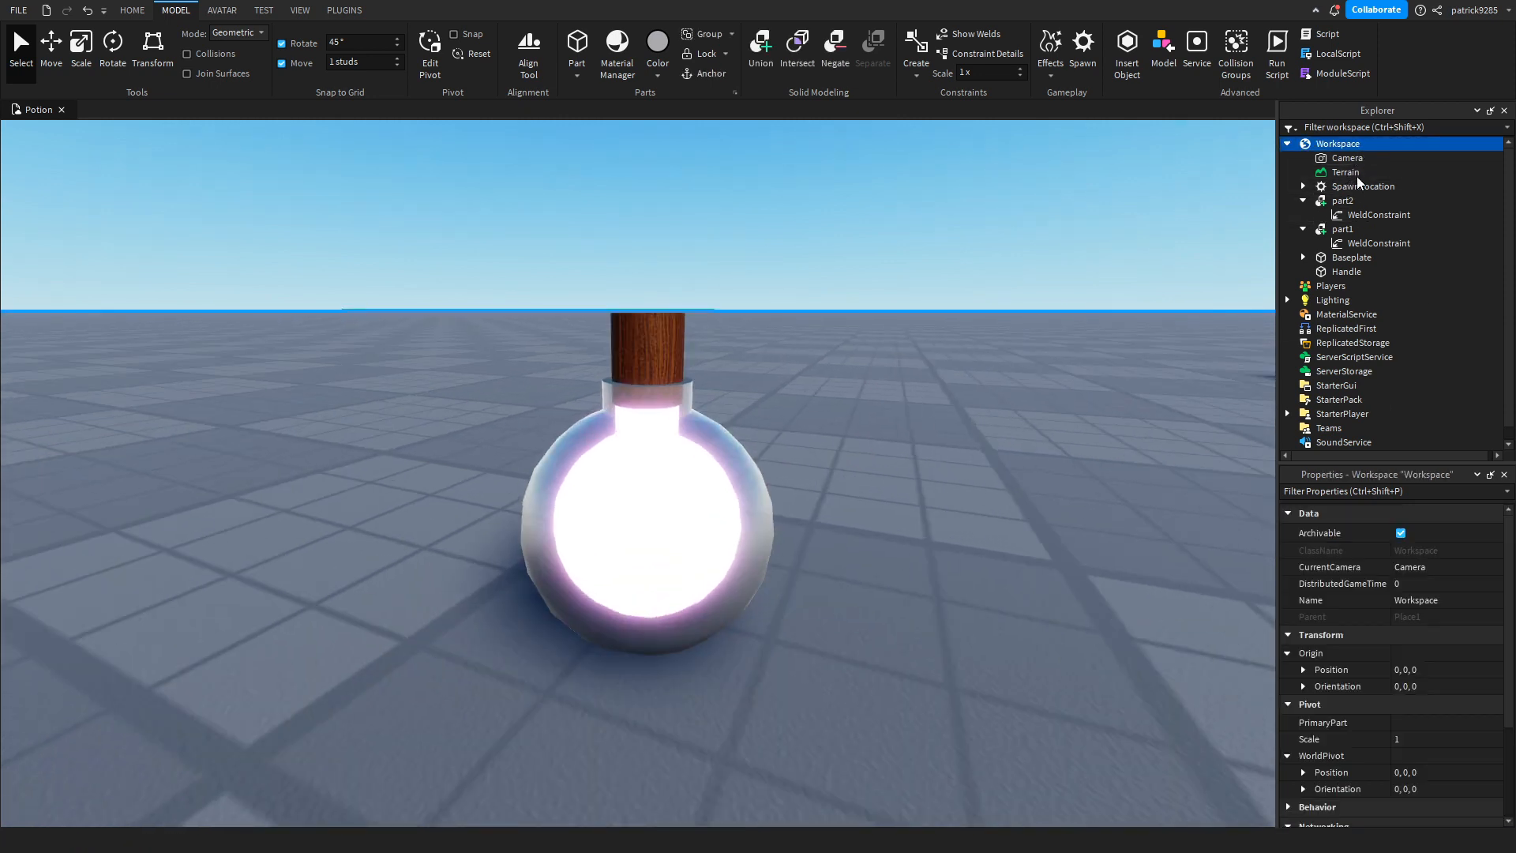
mouse_move(1445, 54)
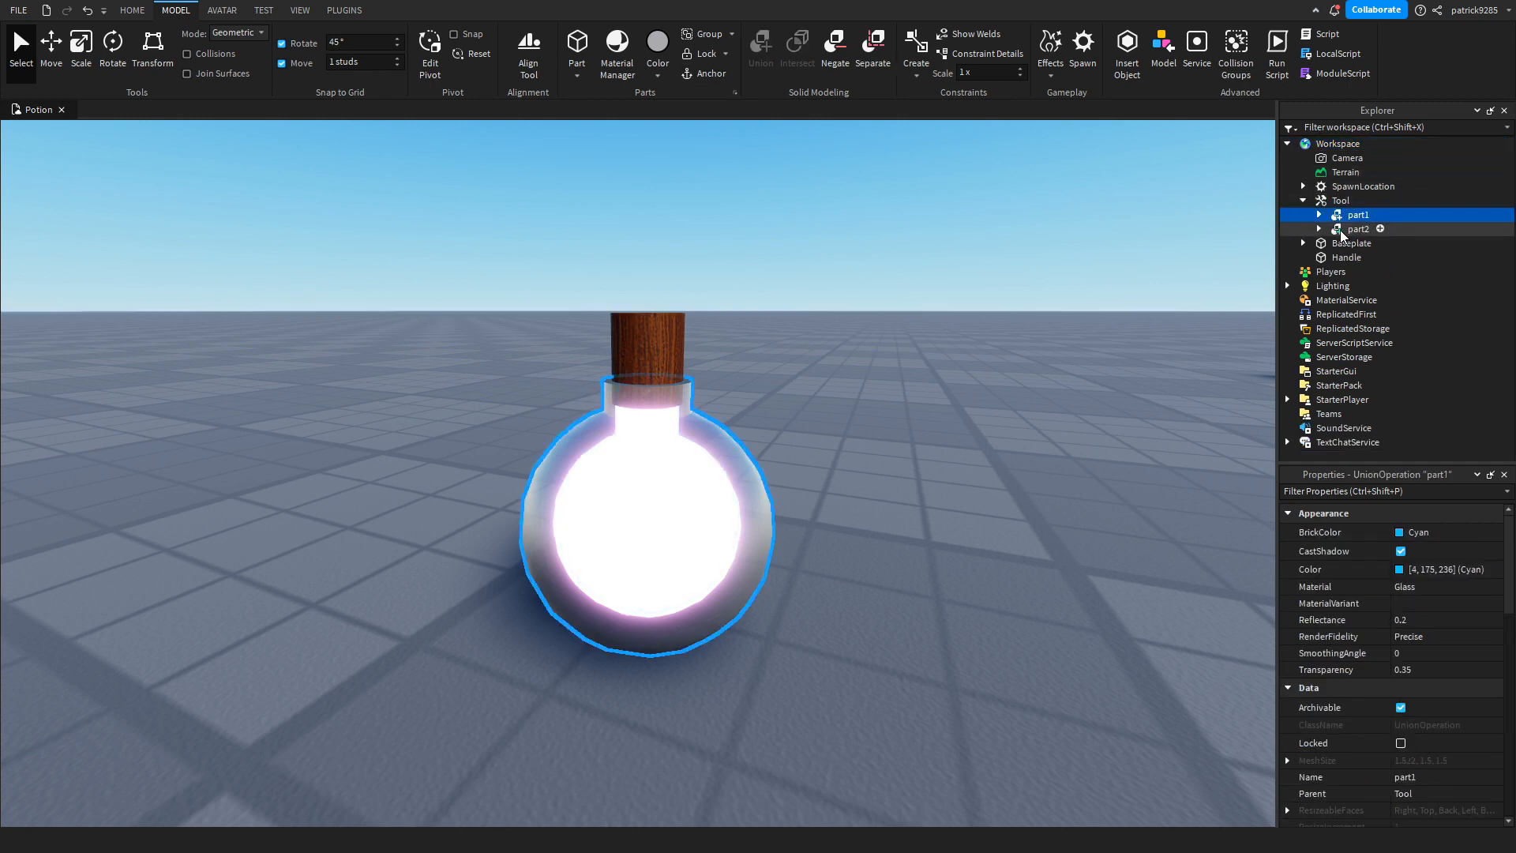
left_click(1362, 242)
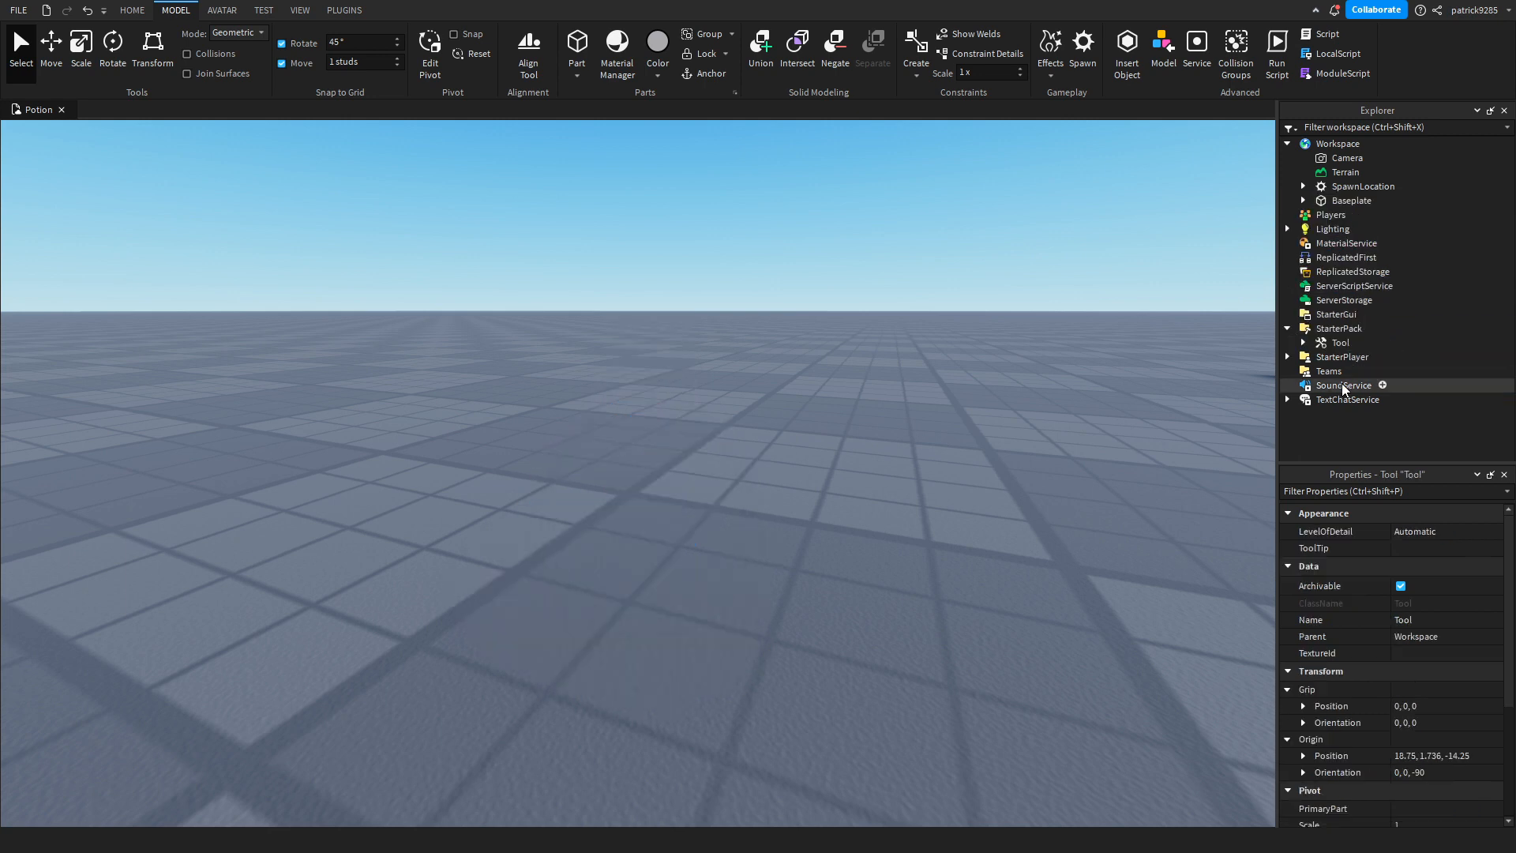
left_click(1287, 343)
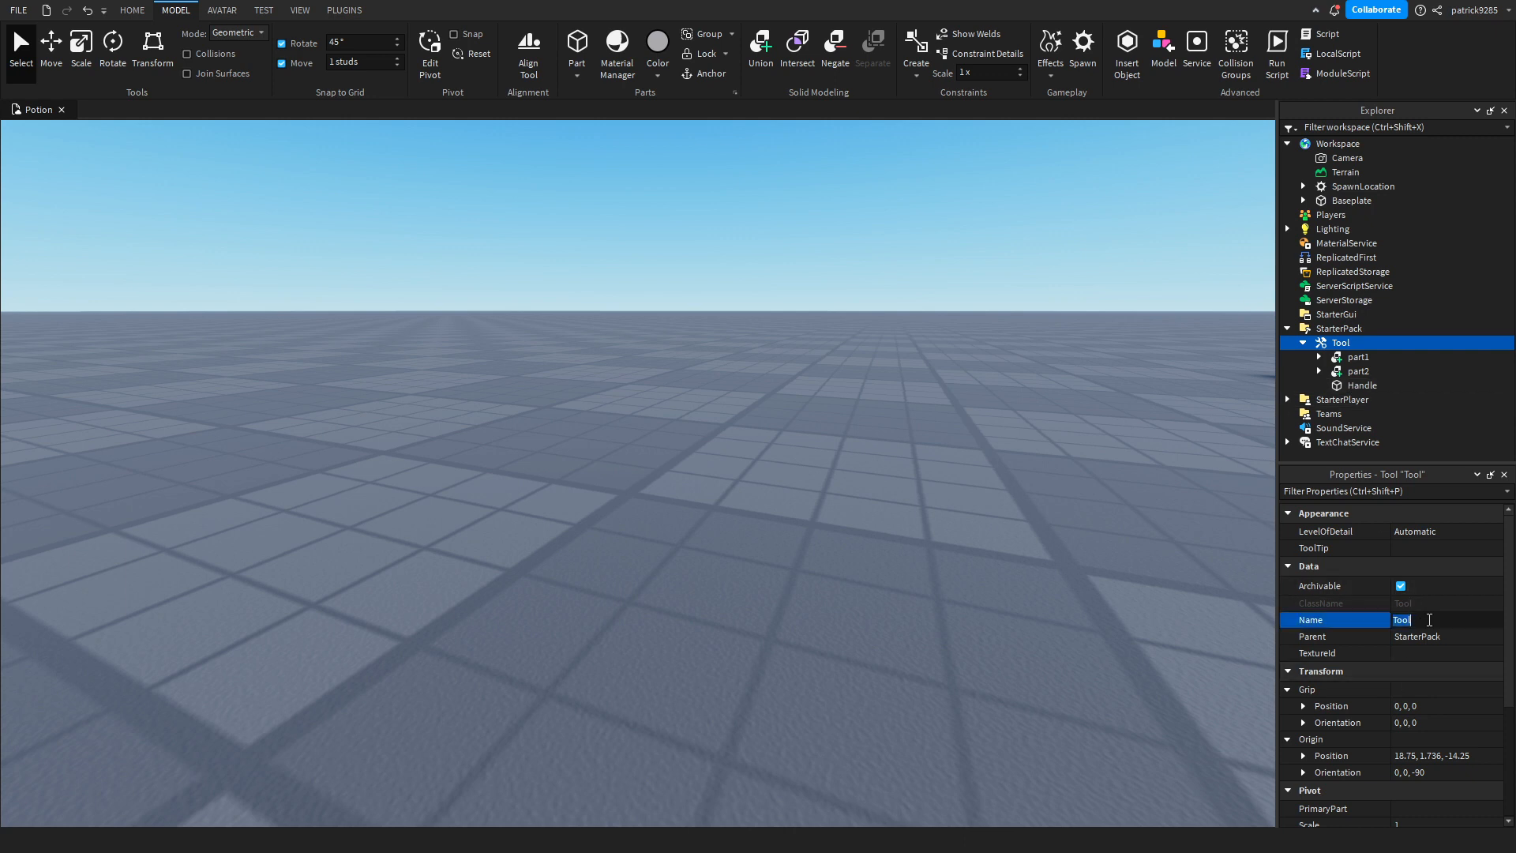
type("Speed Potion")
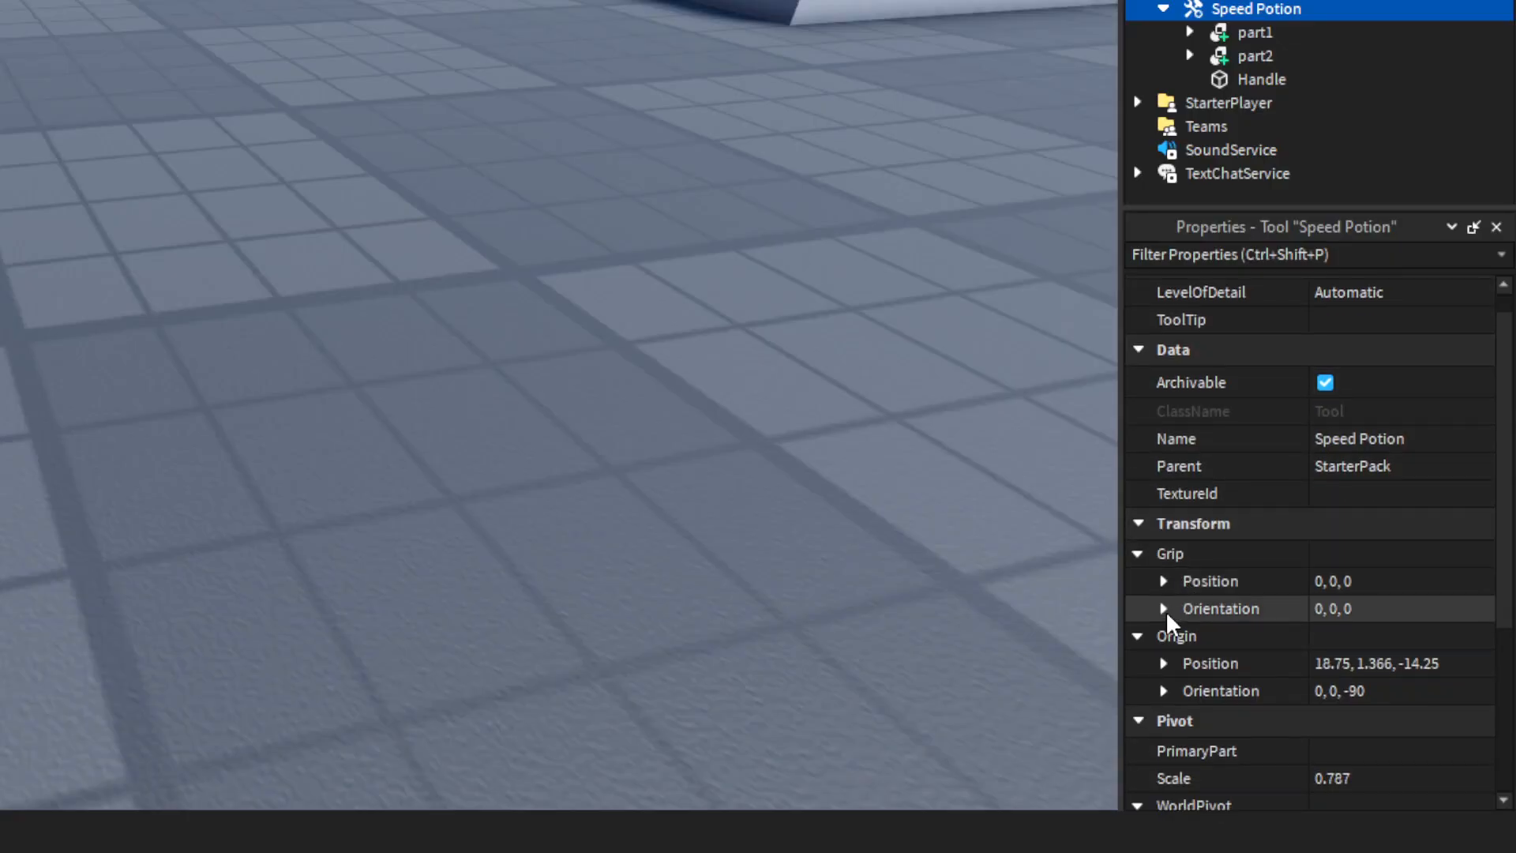
Step: Start a play test and select the Speed Potion held by the character
left_click(1164, 609)
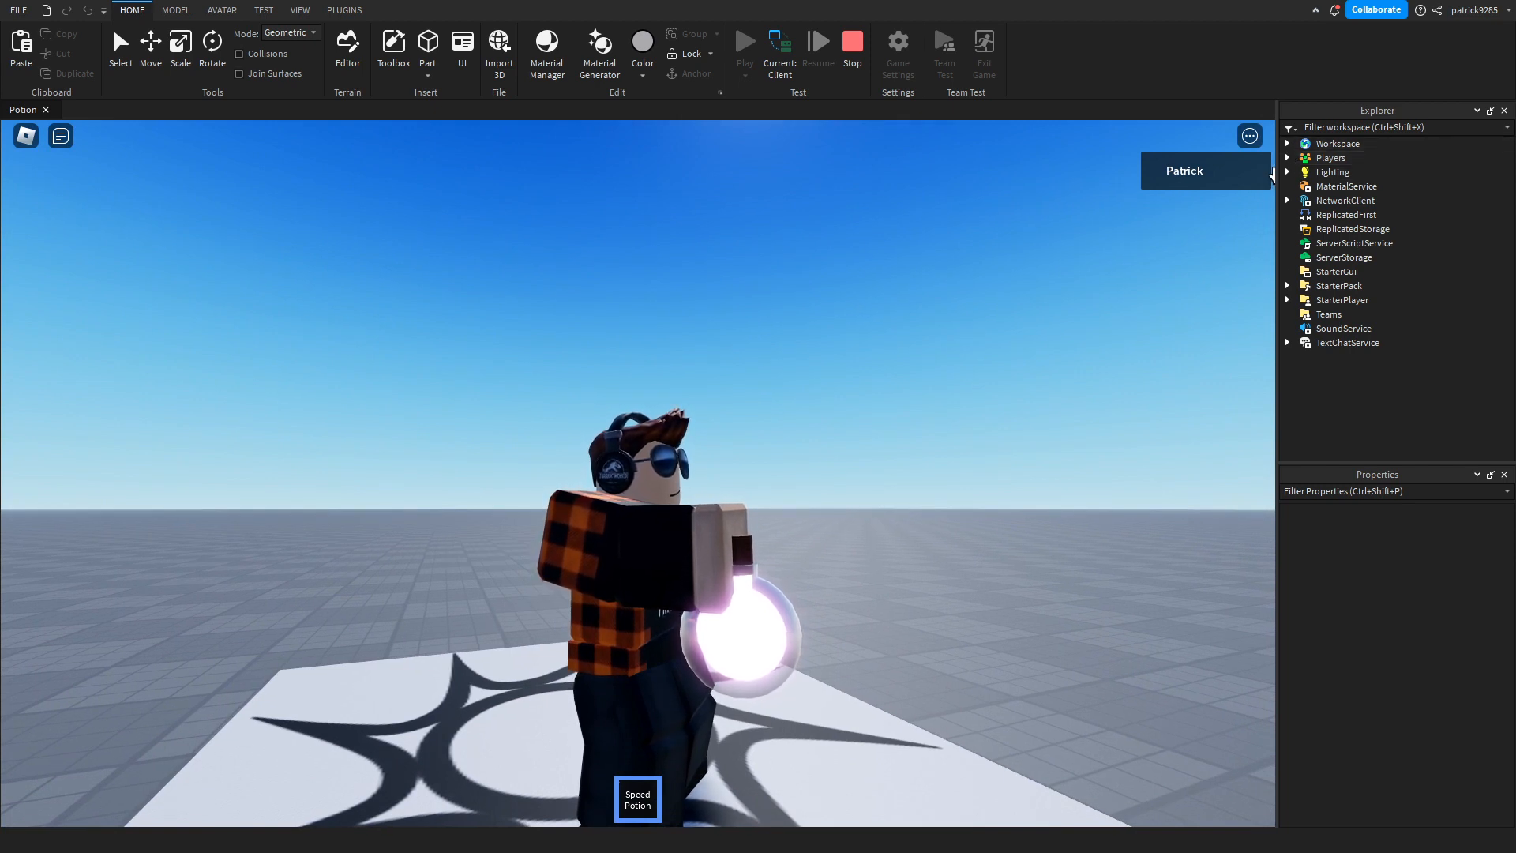
left_click(1288, 143)
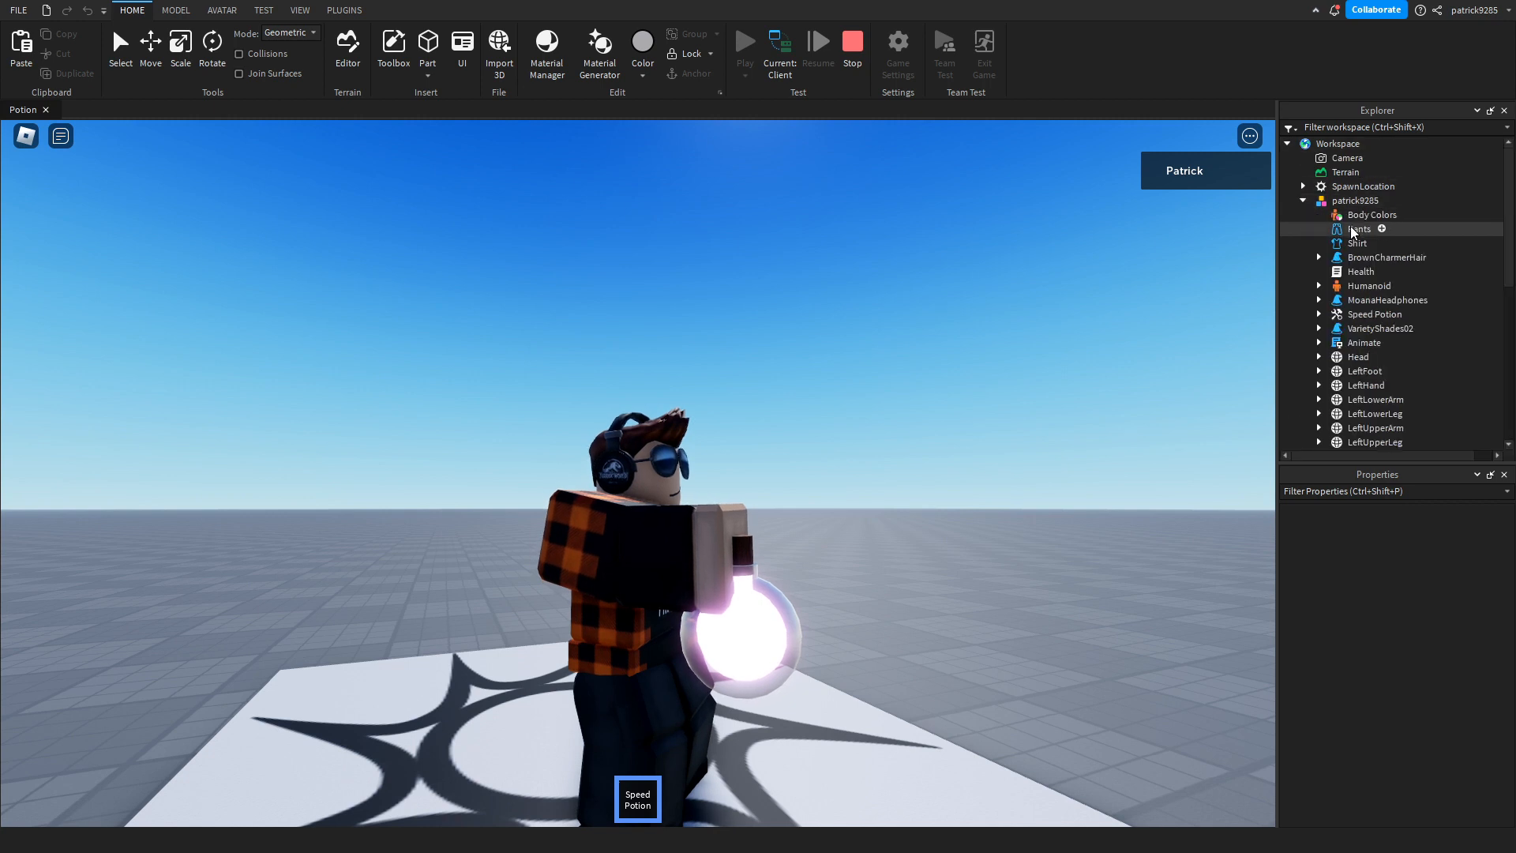
left_click(1318, 287)
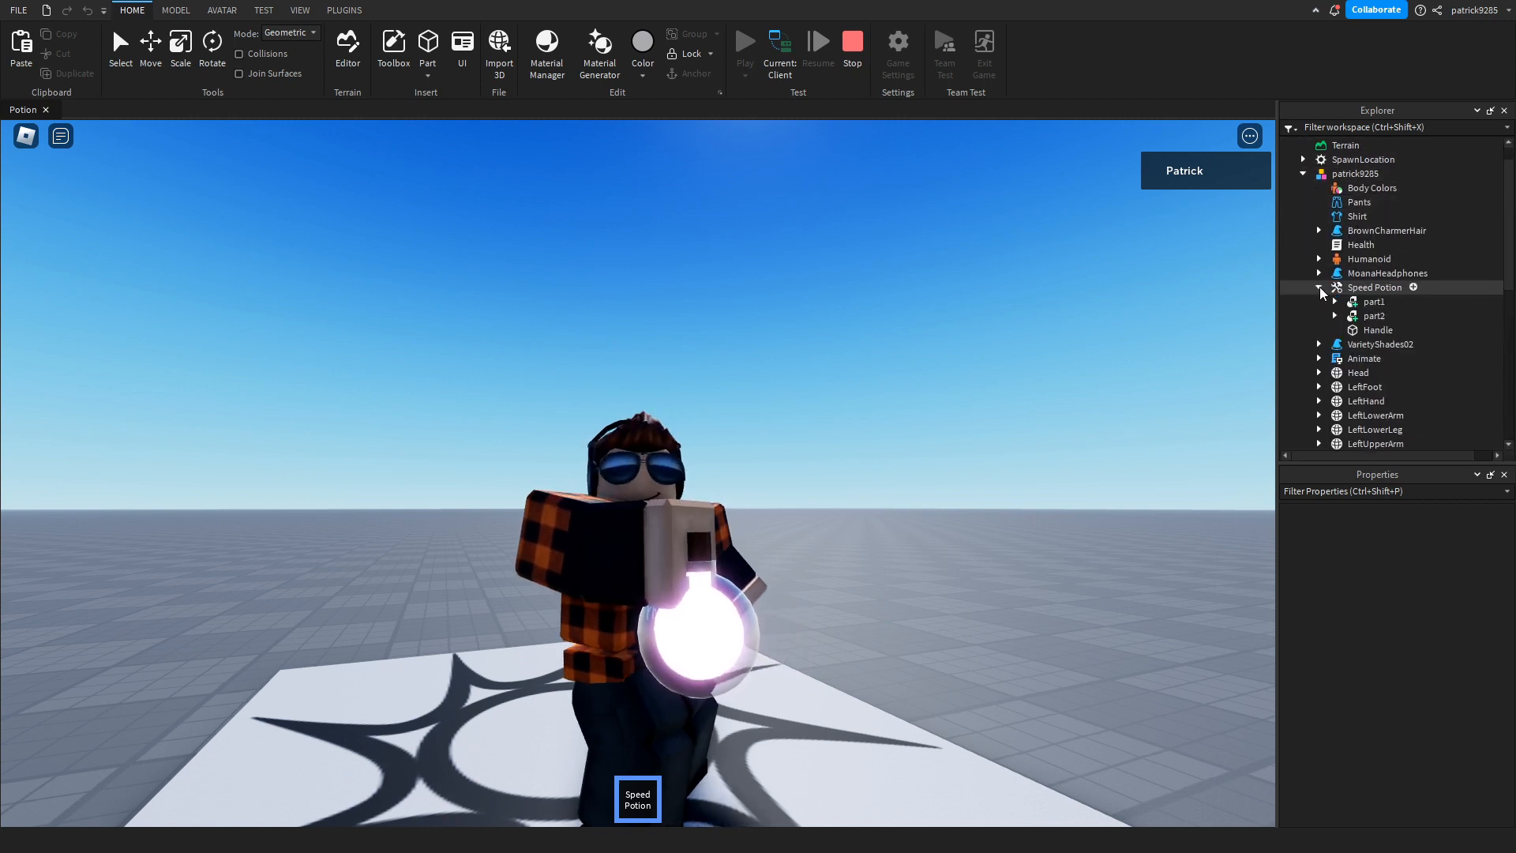
left_click(1375, 287)
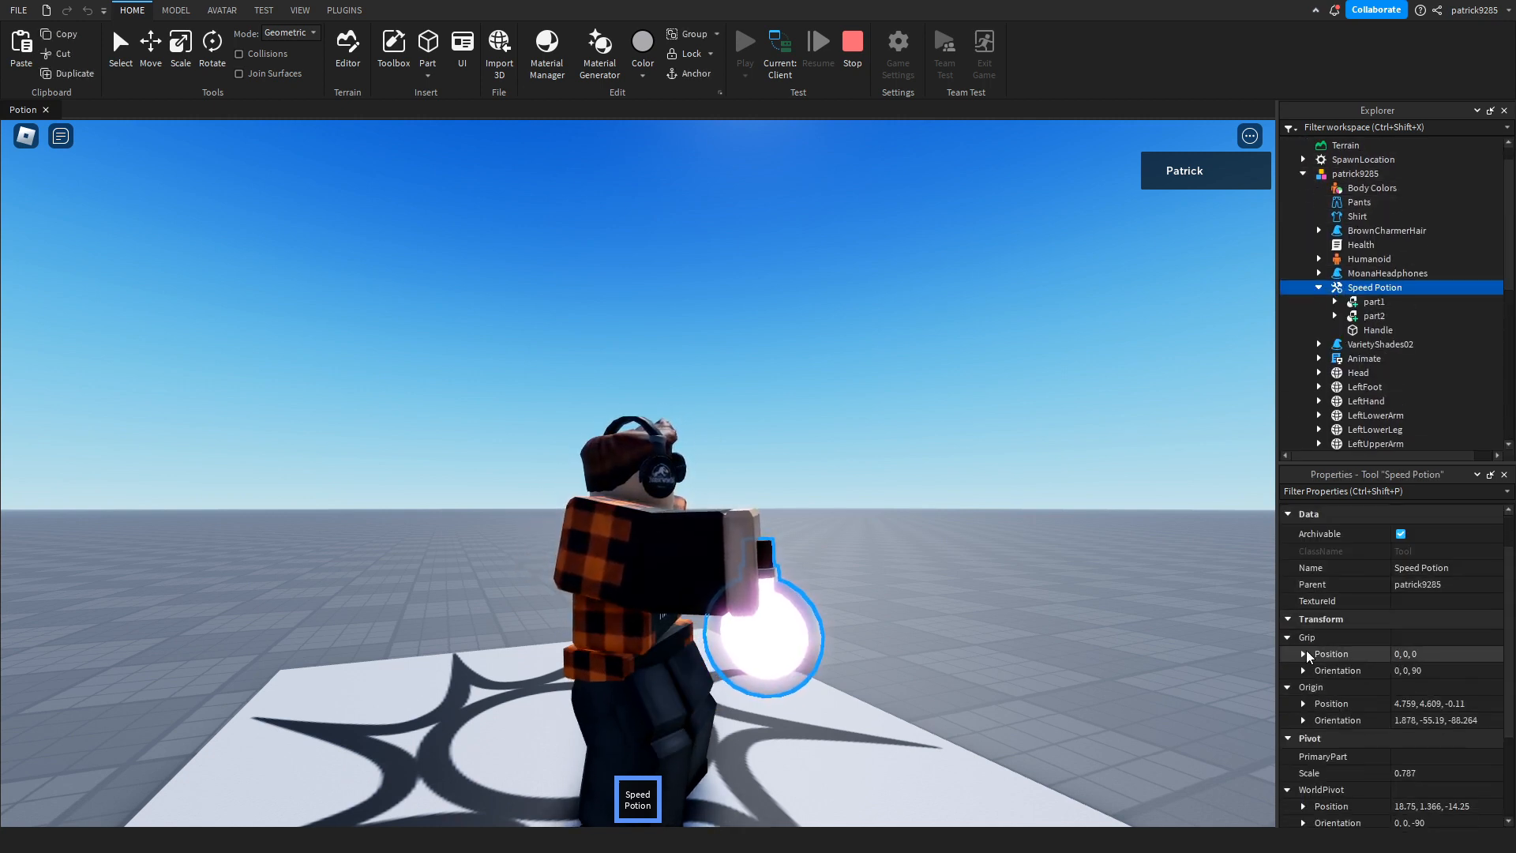
Step: Try Grip Position axis values 1, 0, -0.5 and 0.5 on the potion
left_click(1302, 654)
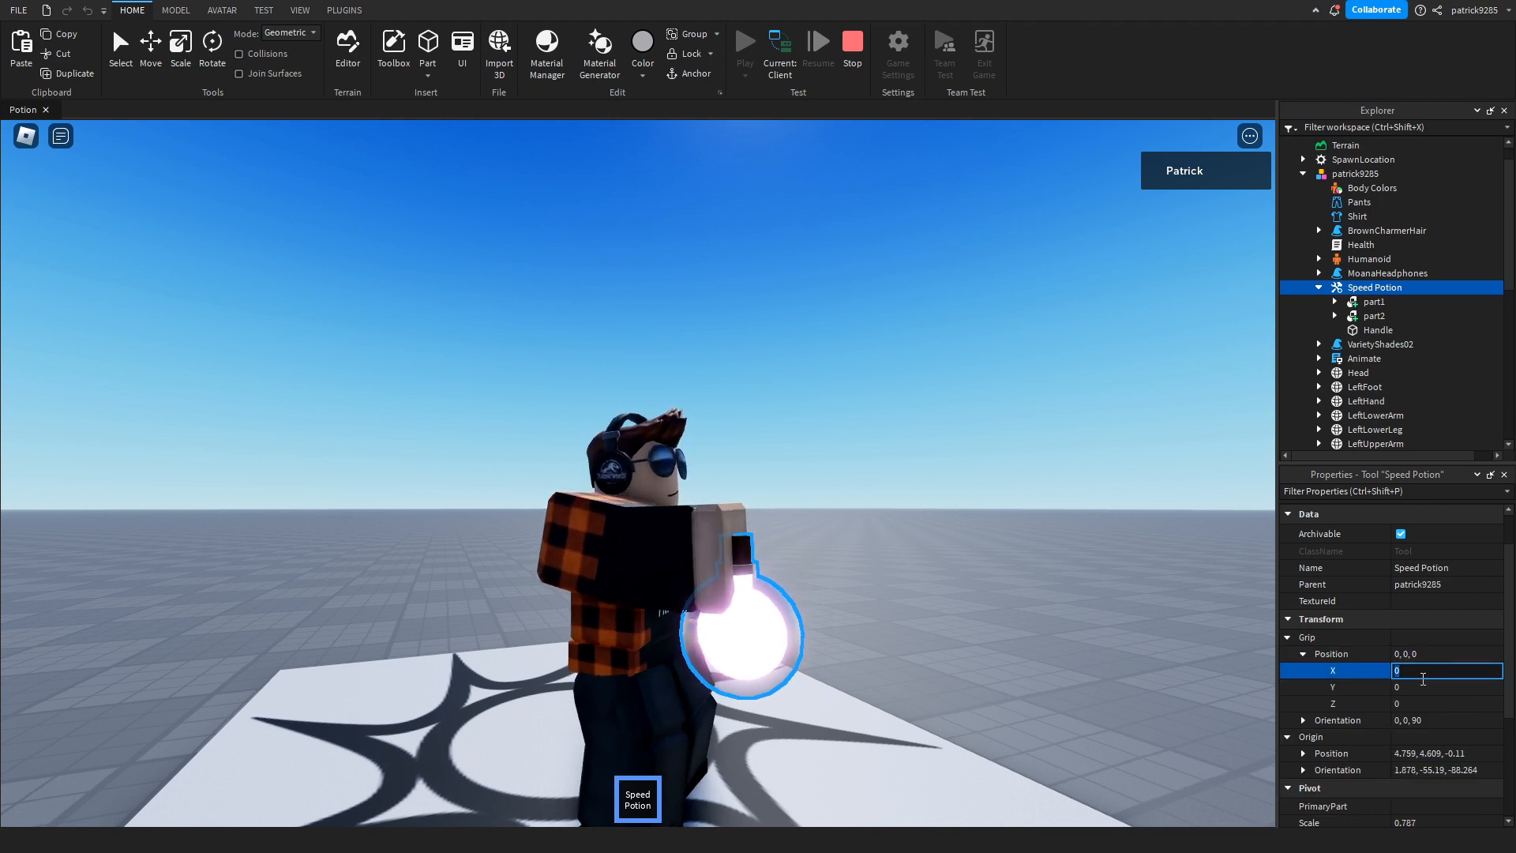
type("1")
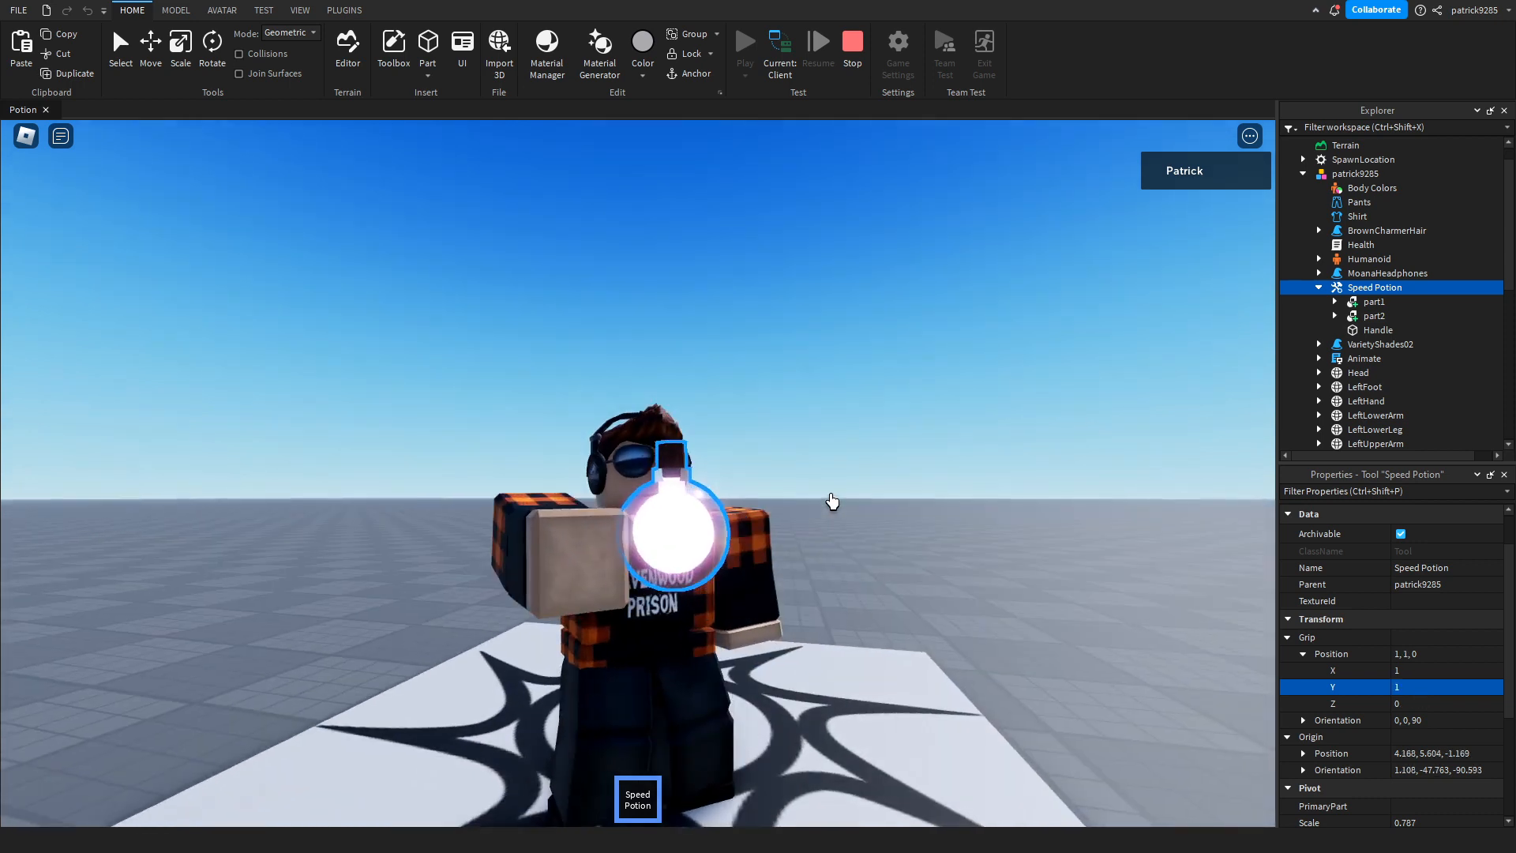
type("0")
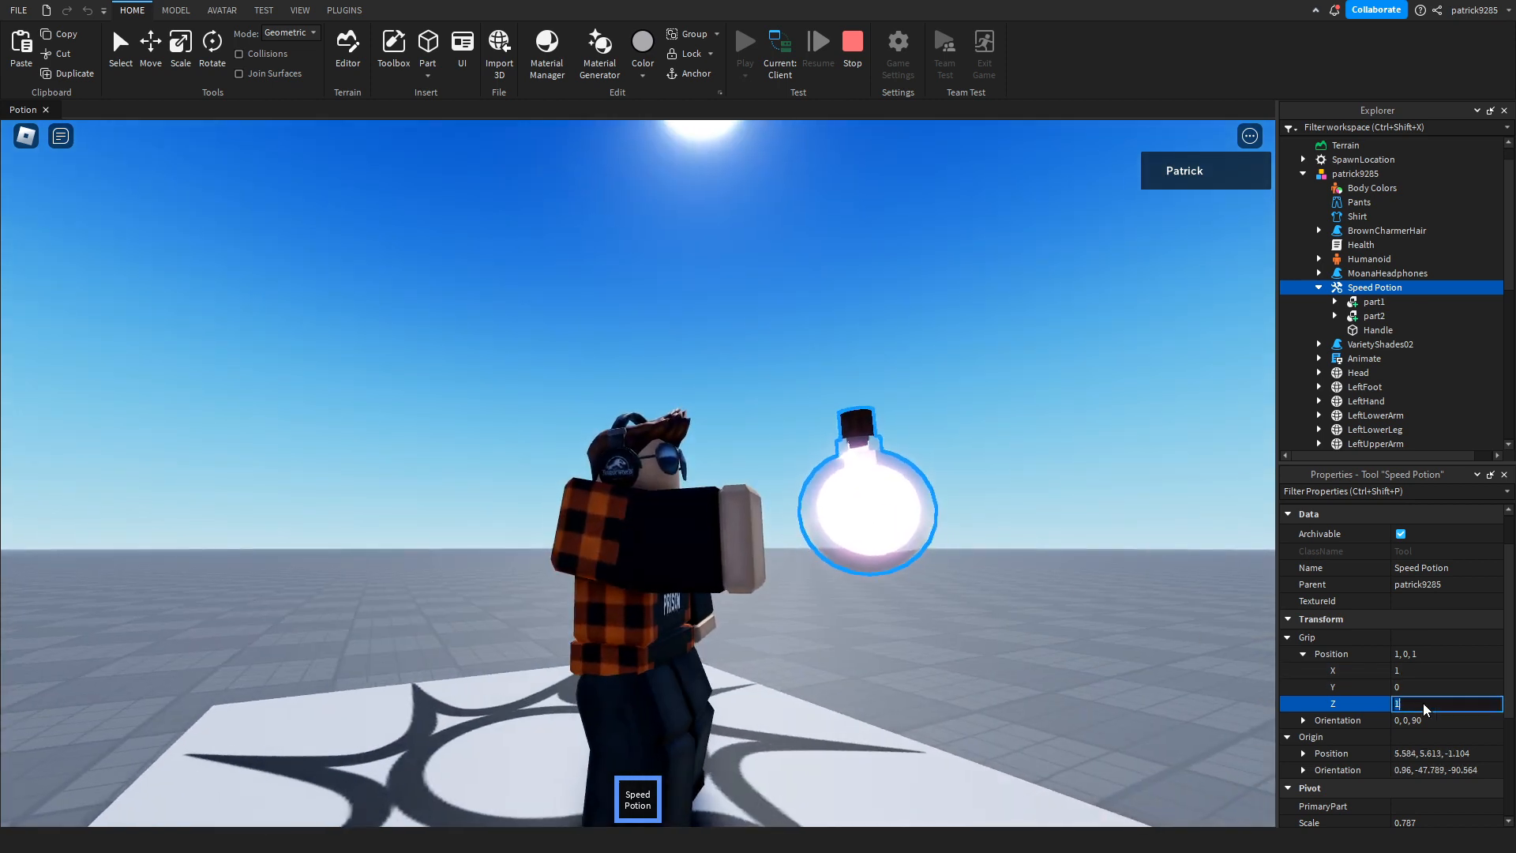
type("-0.5")
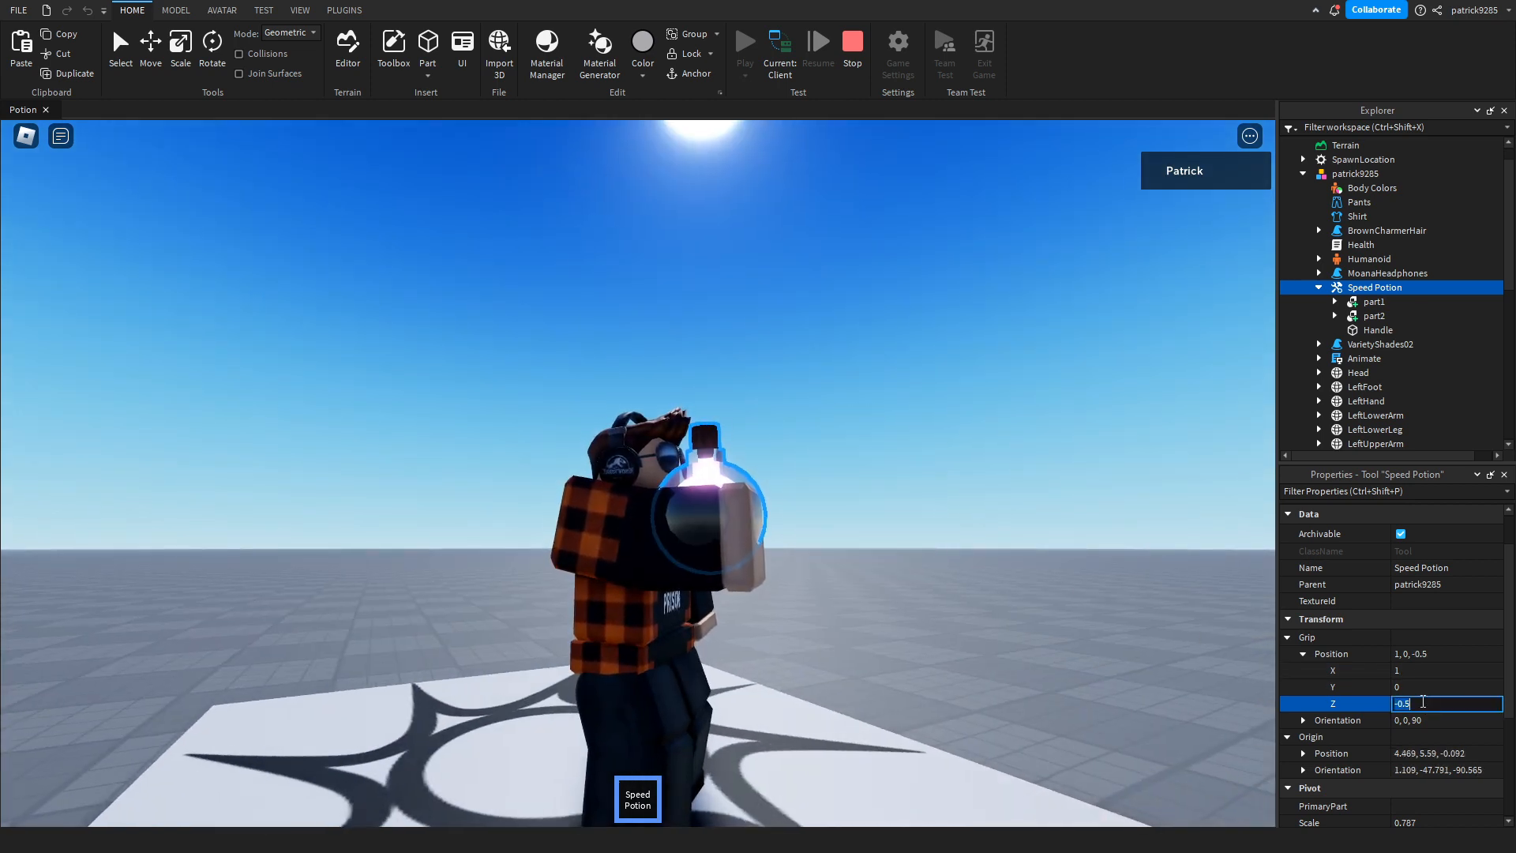
type("0.5")
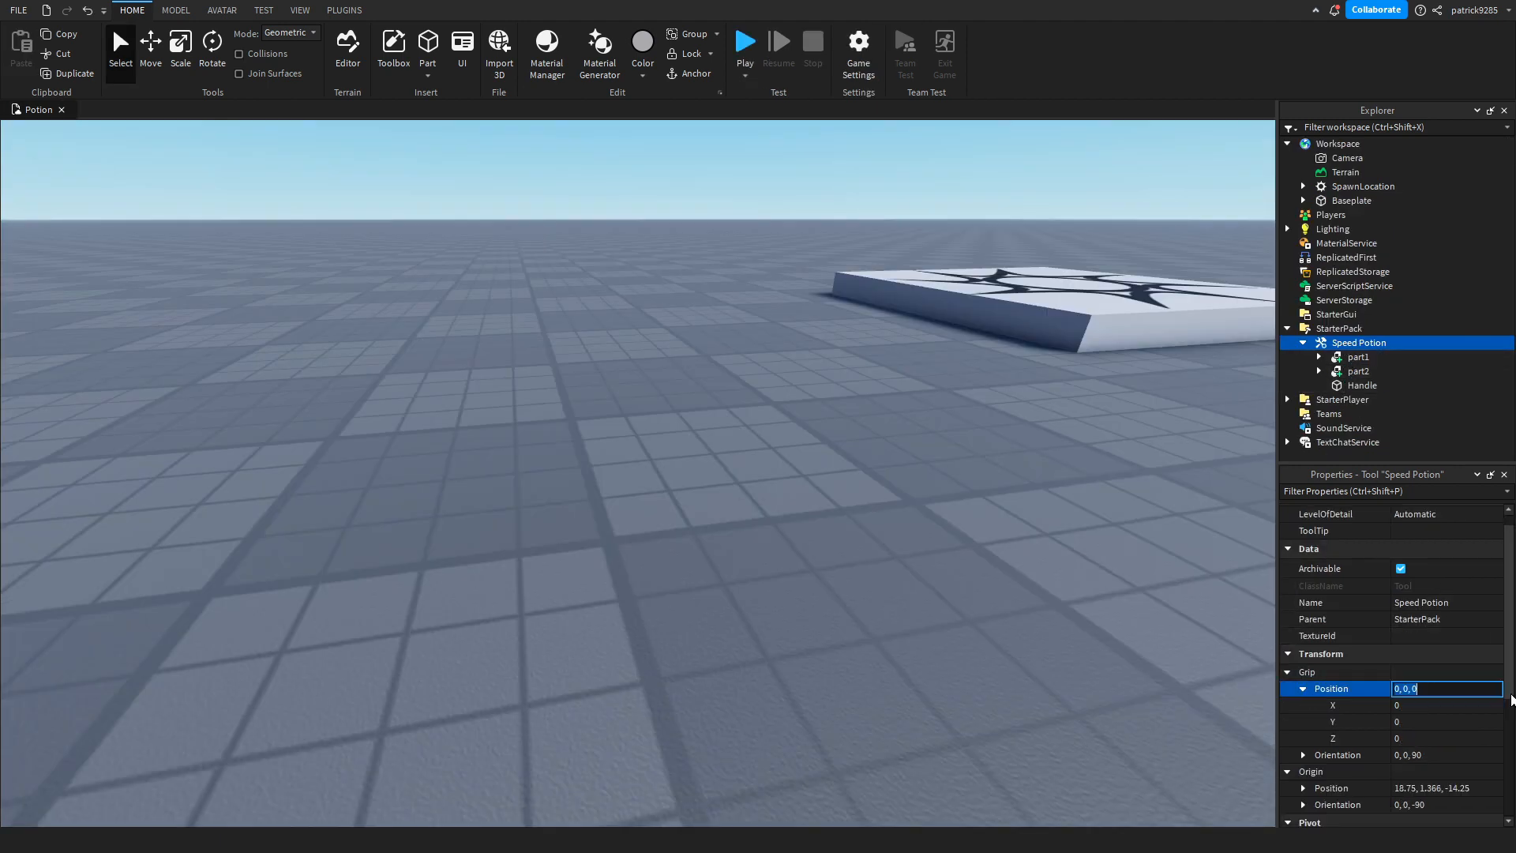
Step: Publish the place and begin adding a Script under Speed Potion
left_click(914, 538)
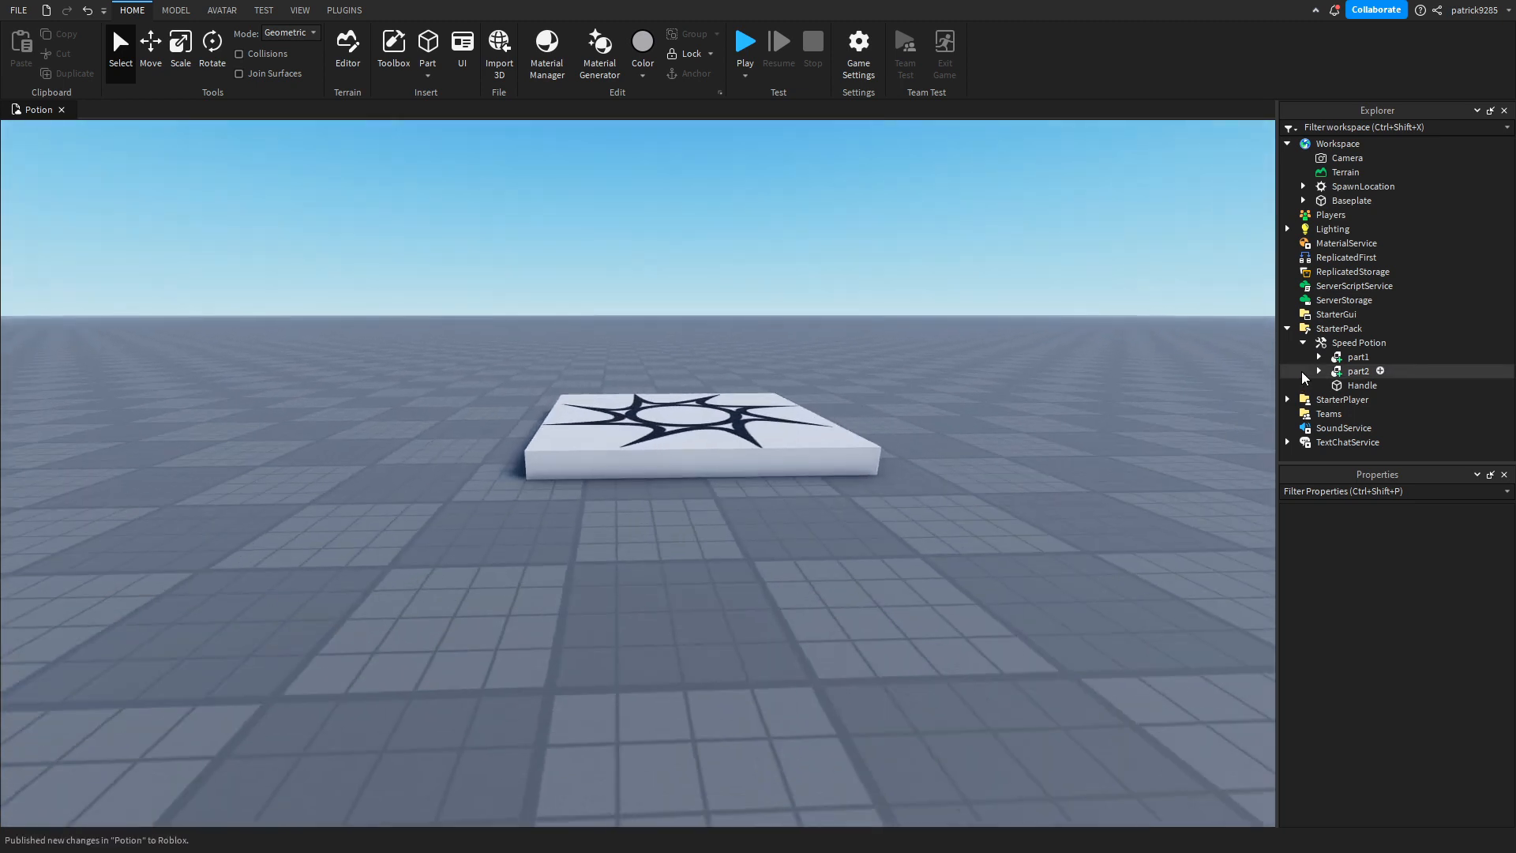
left_click(1358, 343)
type("sc")
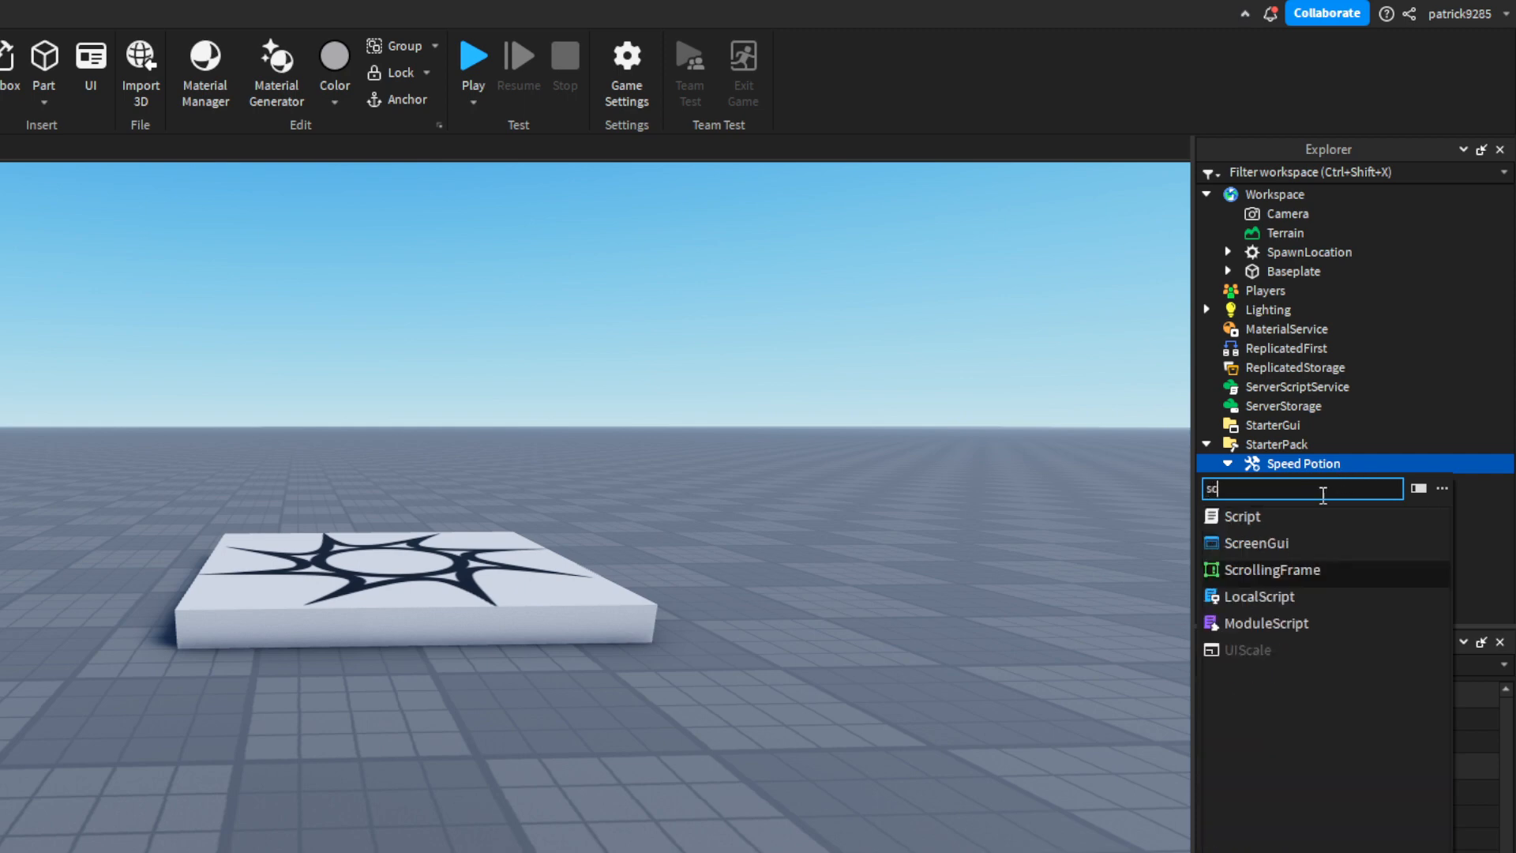
Step: Replace the print line with script.Parent.Activated:Connect(function(player) and its closing end)
left_click(1241, 517)
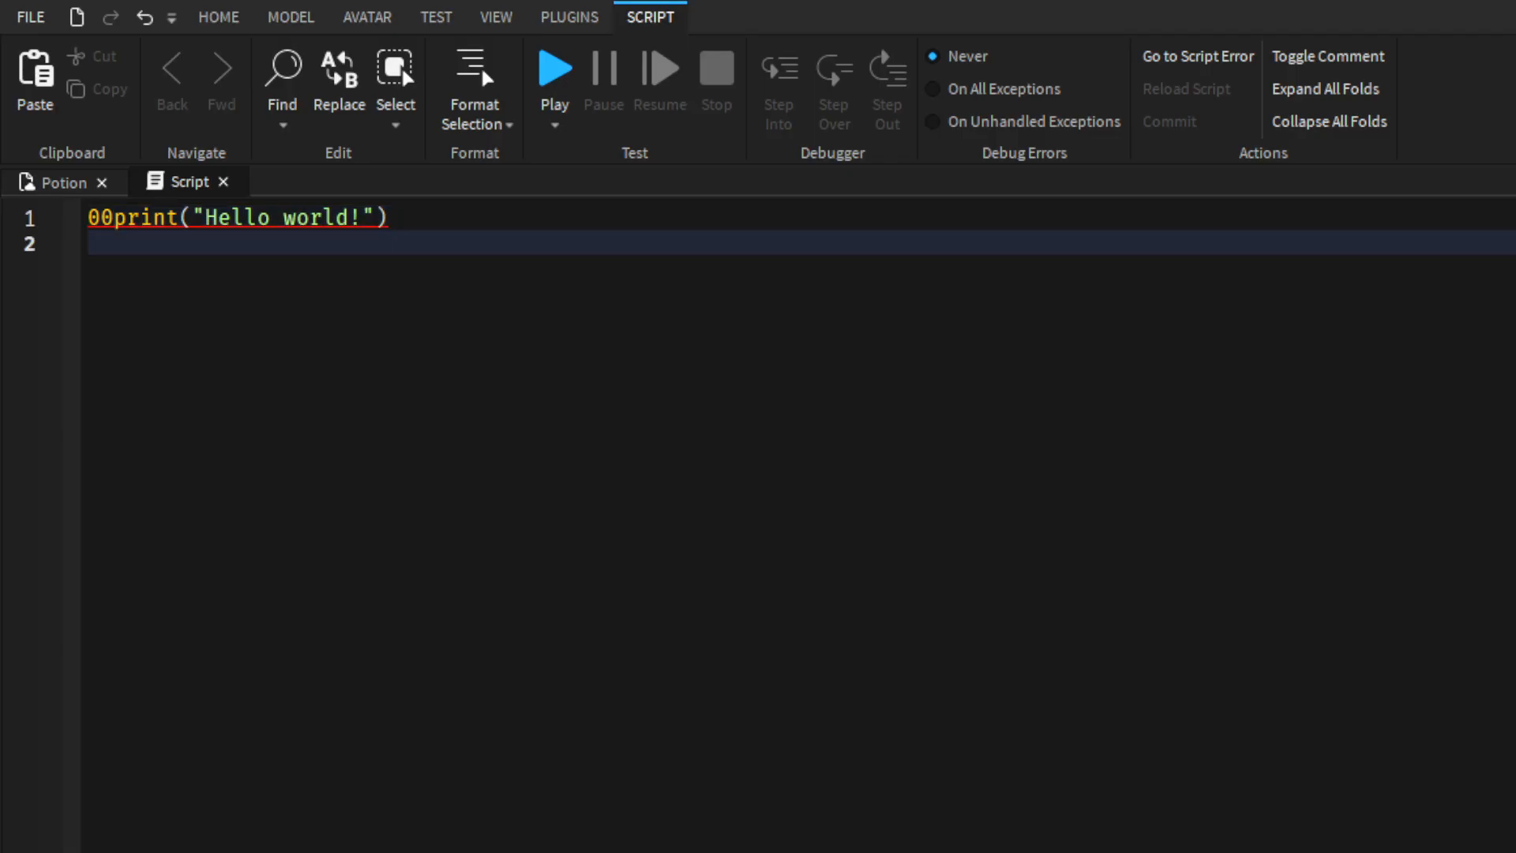
type("script.p")
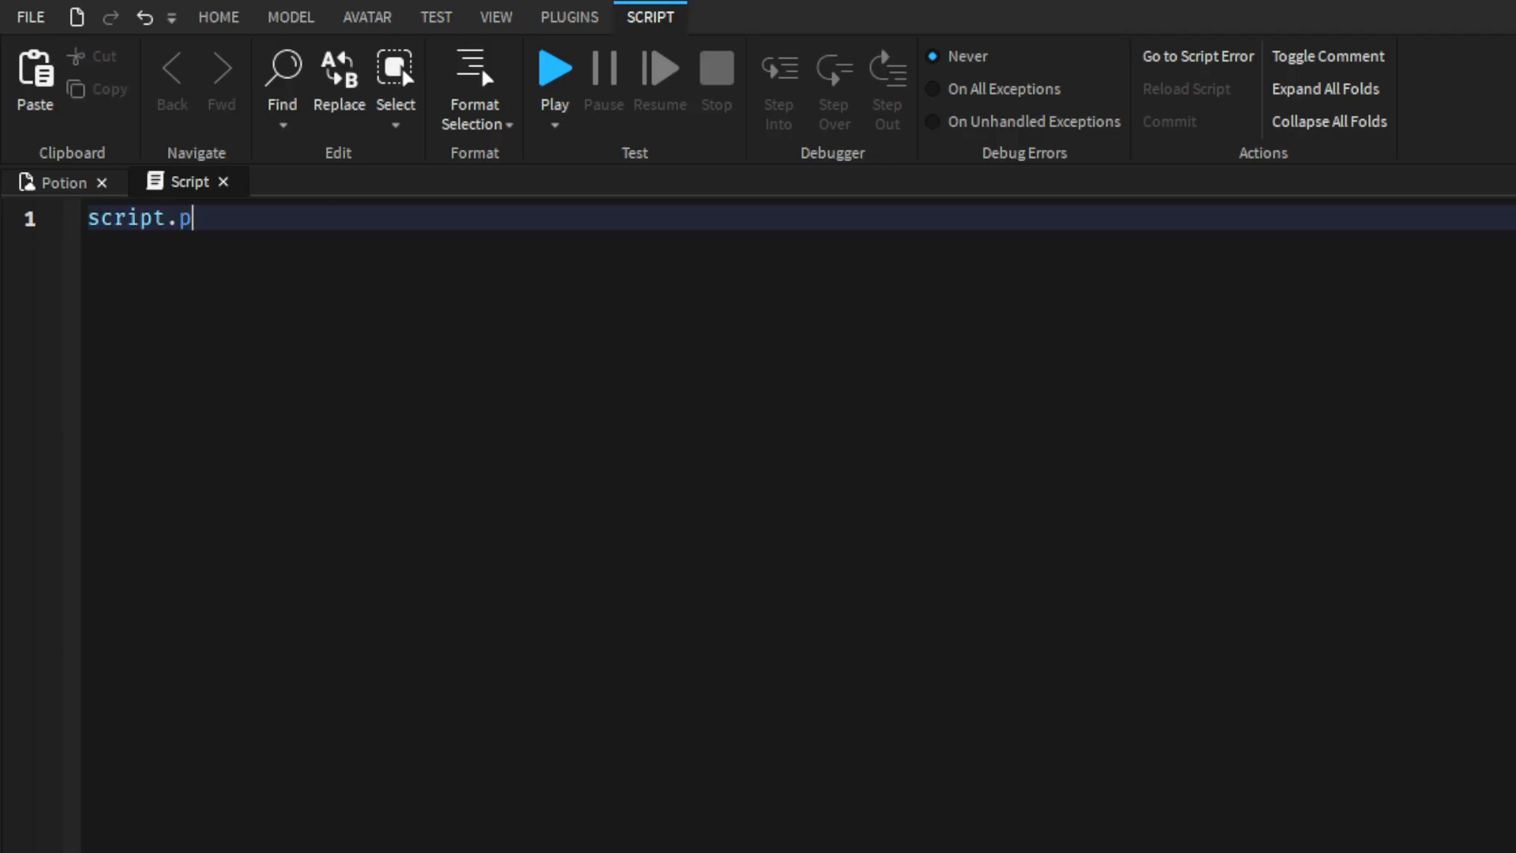
type("arent")
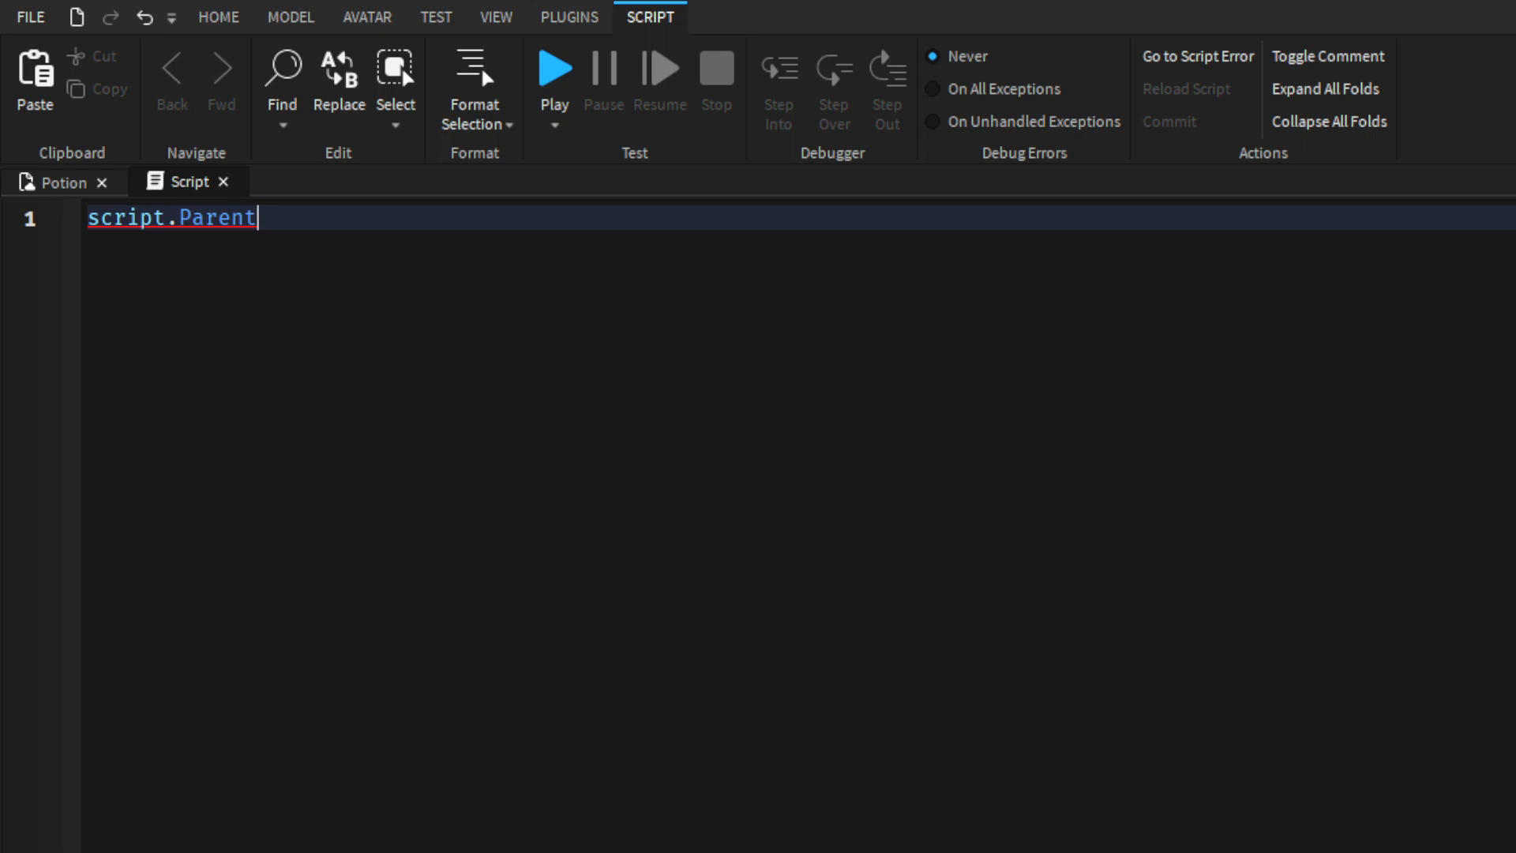
type(".ac")
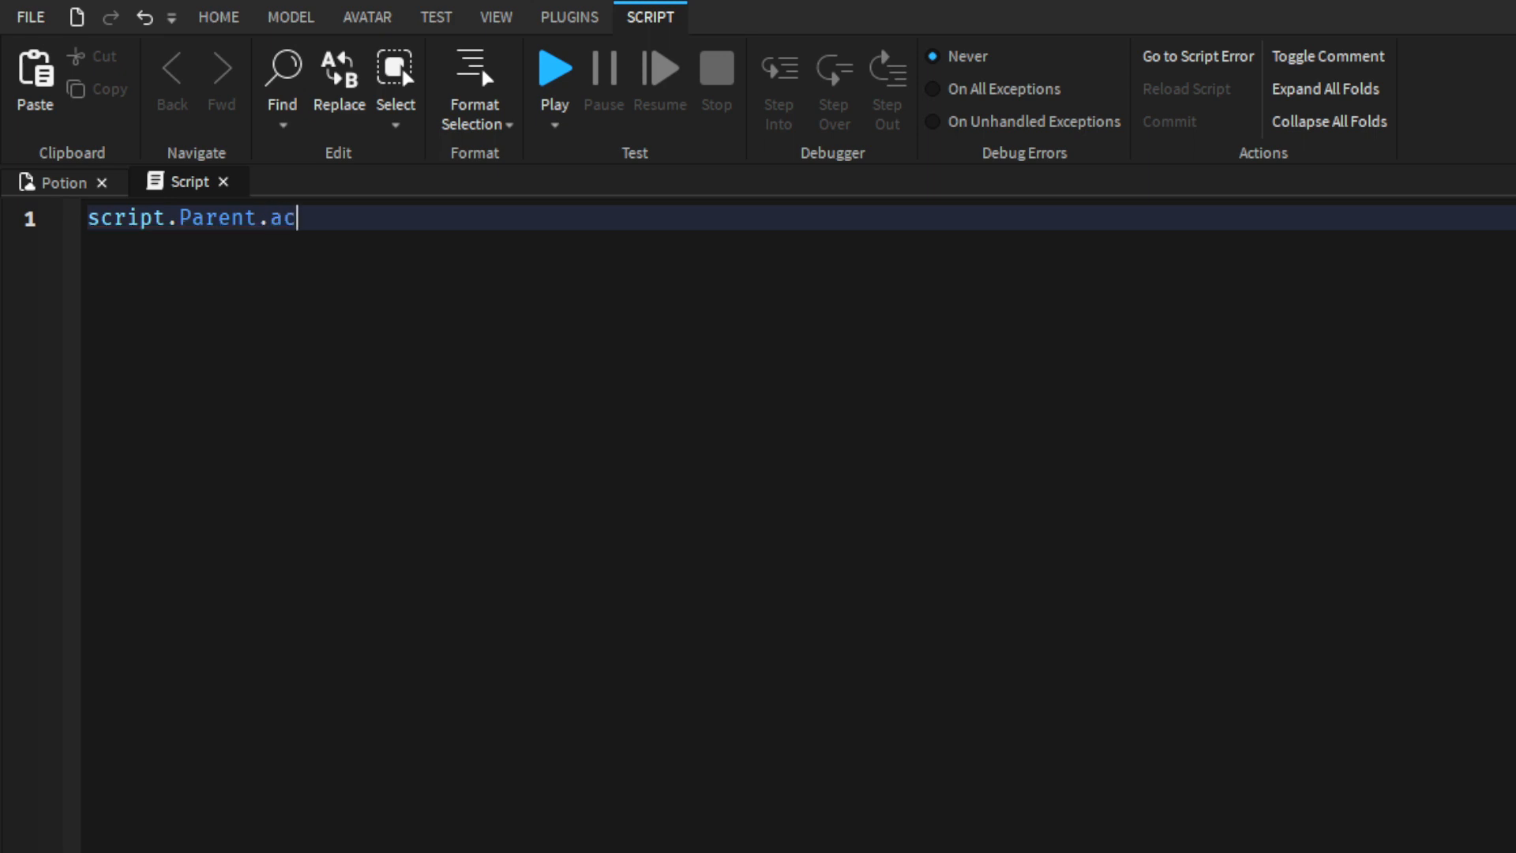
type("tivated")
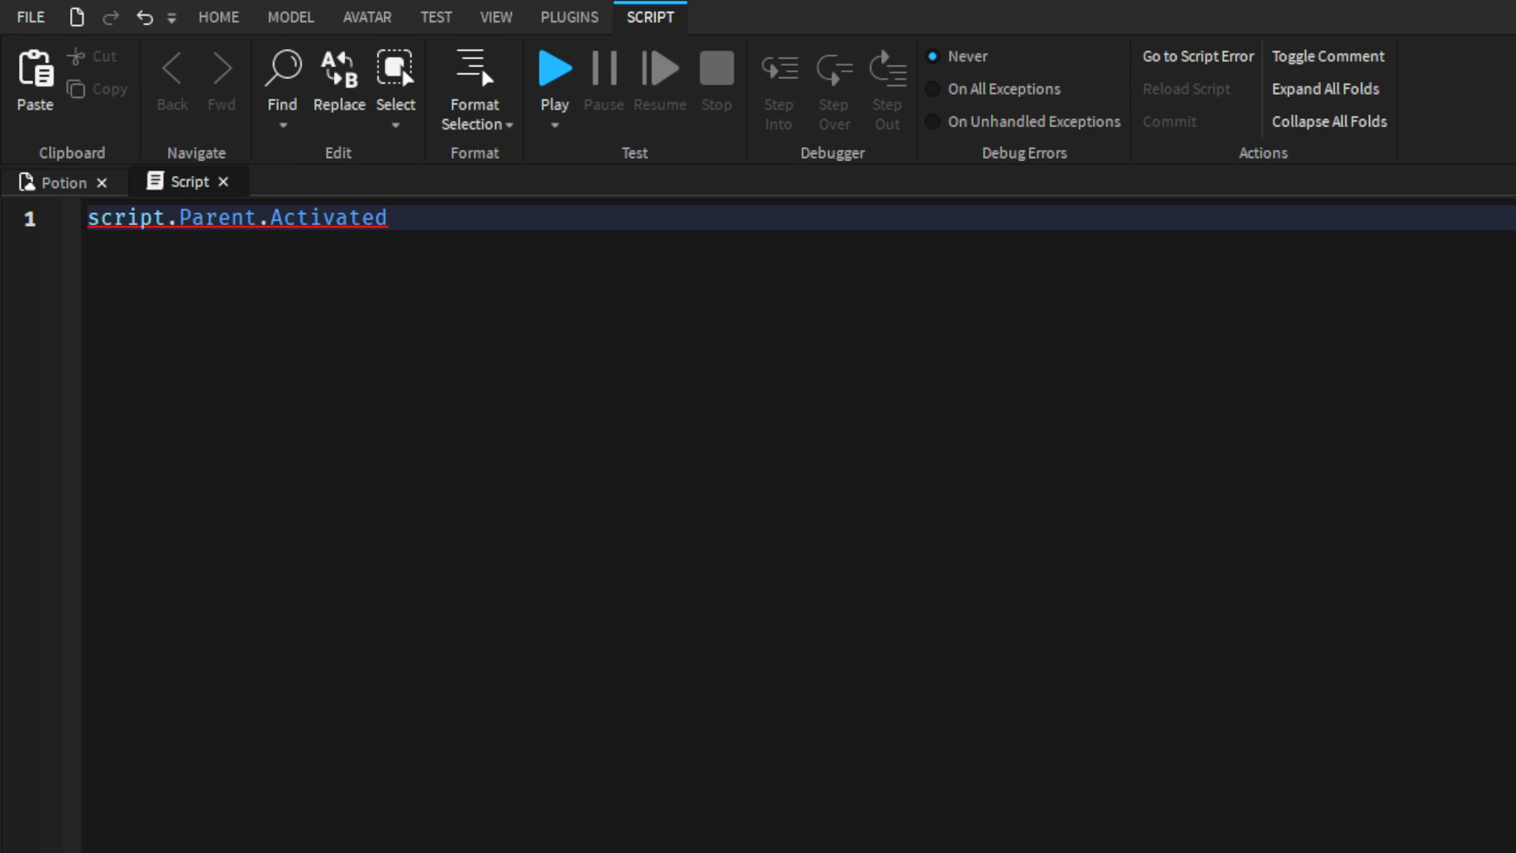
type(":Connect(function()")
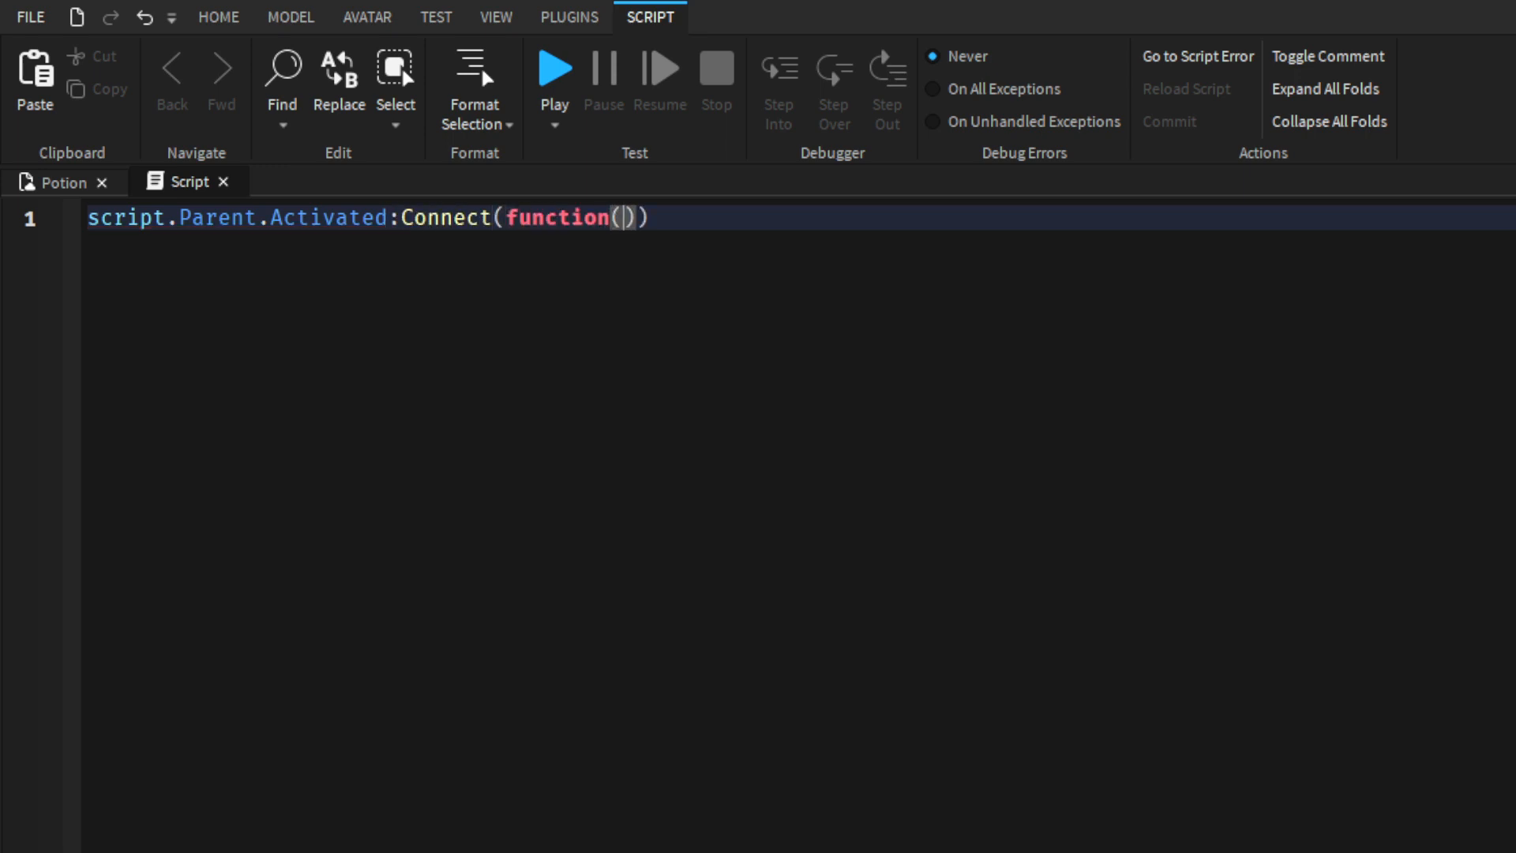
type("v")
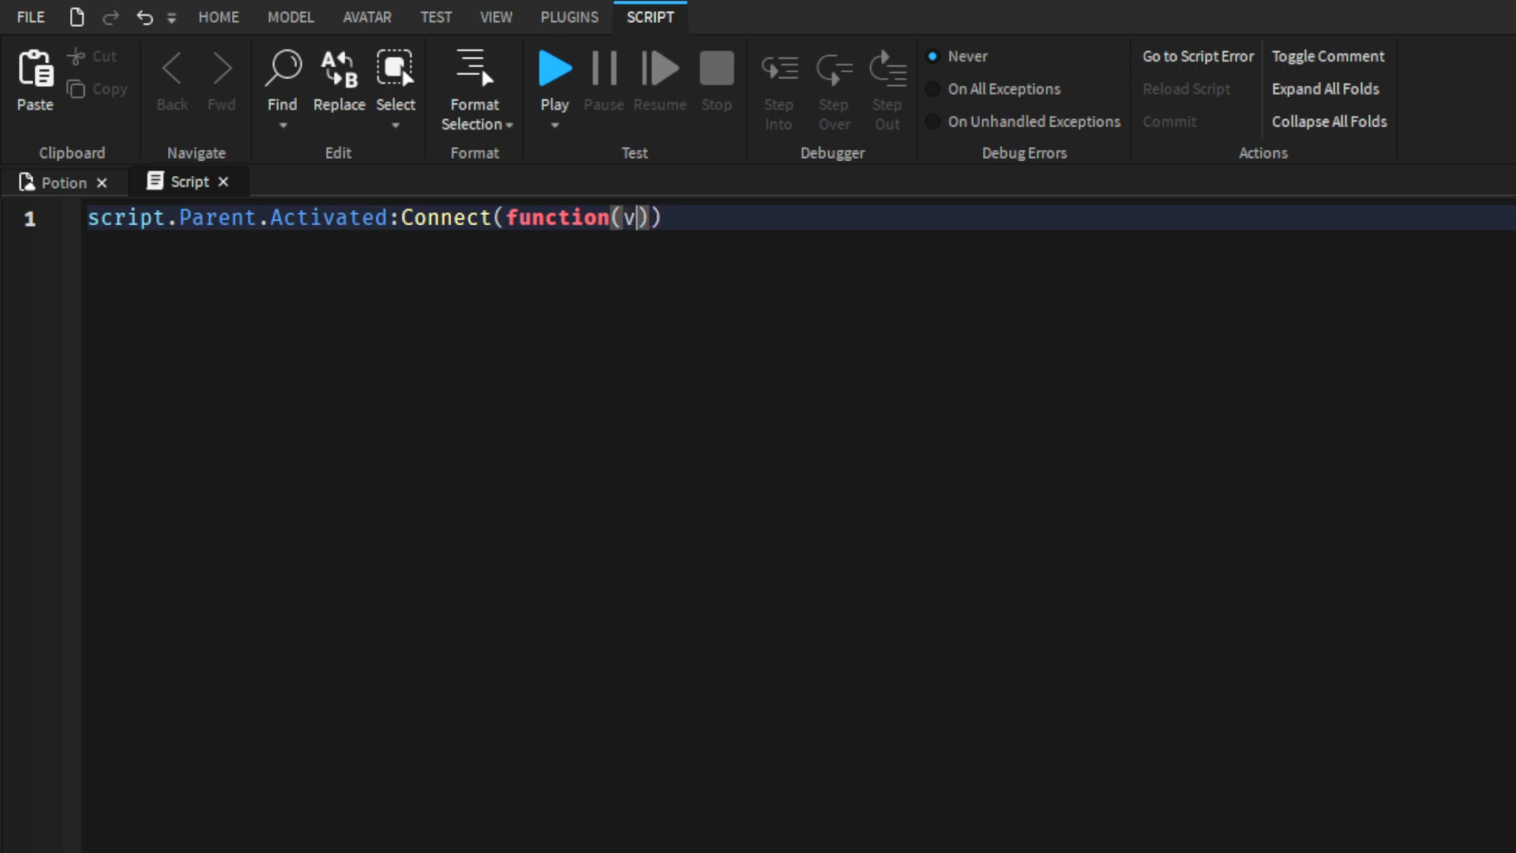
type("player")
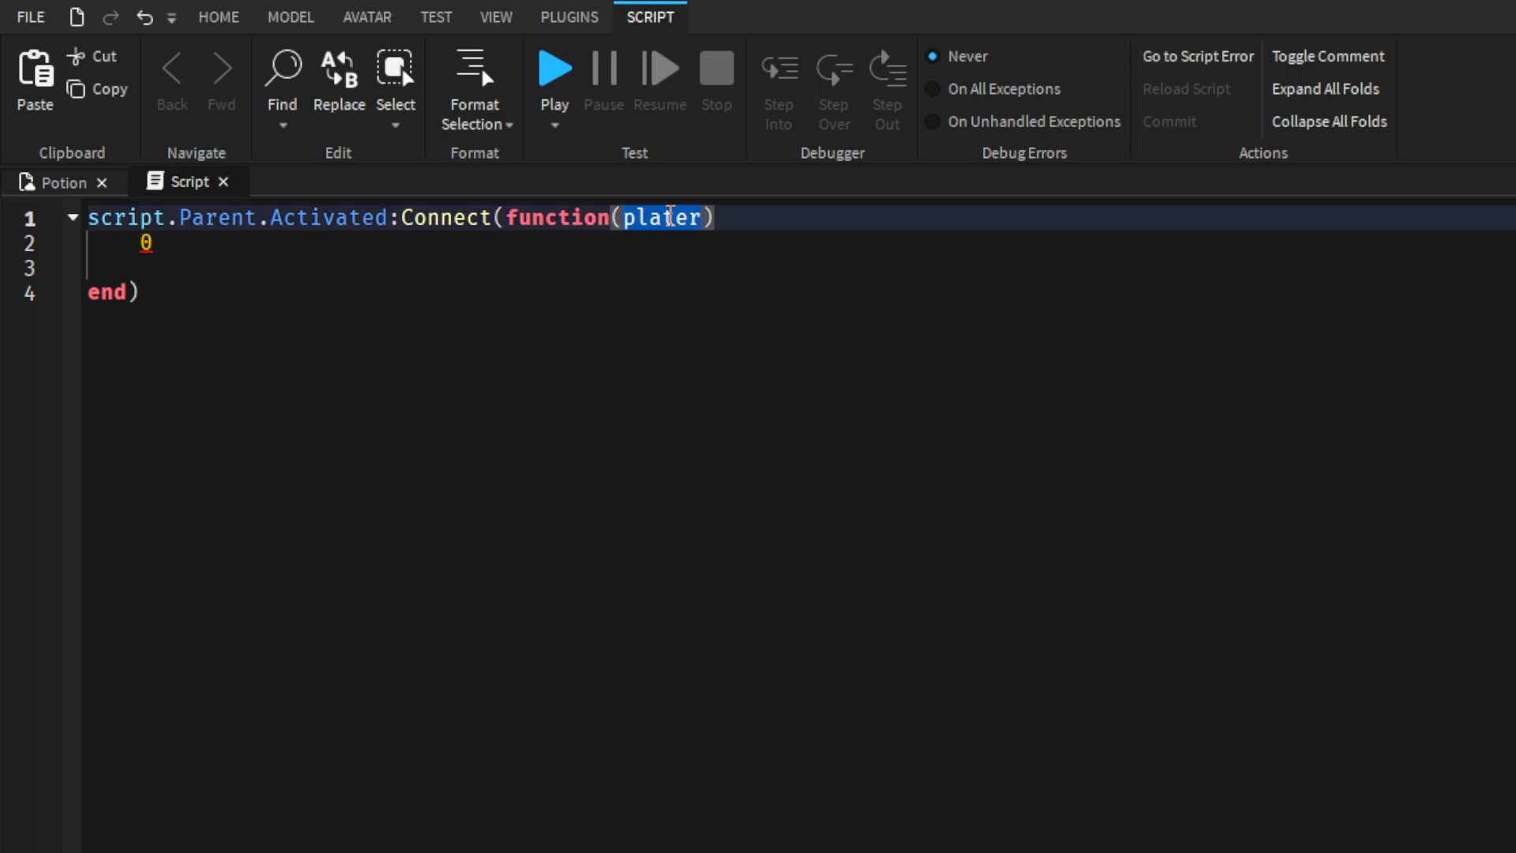
Step: Preview and insert the Drink audio from the Toolbox, placing it inside Speed Potion
left_click(218, 18)
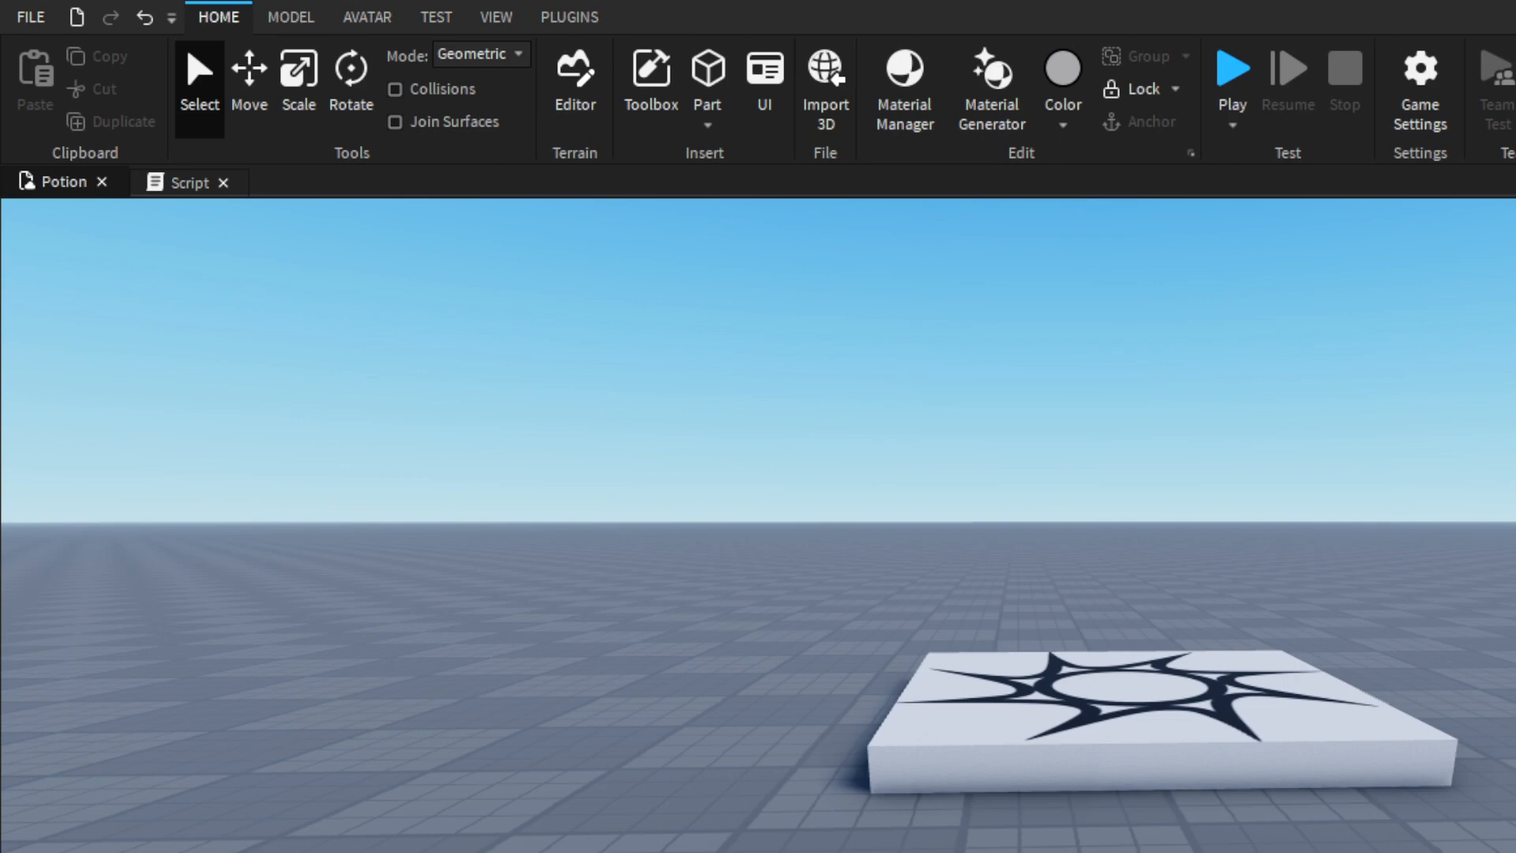
left_click(651, 70)
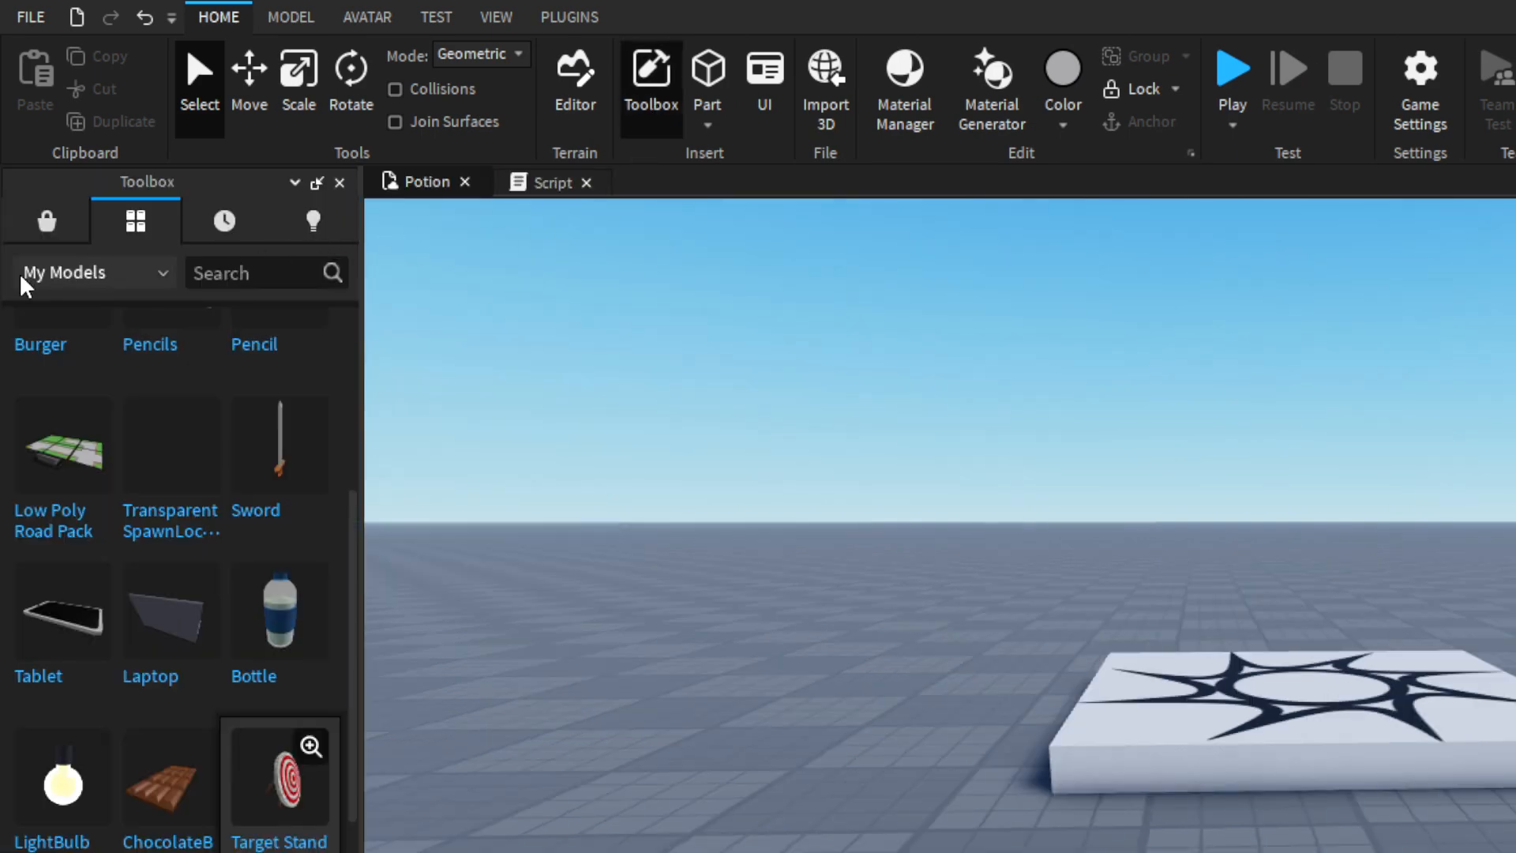
left_click(91, 272)
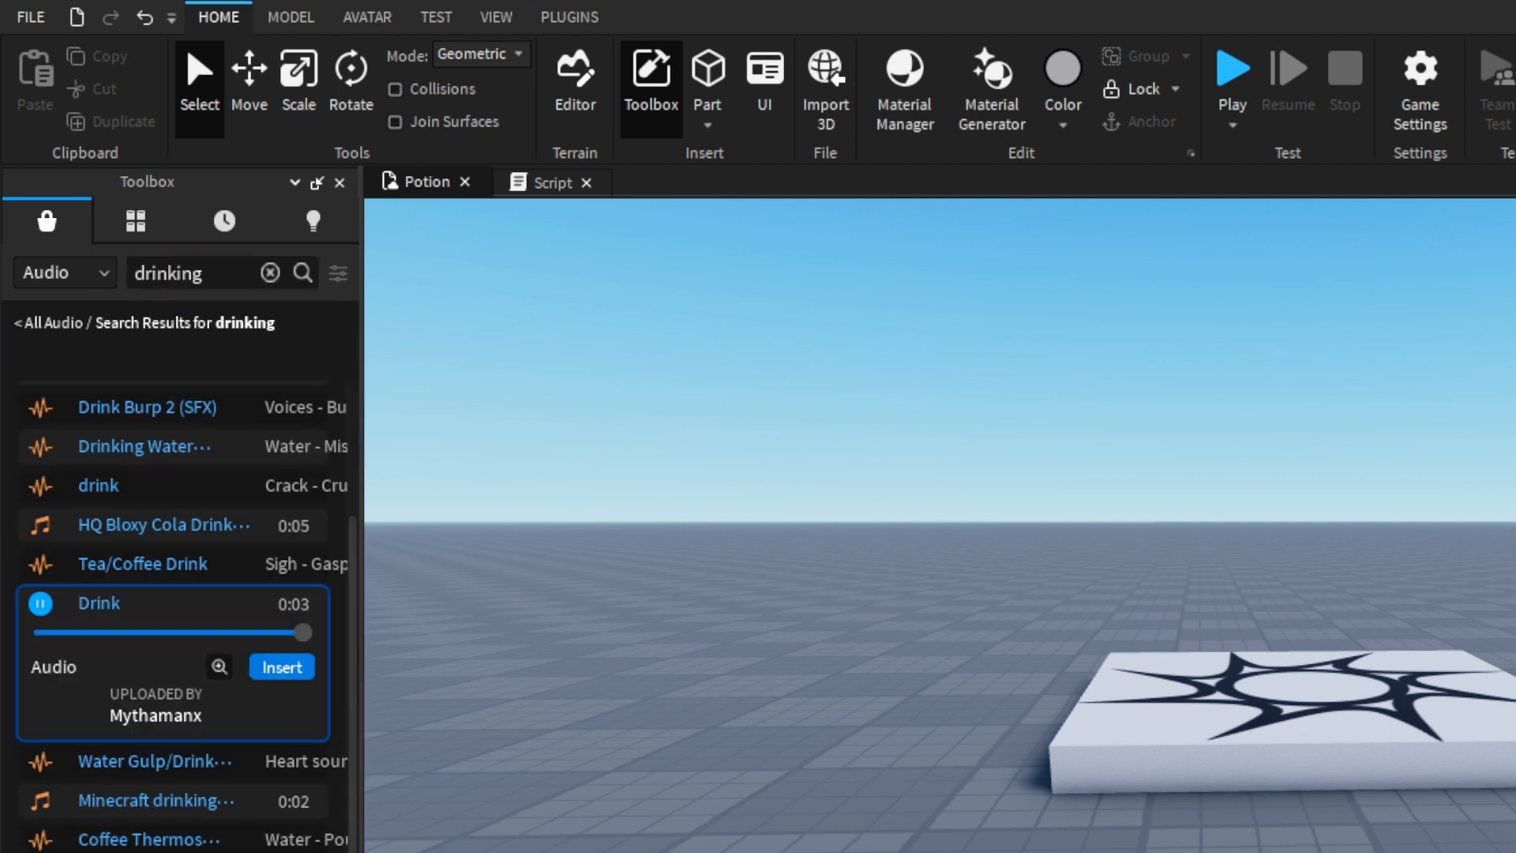
left_click(41, 604)
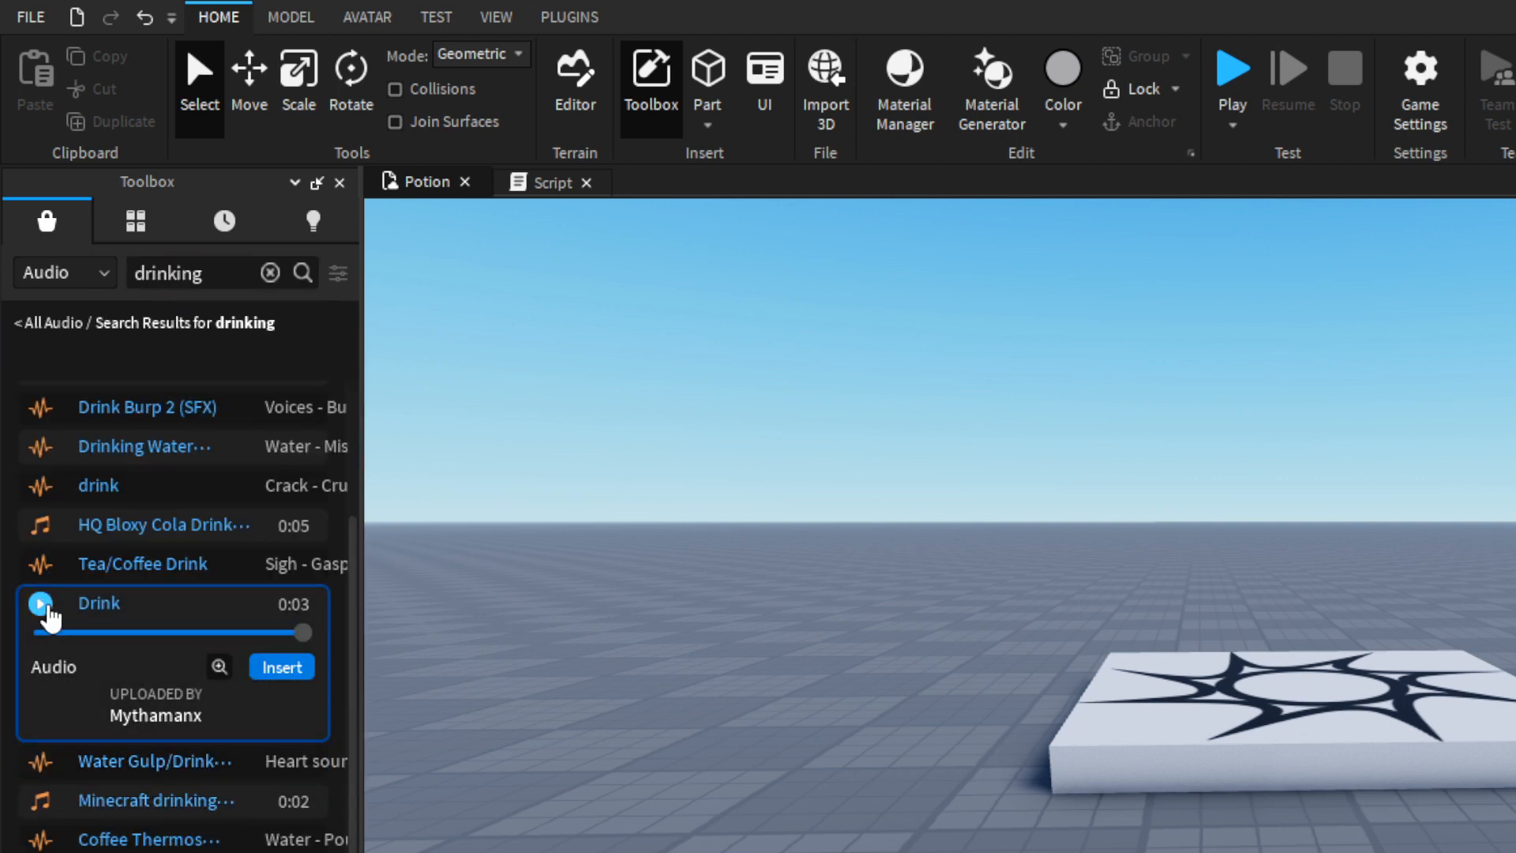
left_click(41, 603)
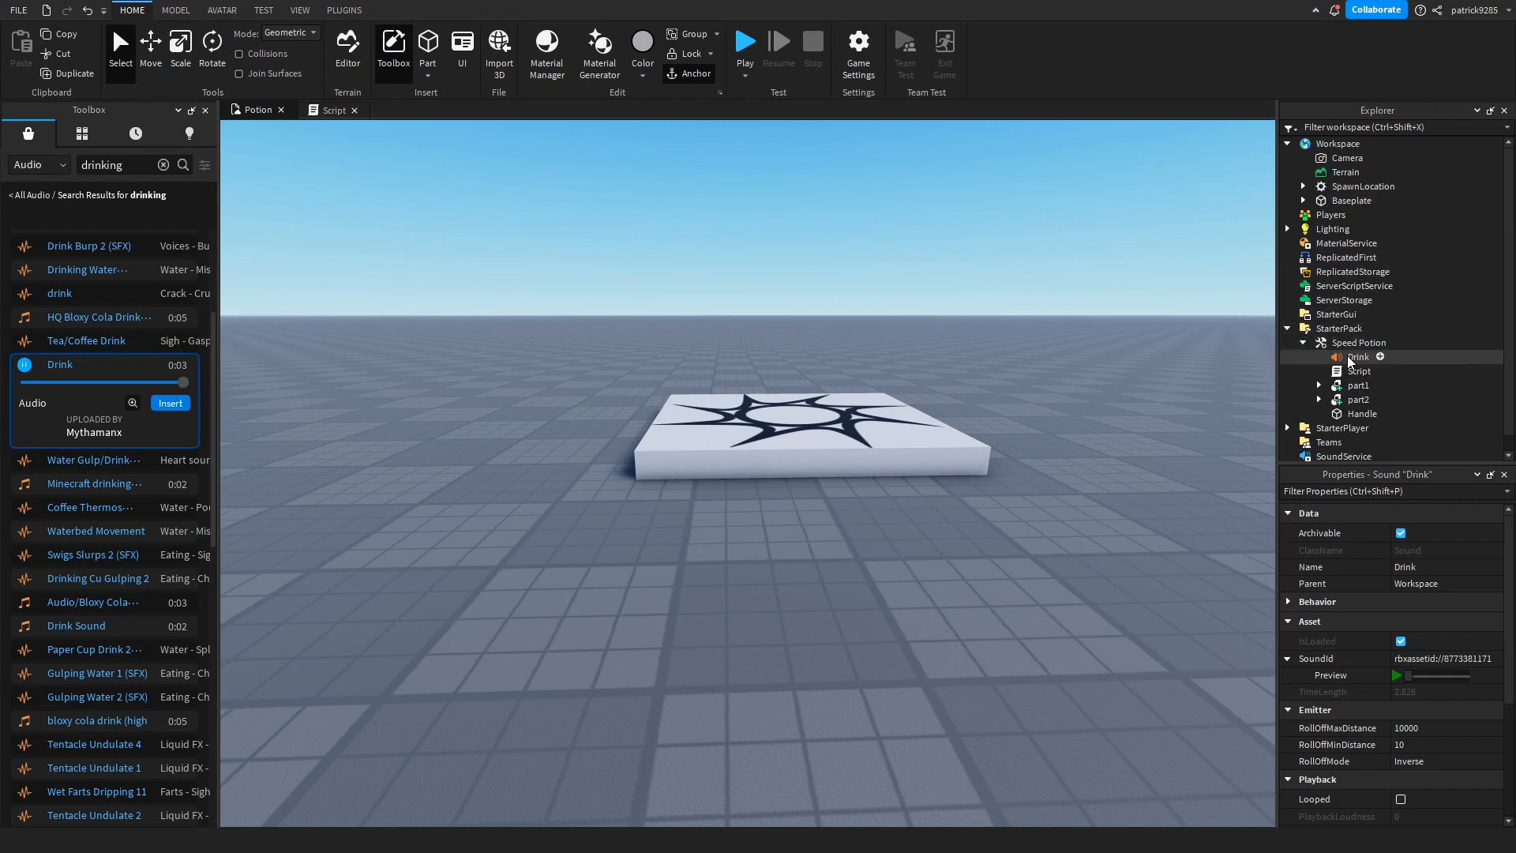
left_click(1358, 356)
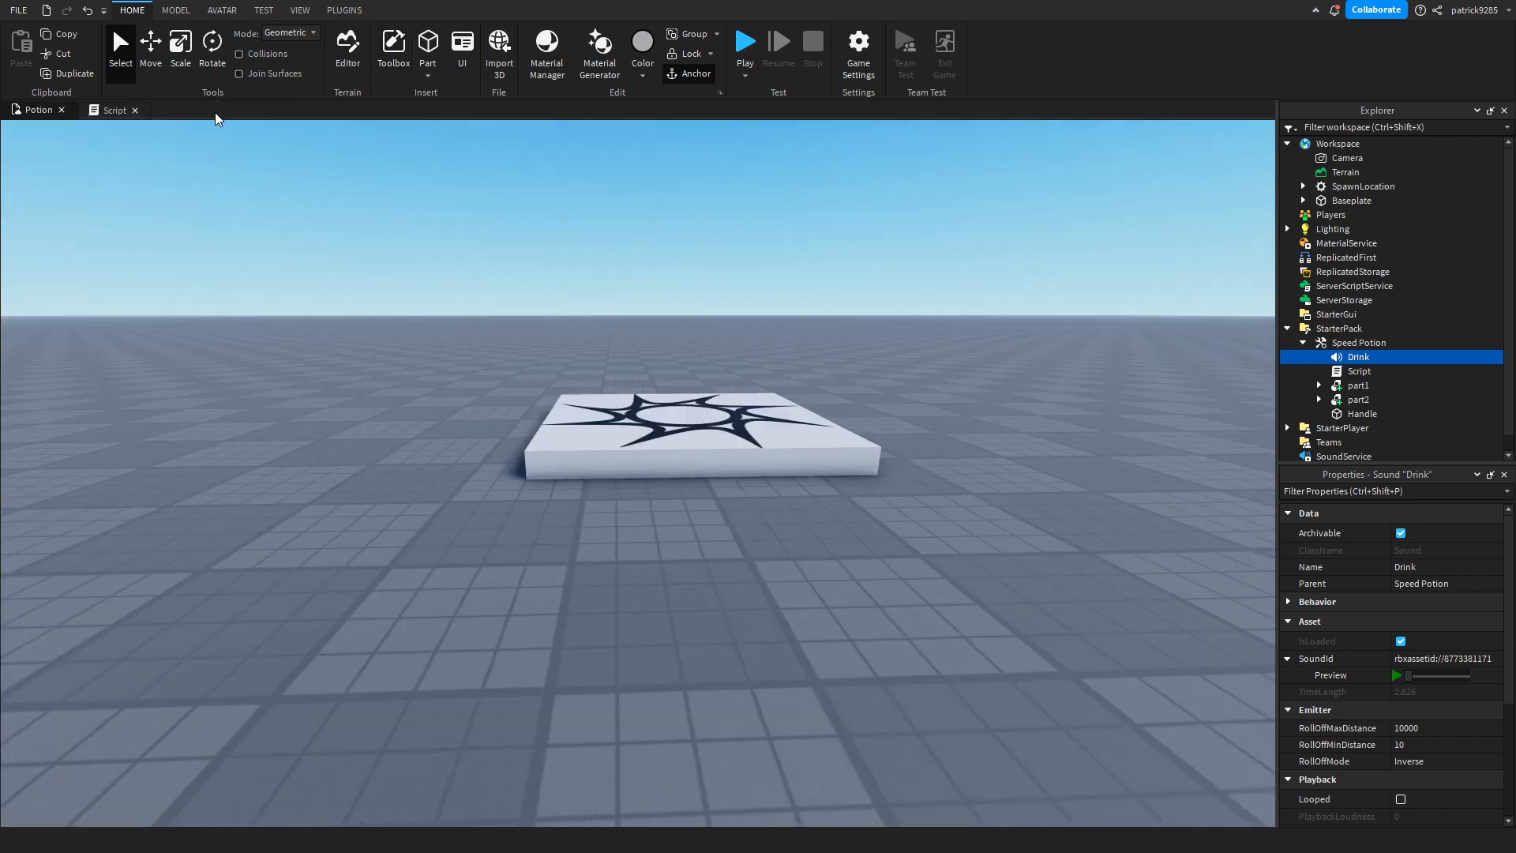
mouse_move(24, 167)
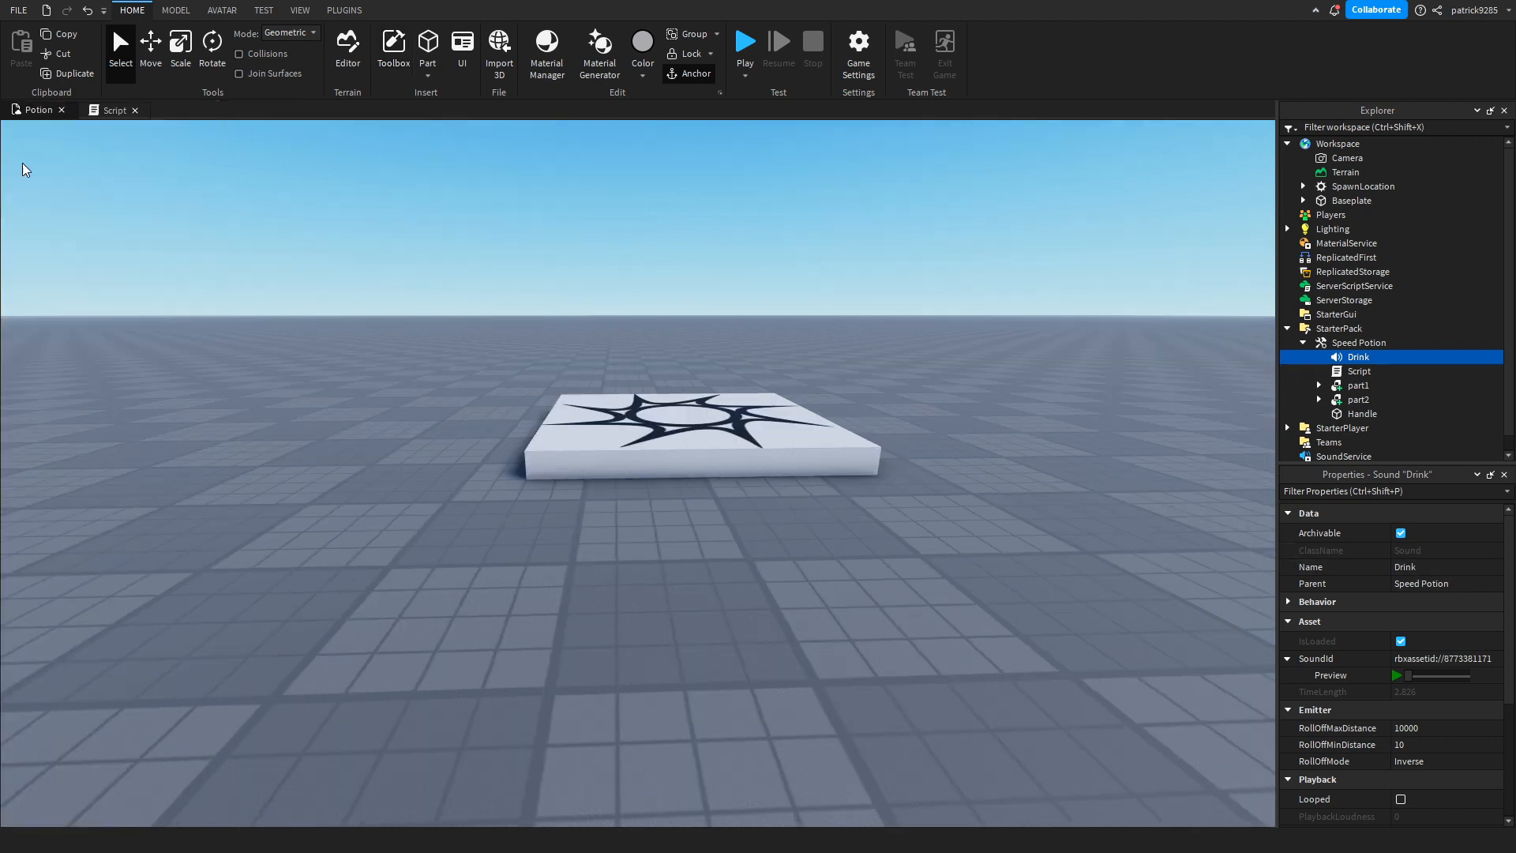
Step: Add script.Parent.Drink:Play() inside the Activated function
left_click(114, 110)
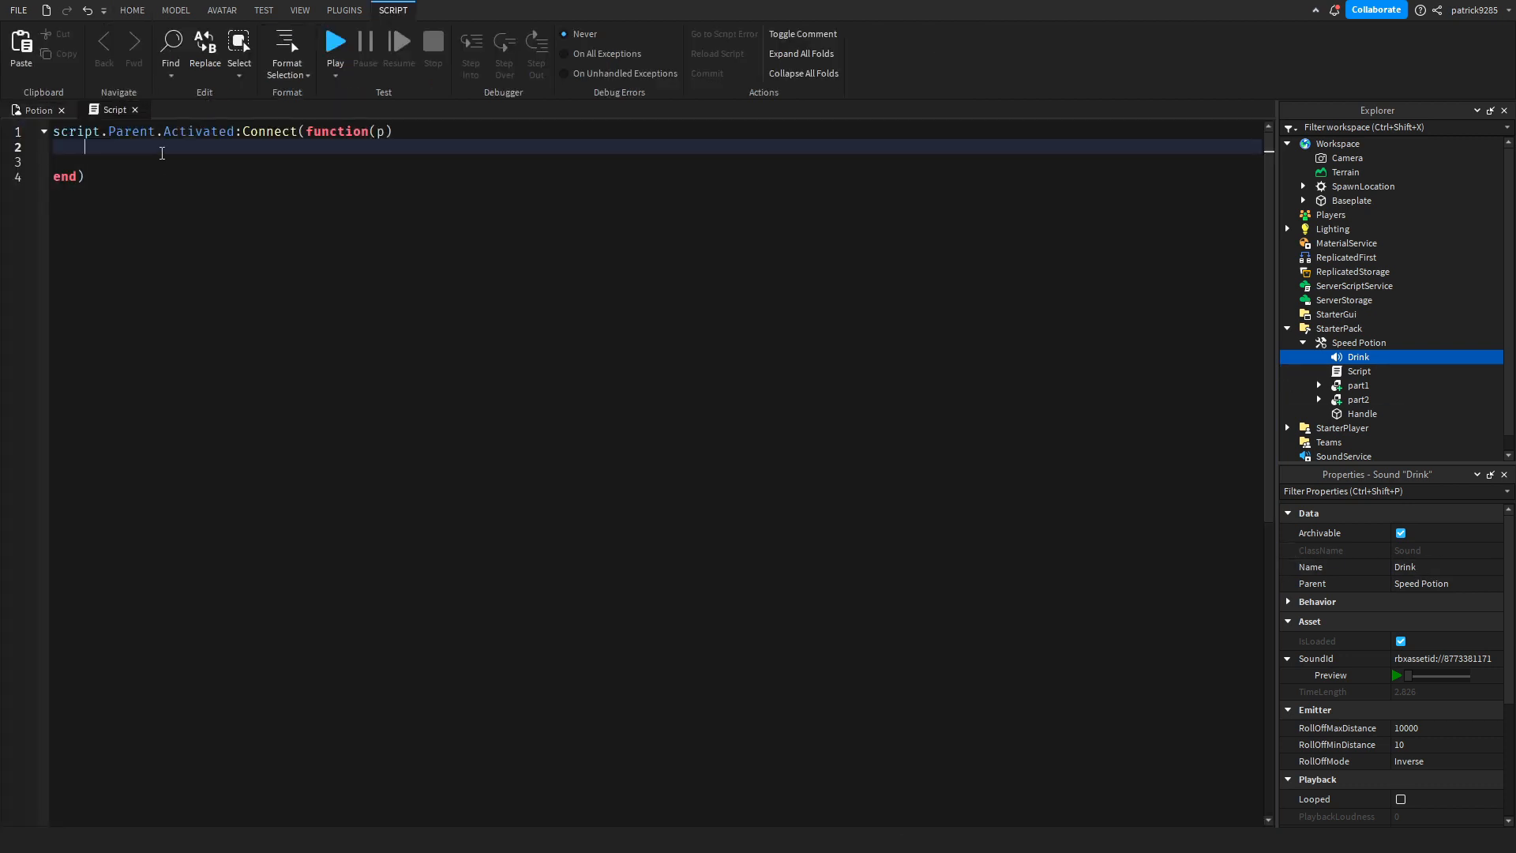
type("script.Parent")
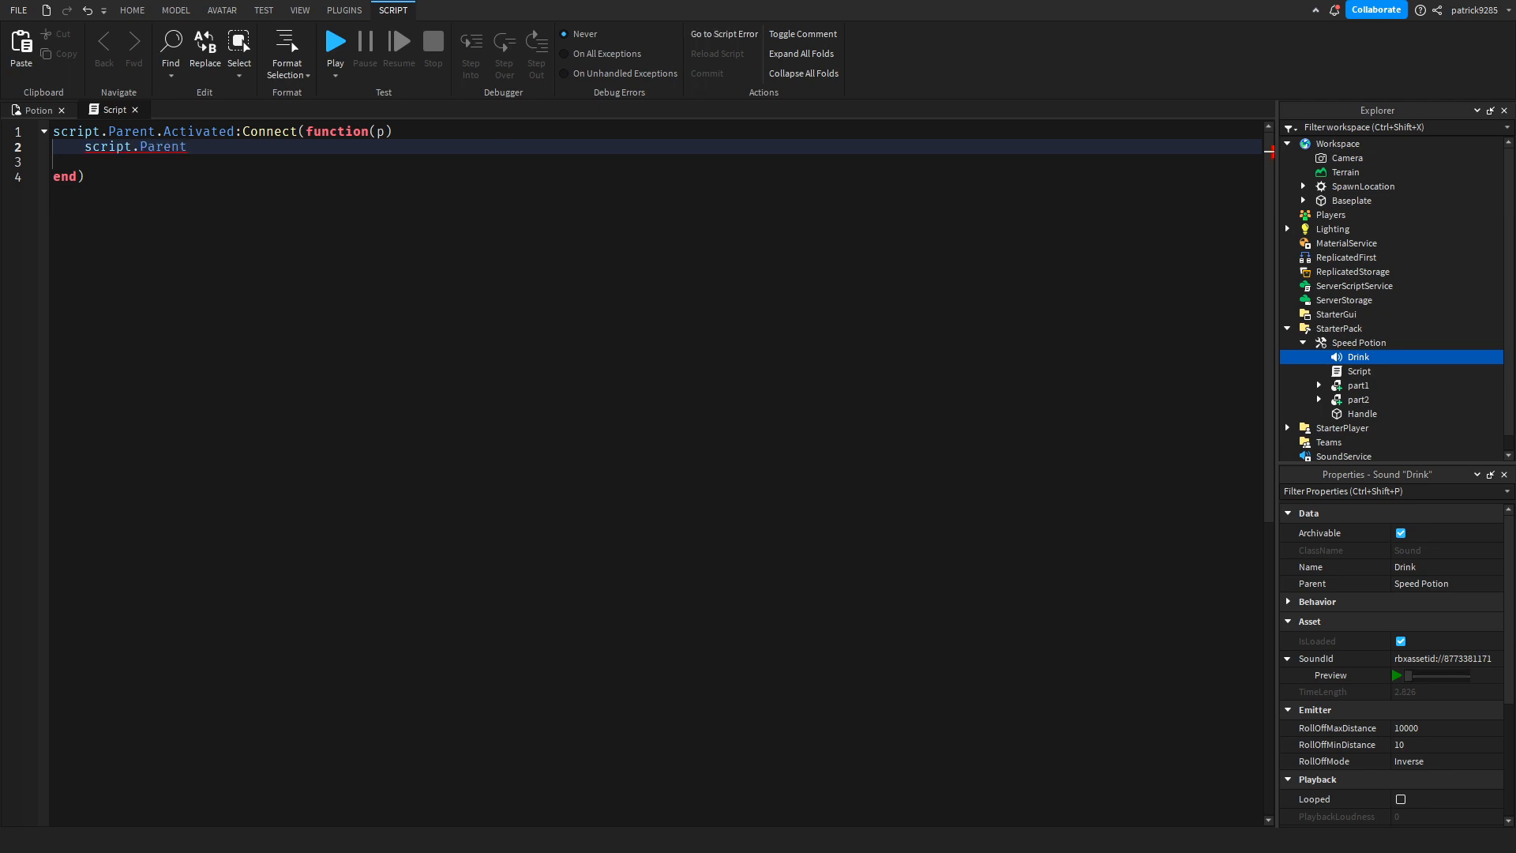
type(".d")
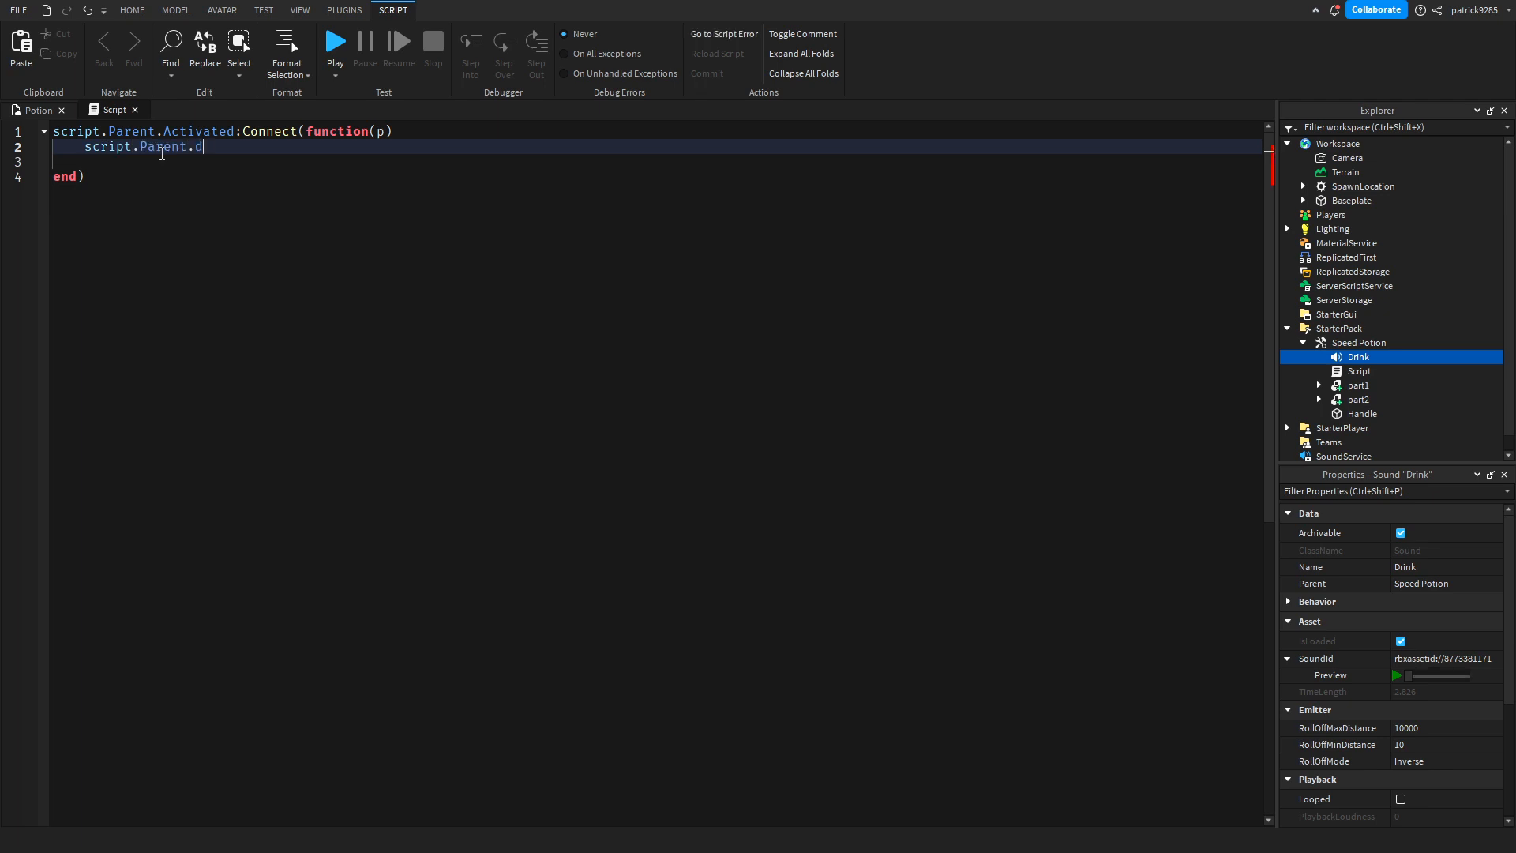
type("rink:pla")
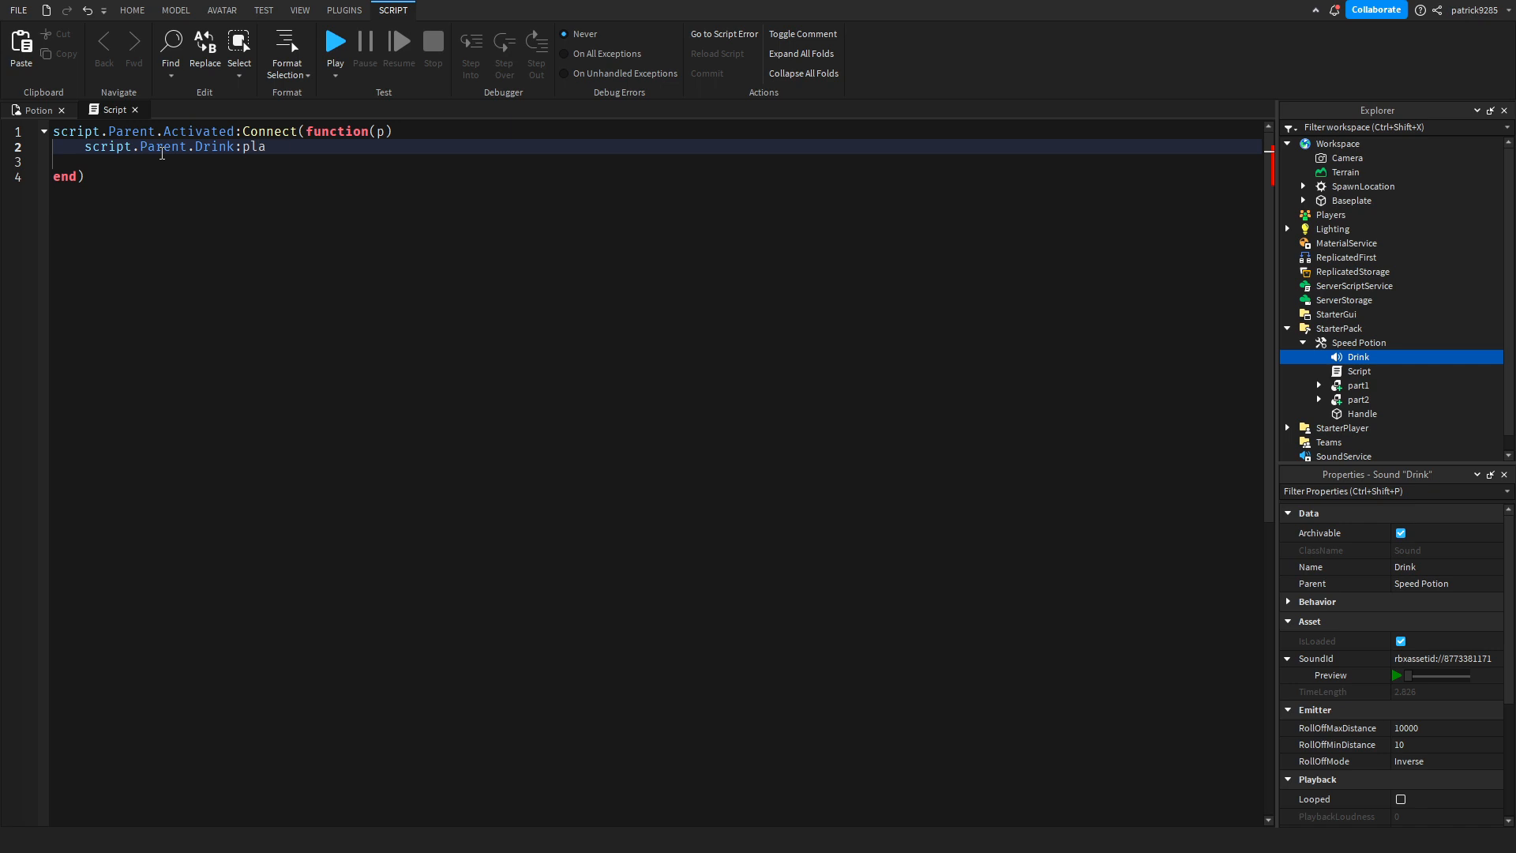
type("y()")
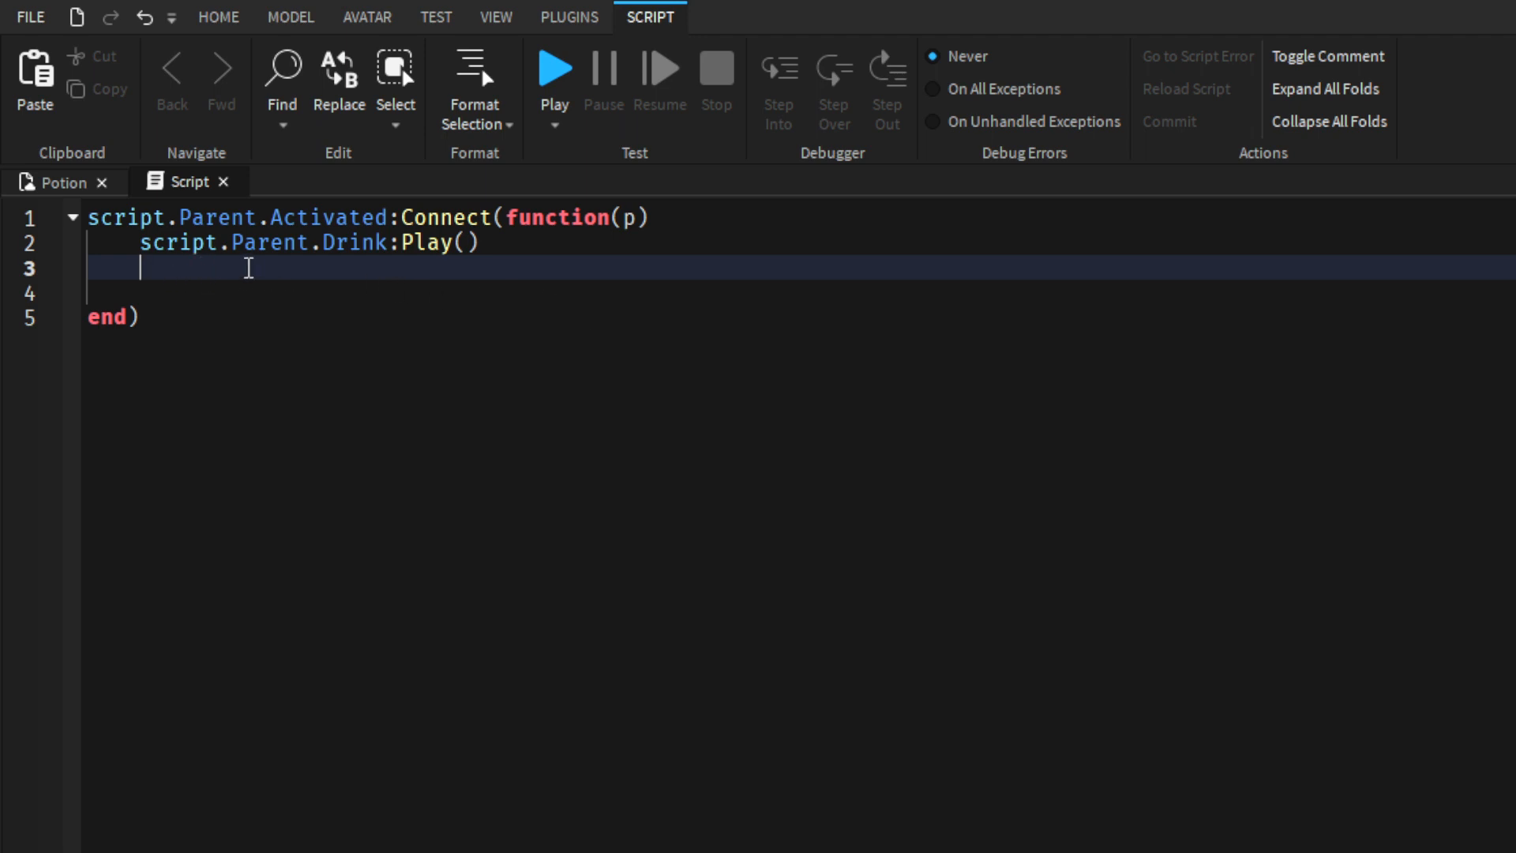
Step: Type a 16->30 speed note on line 3, then delete it
type("16")
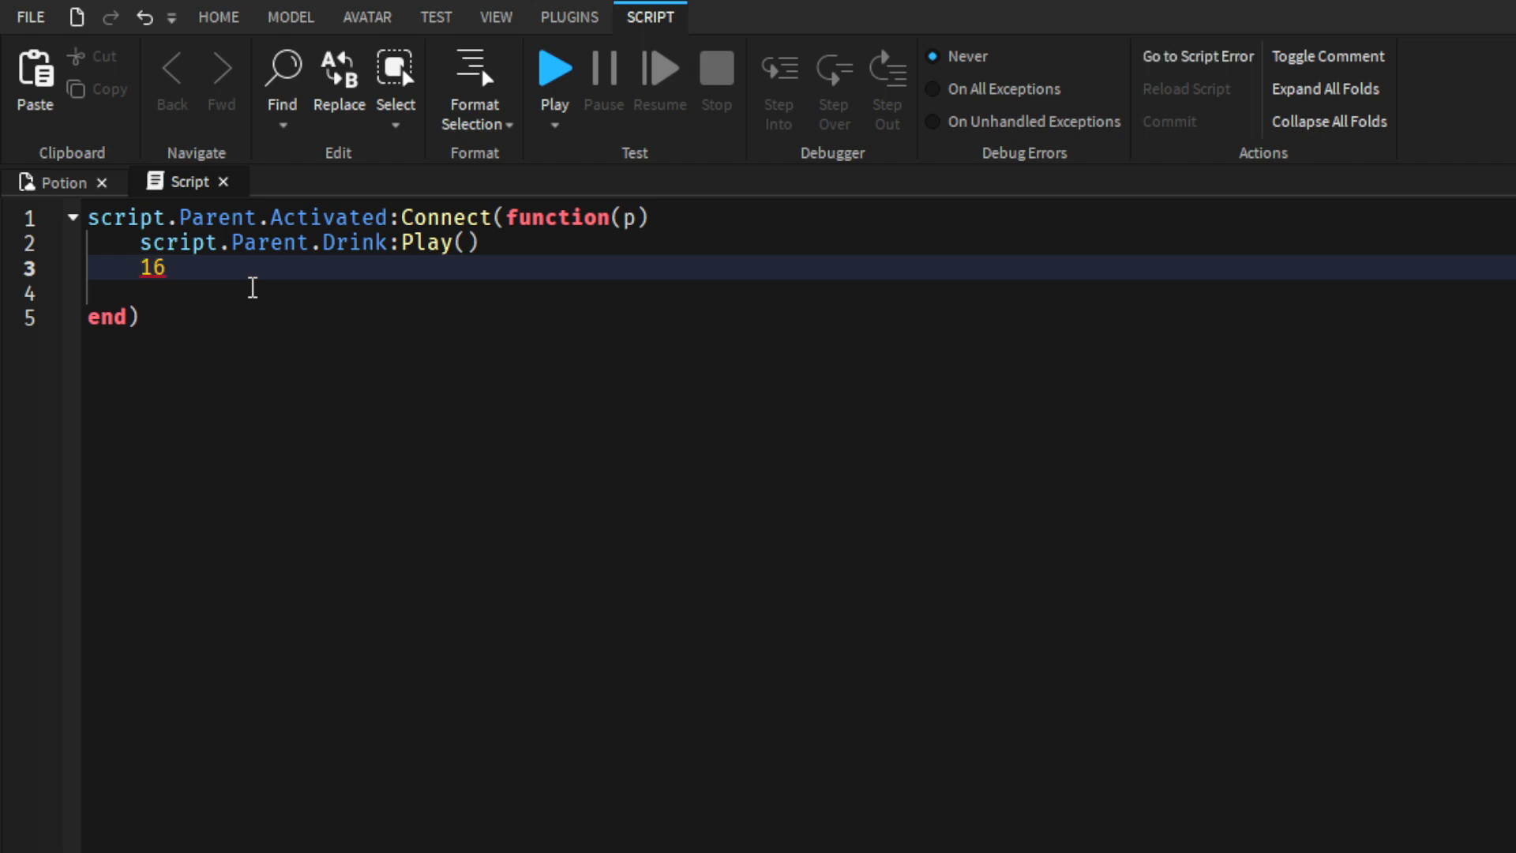
type(">")
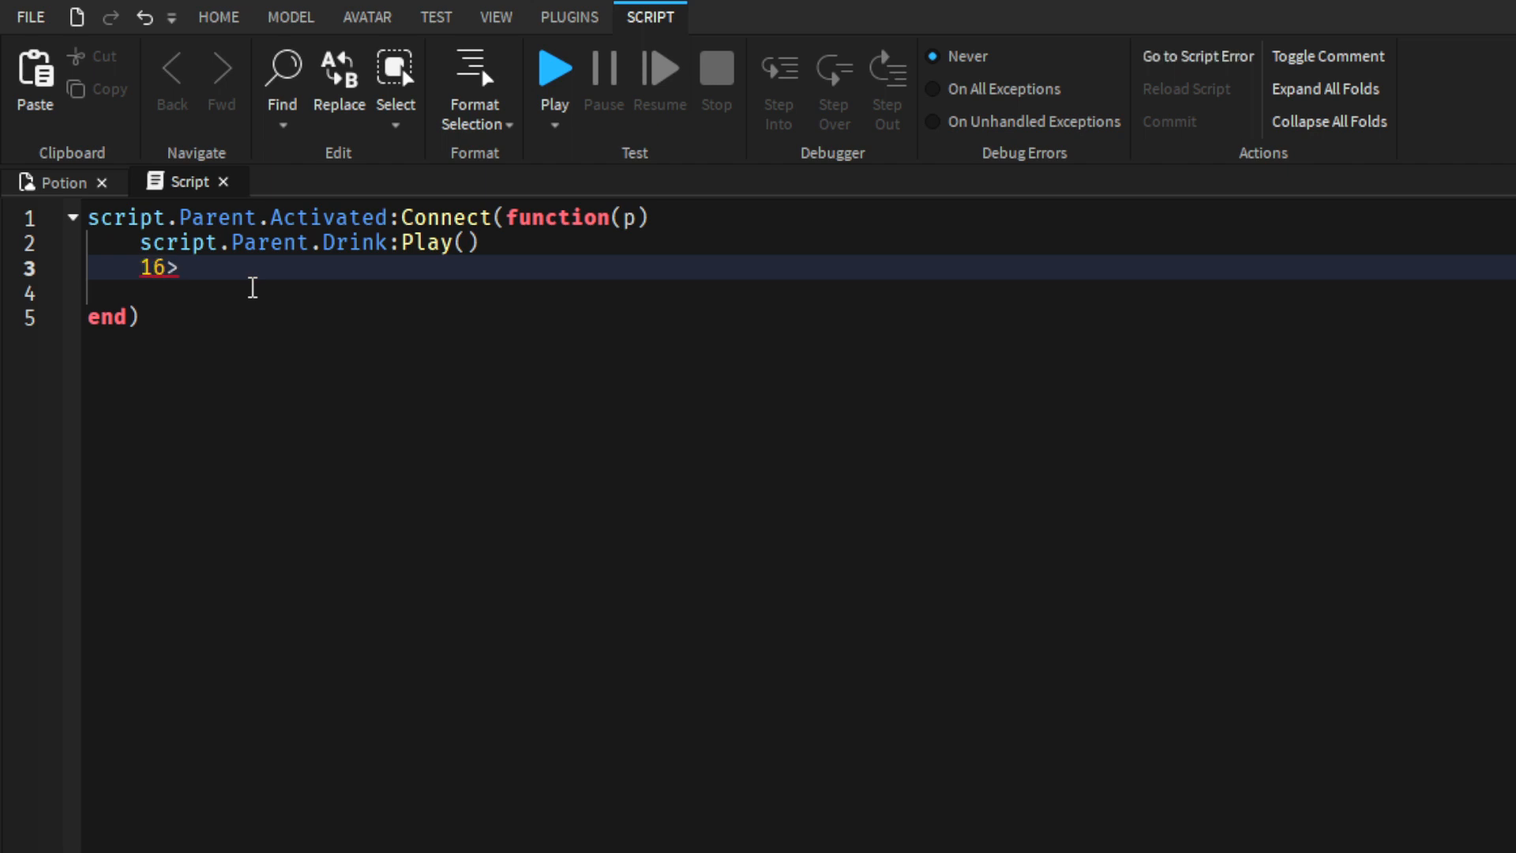
type("-")
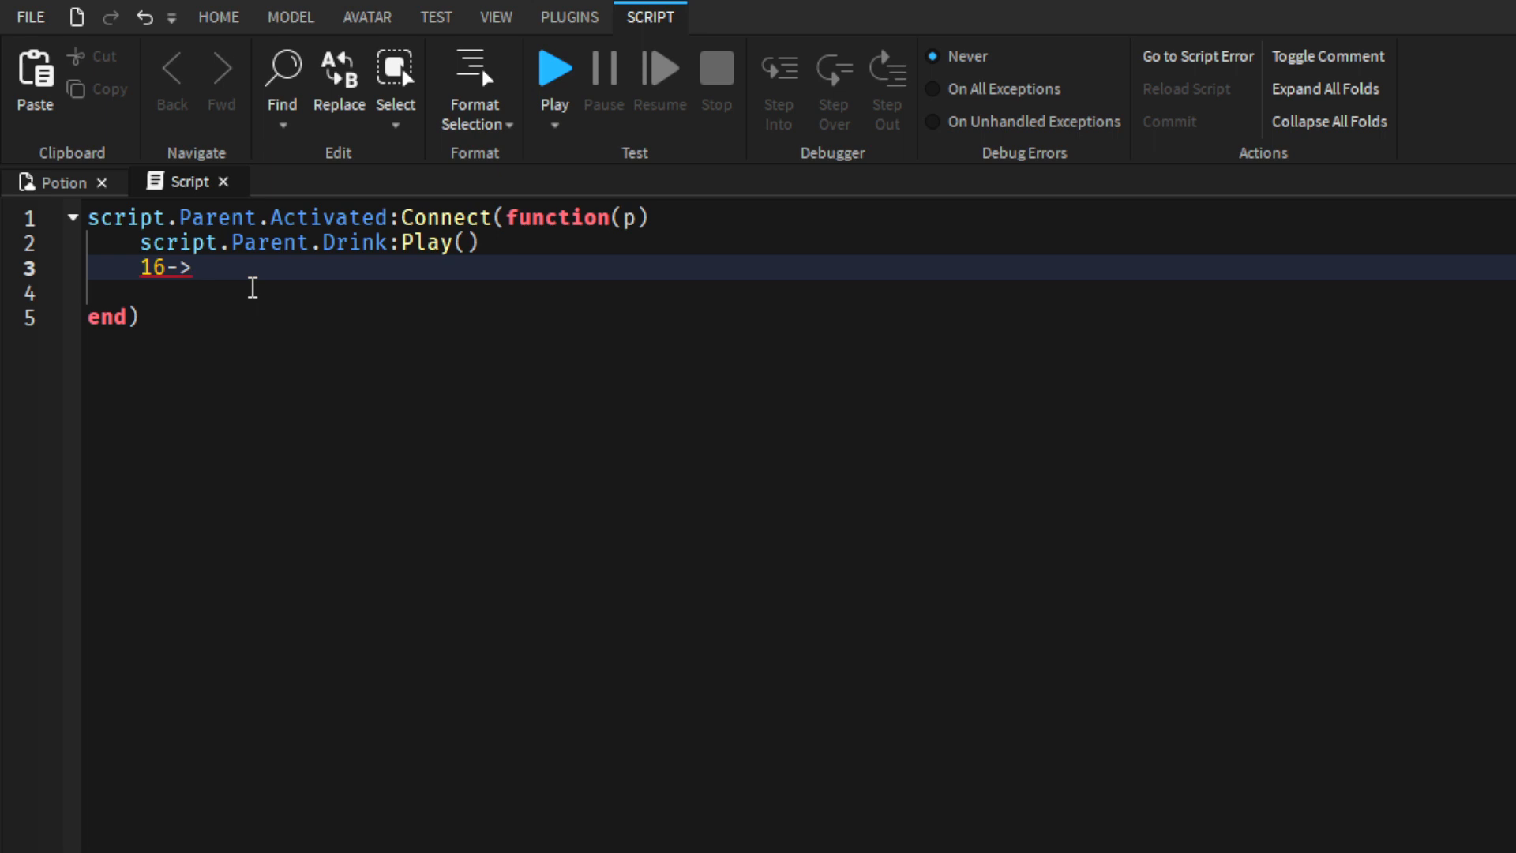
type("30")
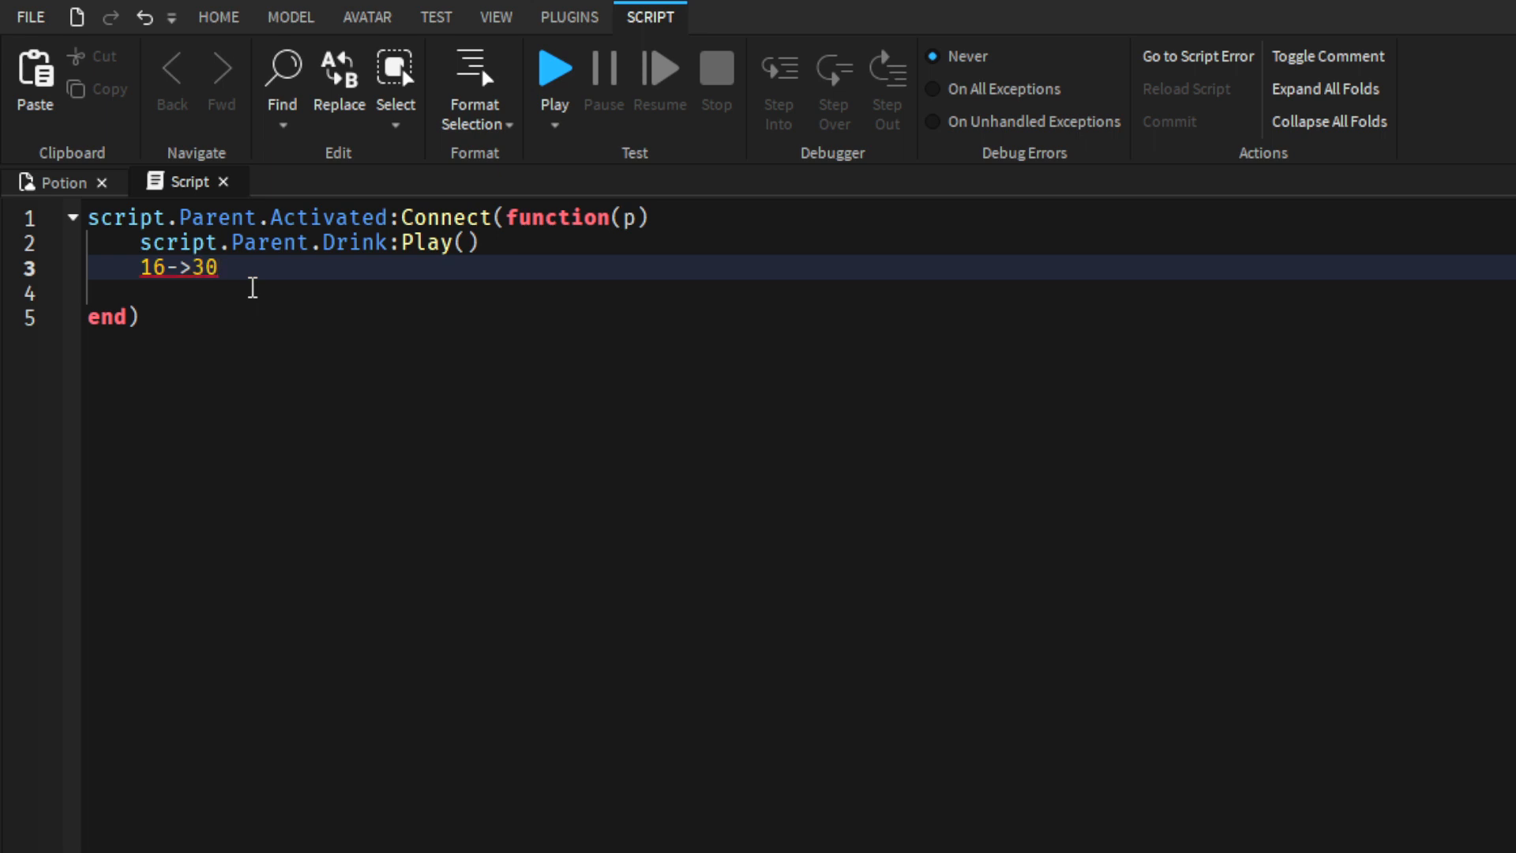
key("Backspace")
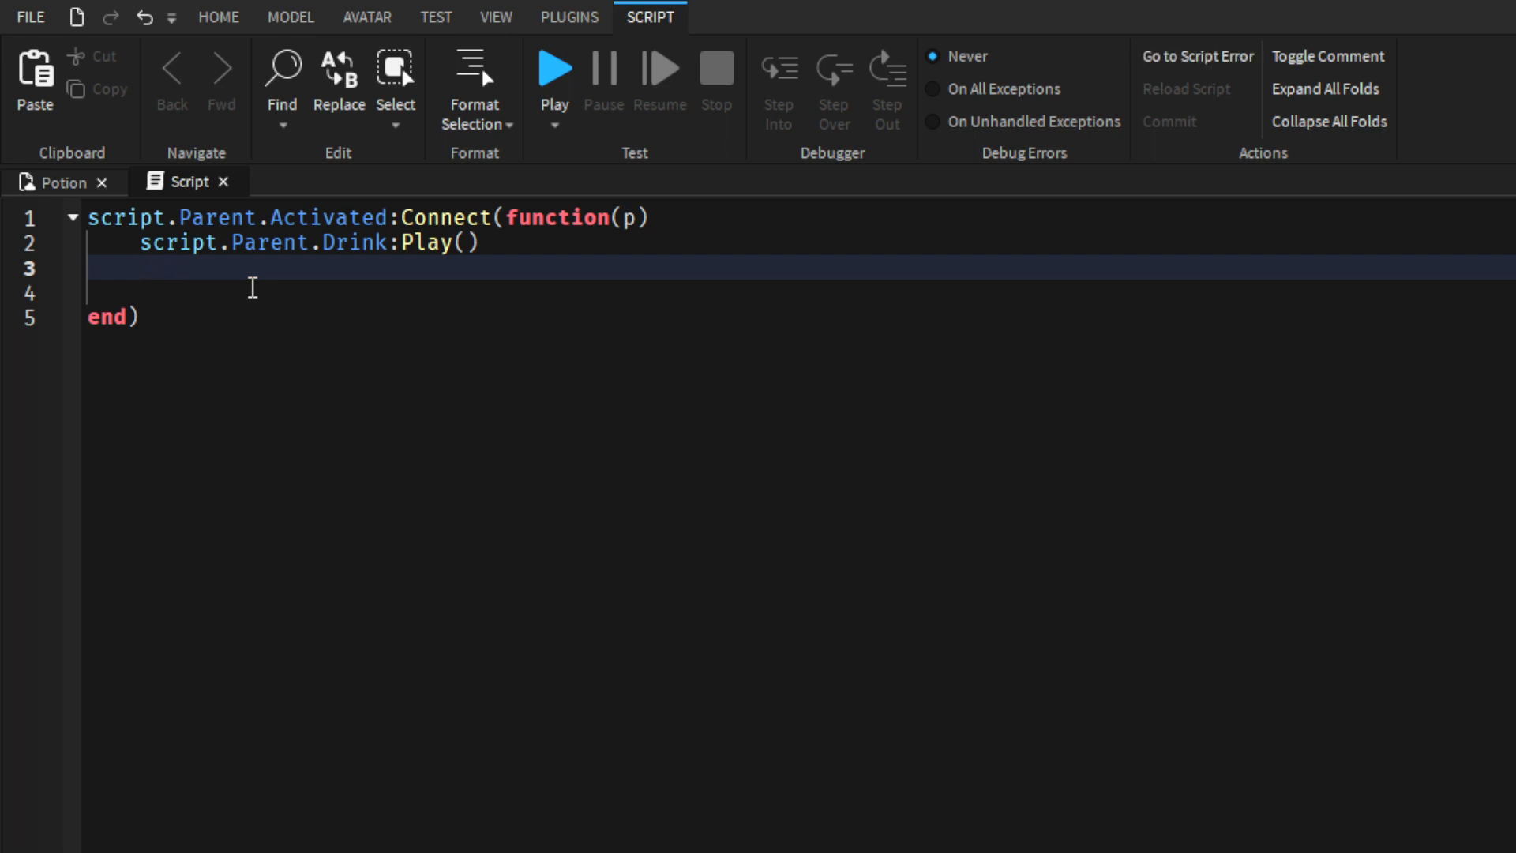
Step: Set Humanoid WalkSpeed to 30, add wait(40), then reset WalkSpeed to 16
type("script.Parent.Parent")
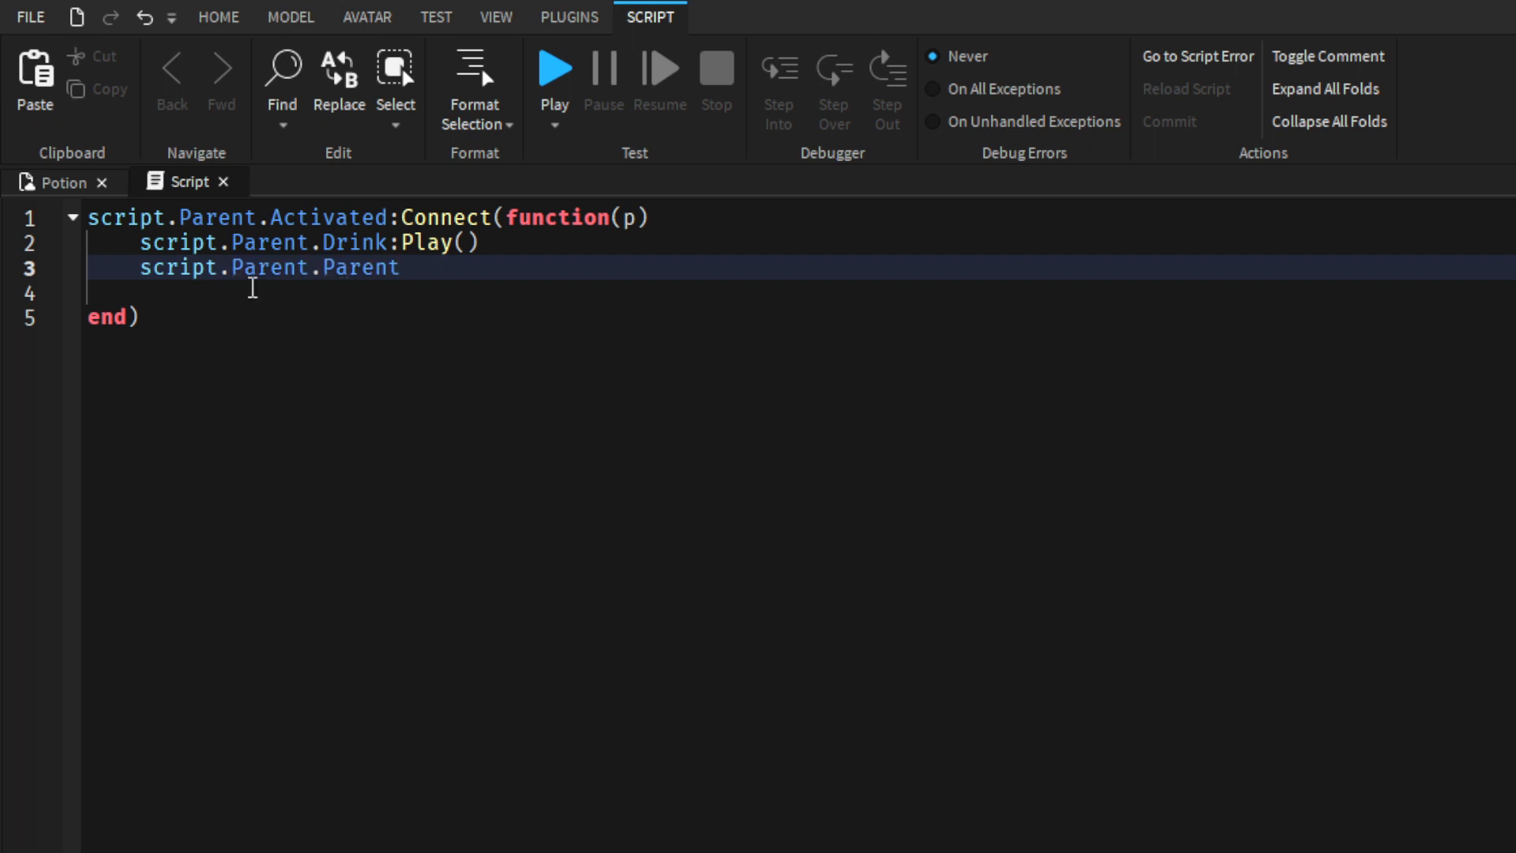
type(".")
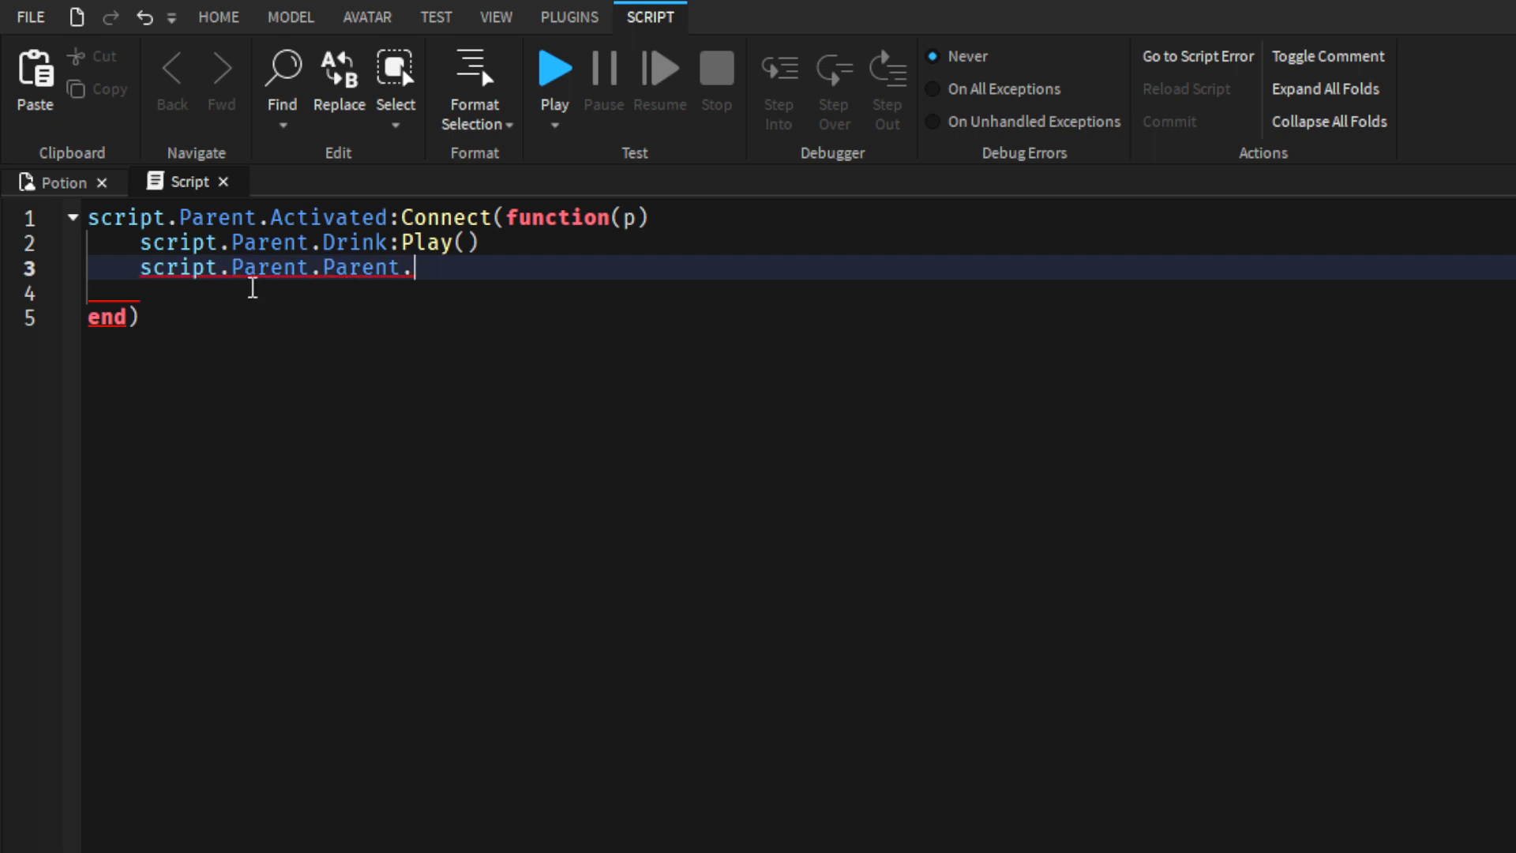
type("Humanoid.")
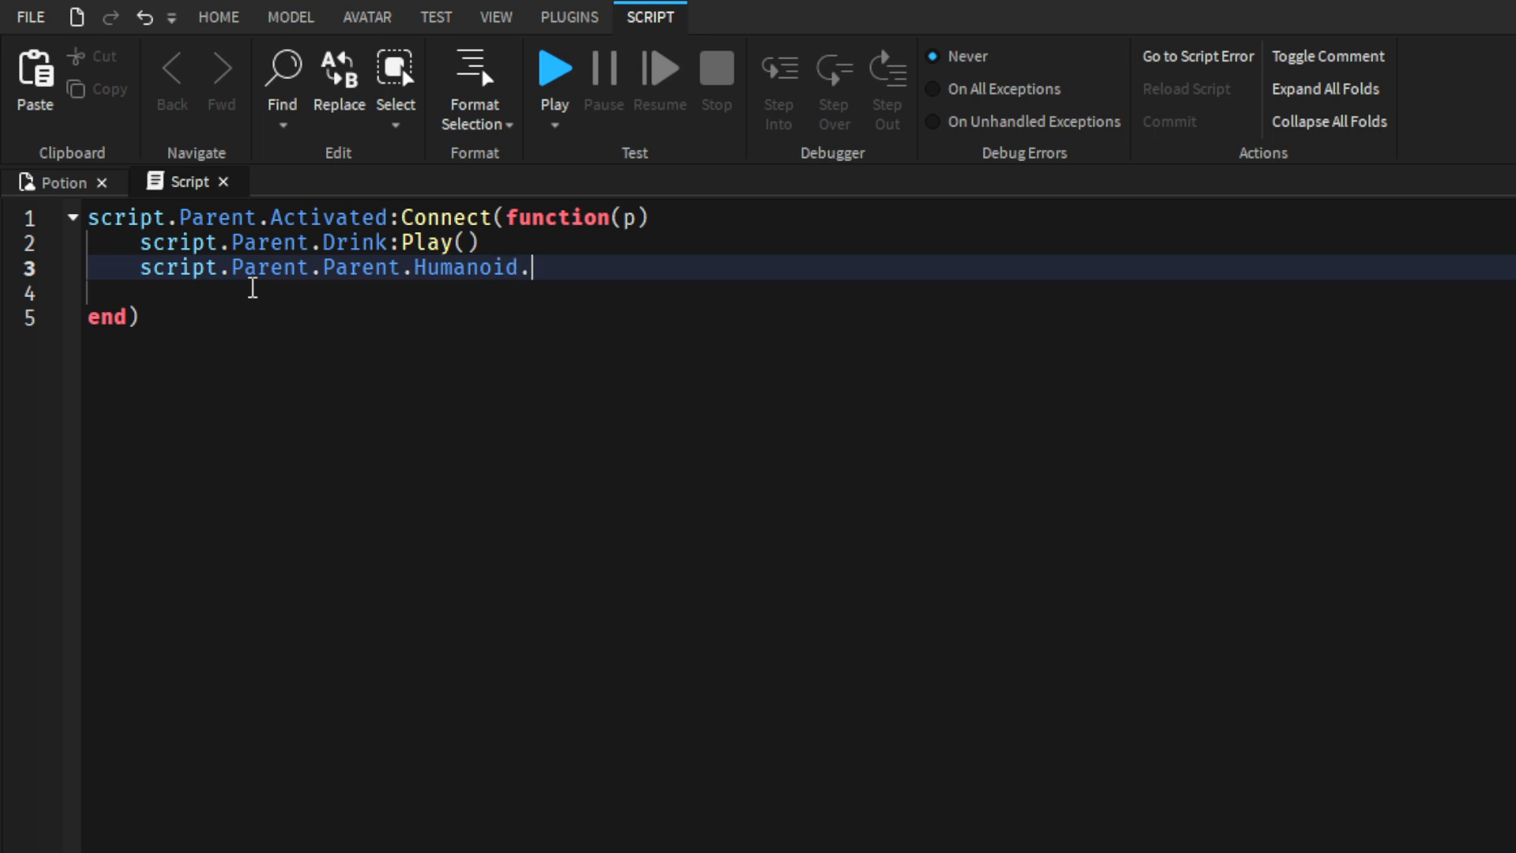
type("Speed")
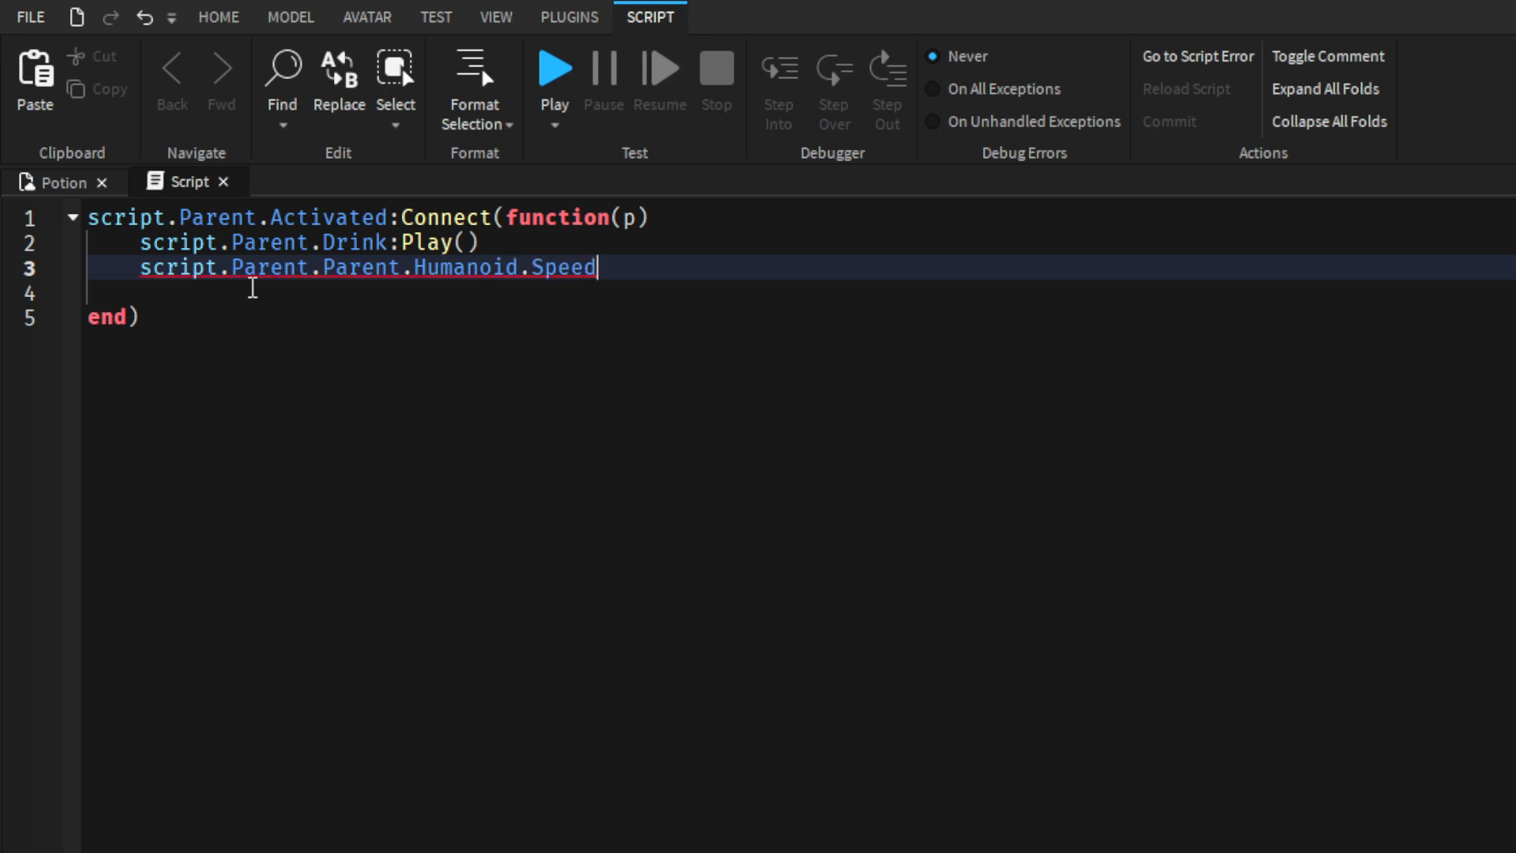
type("Walks")
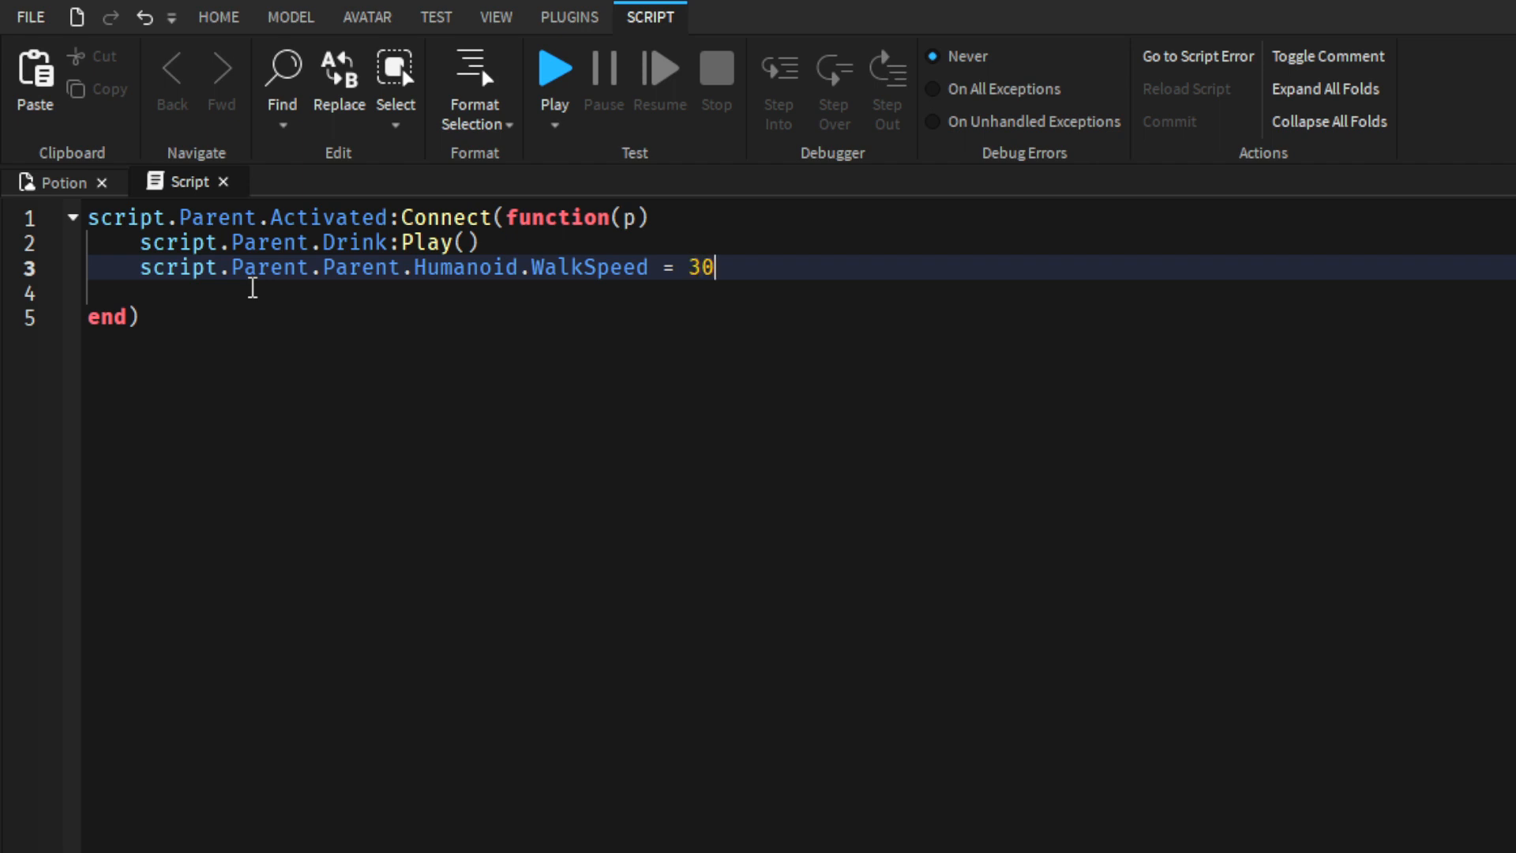
type("wait()")
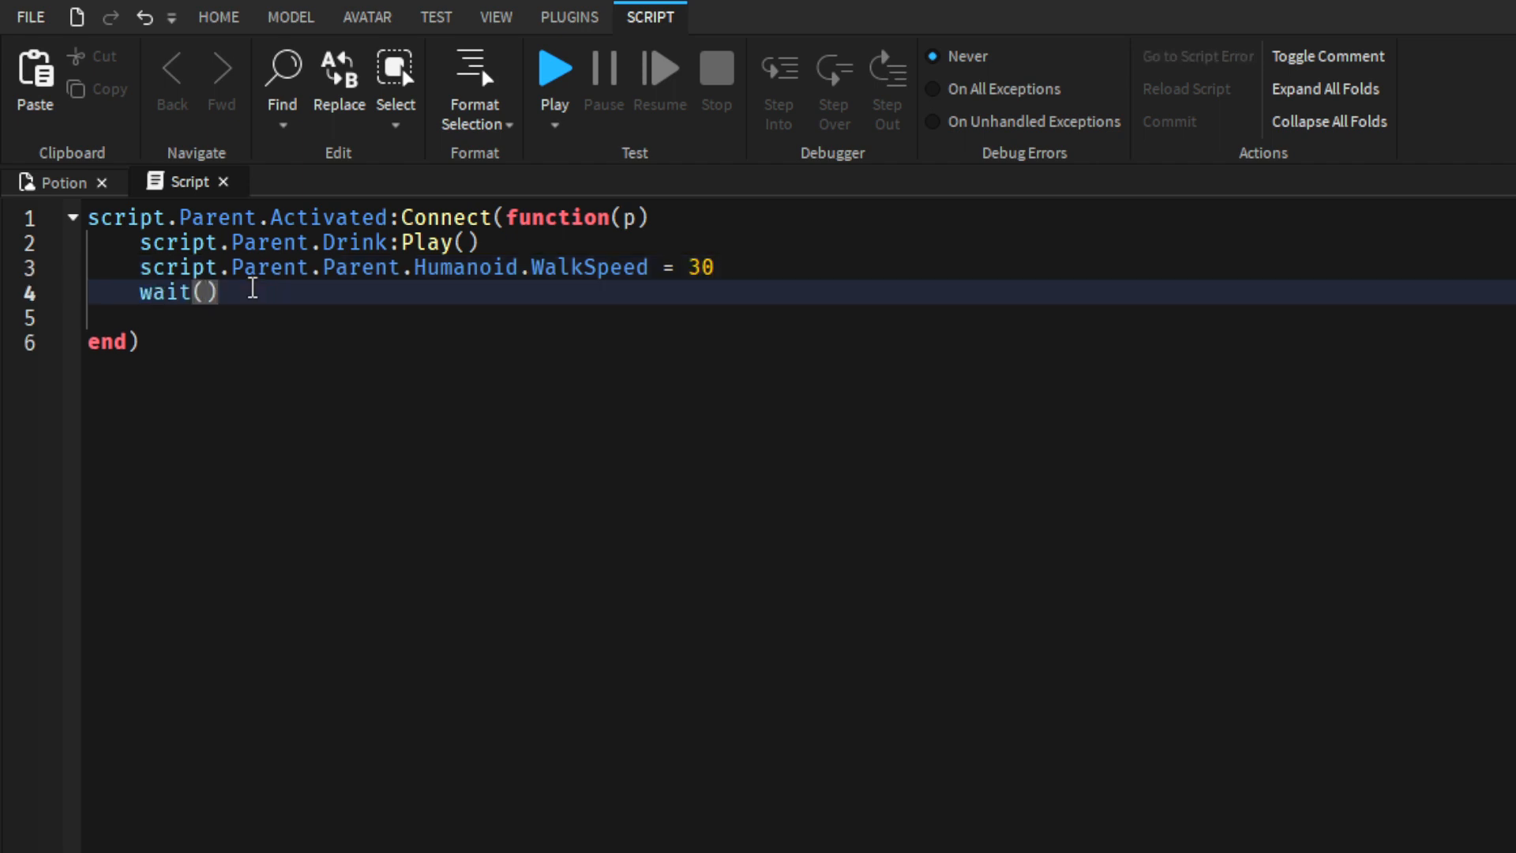
type("40")
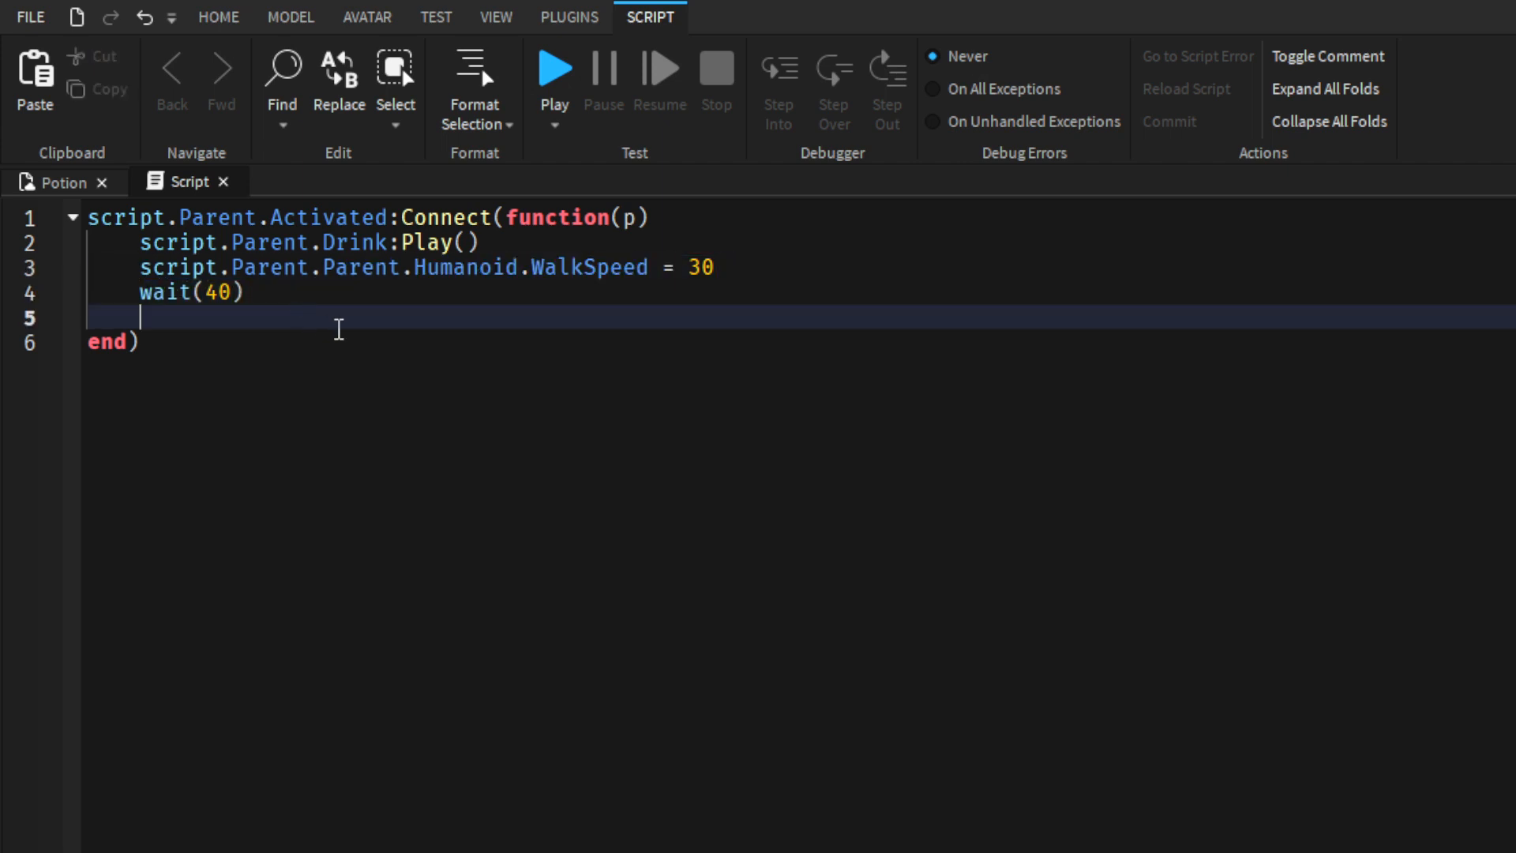
type("script.Parent.Parent.Humanoid.WalkSpeed = 30")
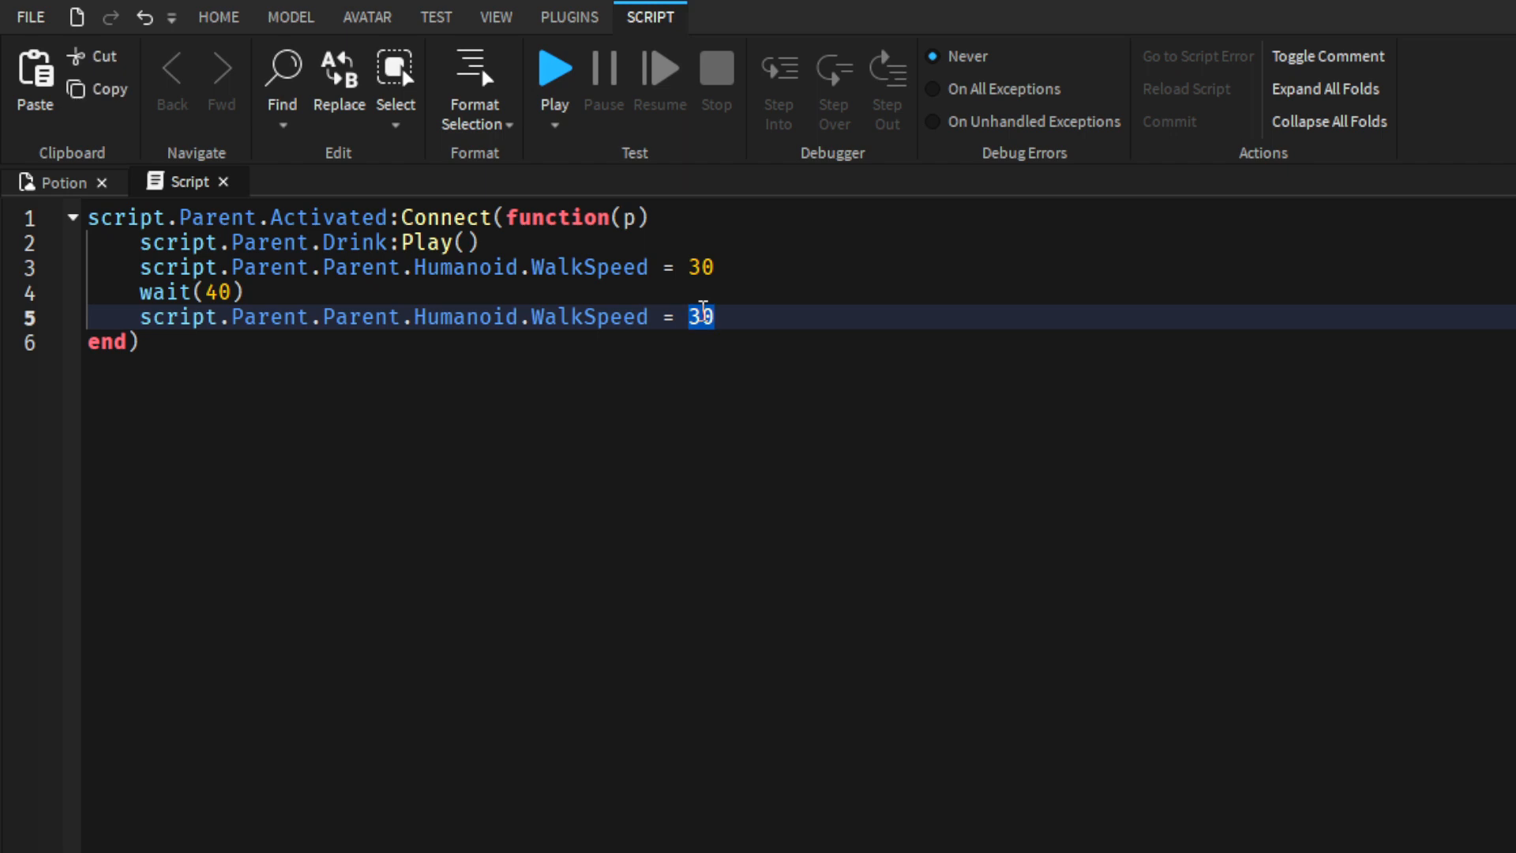
type("16")
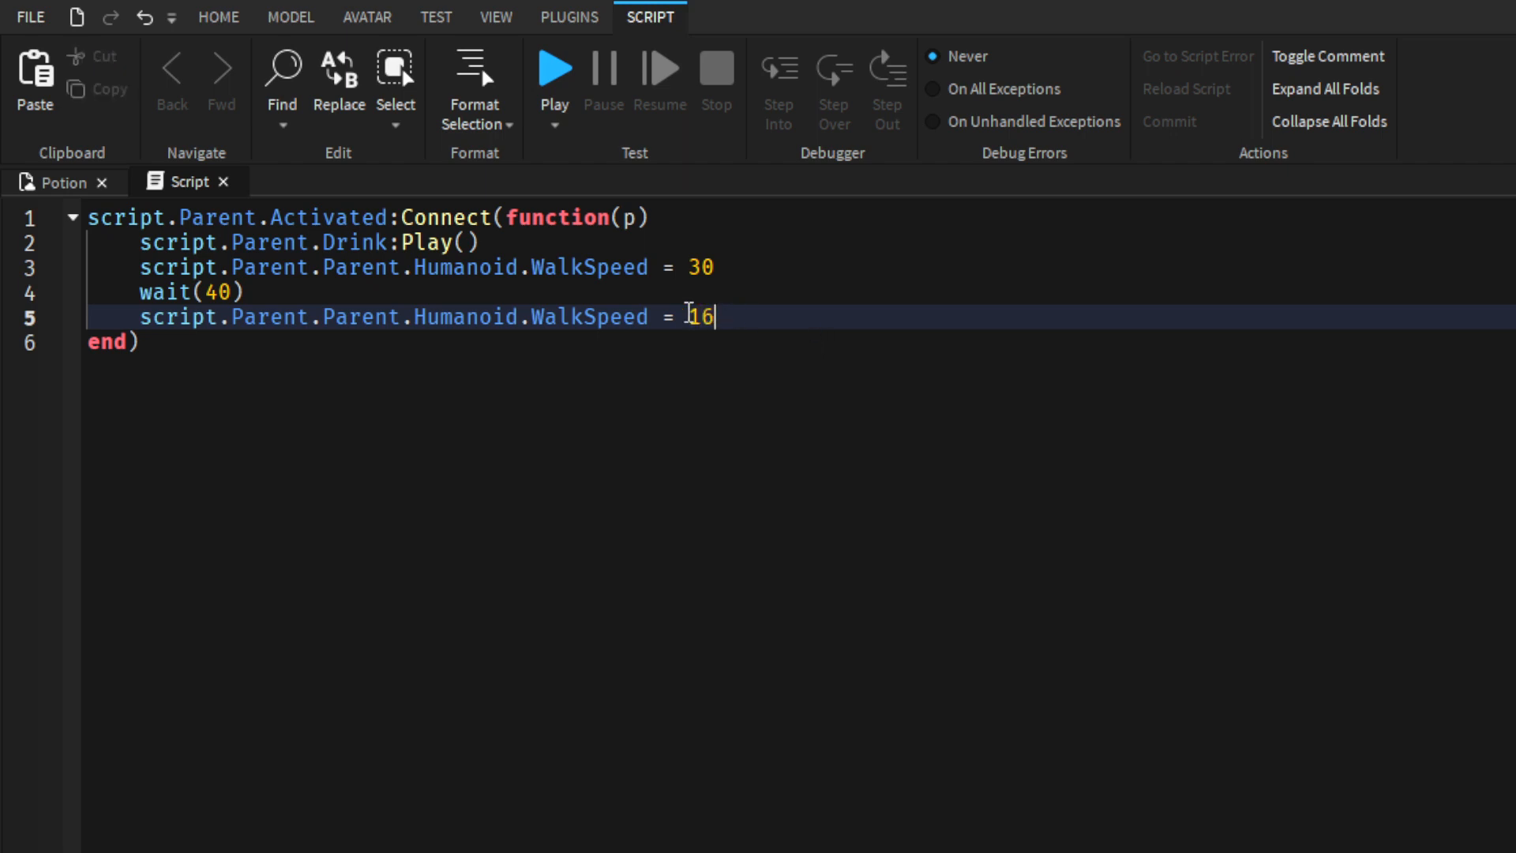
Step: Start a play test to try the Speed Potion in the game
left_click(247, 292)
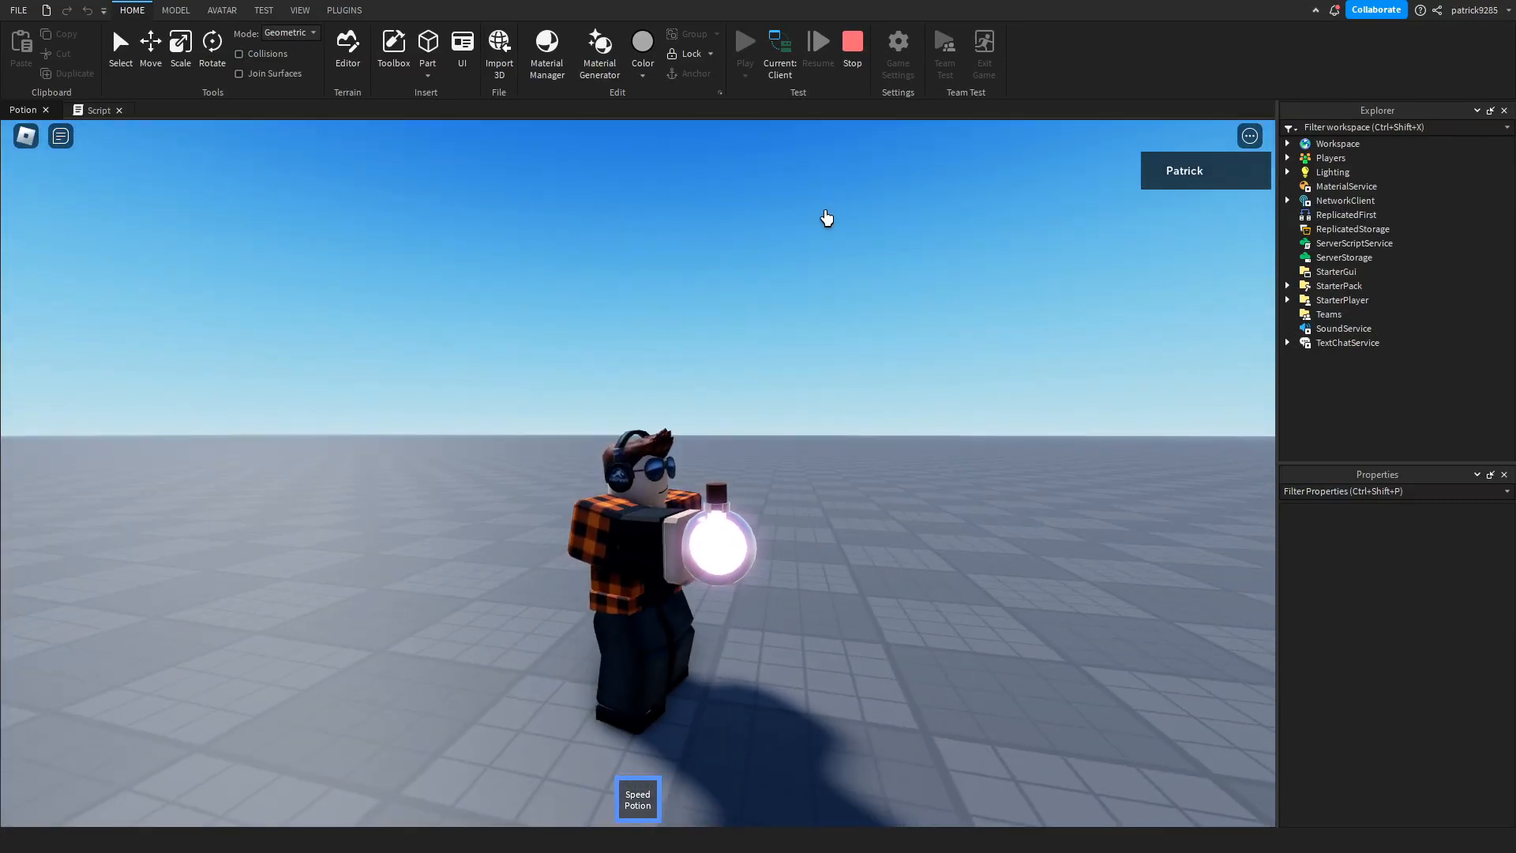
Step: Stop the playtest and review the WalkSpeed restore line, placing the cursor after wait
left_click(98, 110)
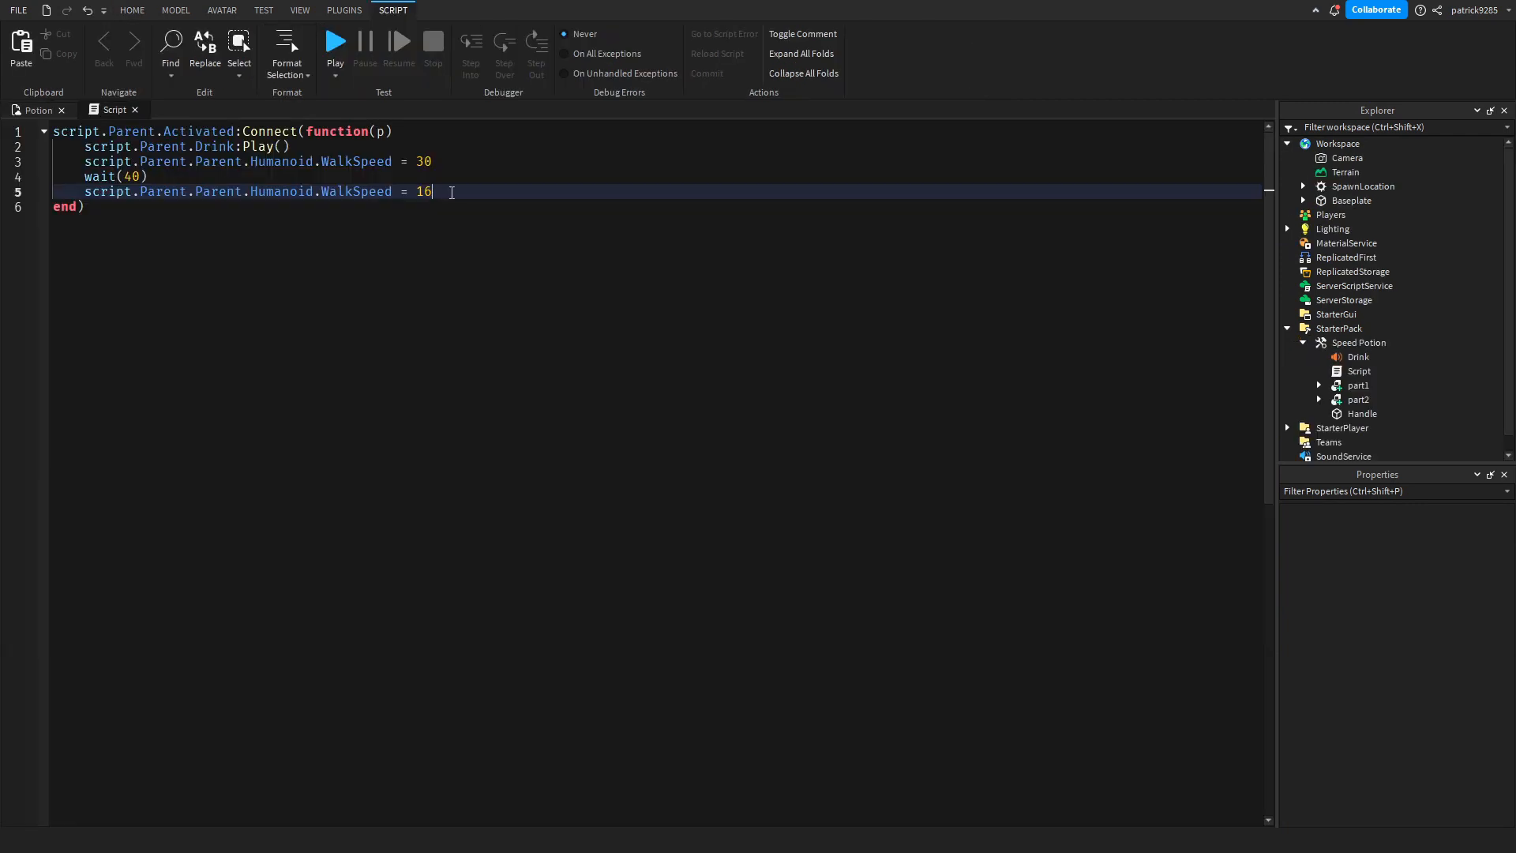
triple_click(237, 191)
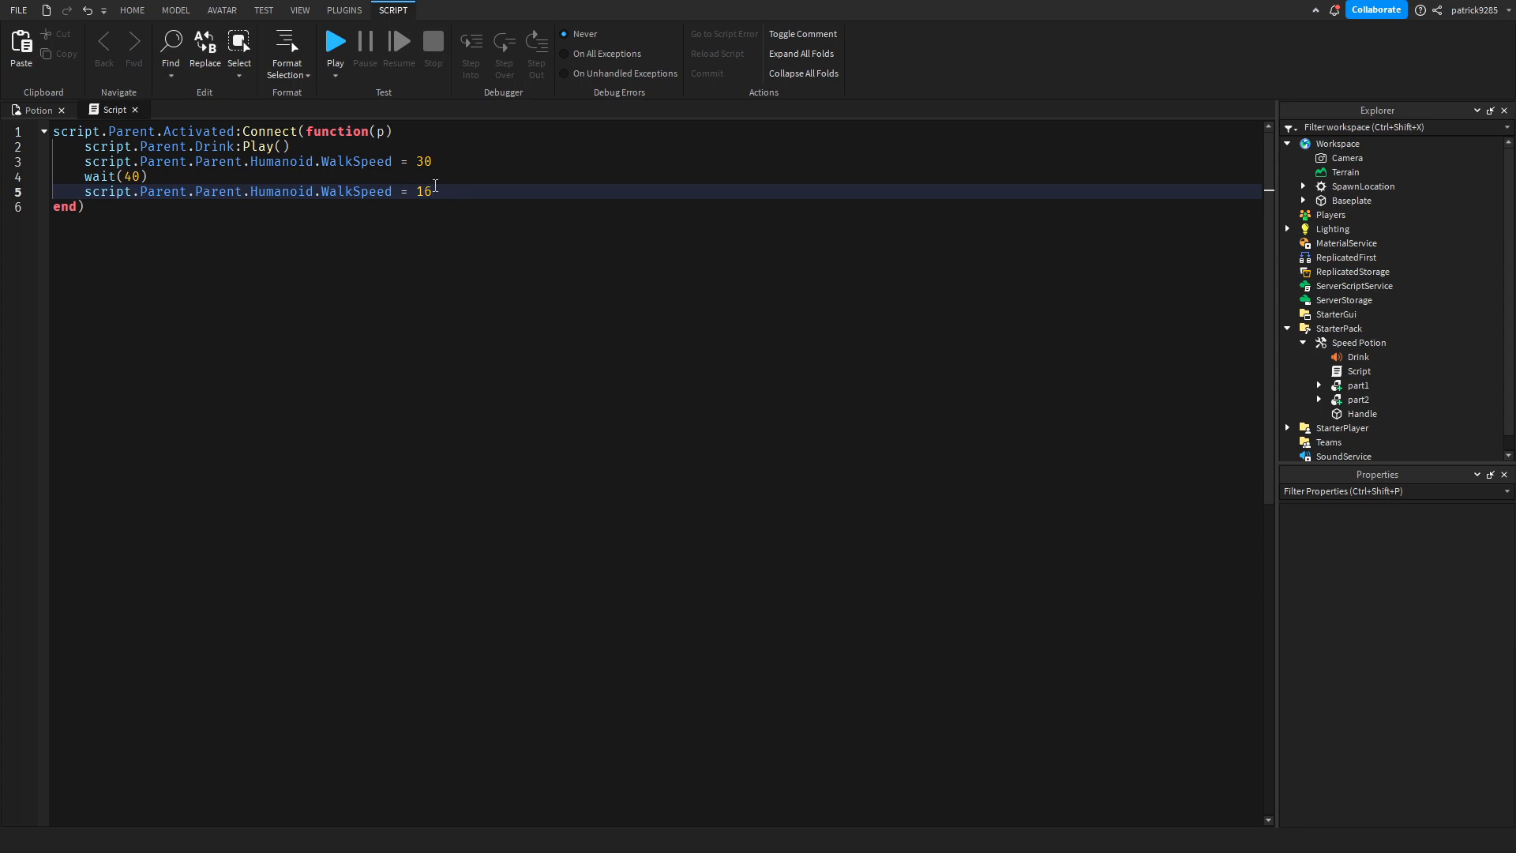
double_click(162, 191)
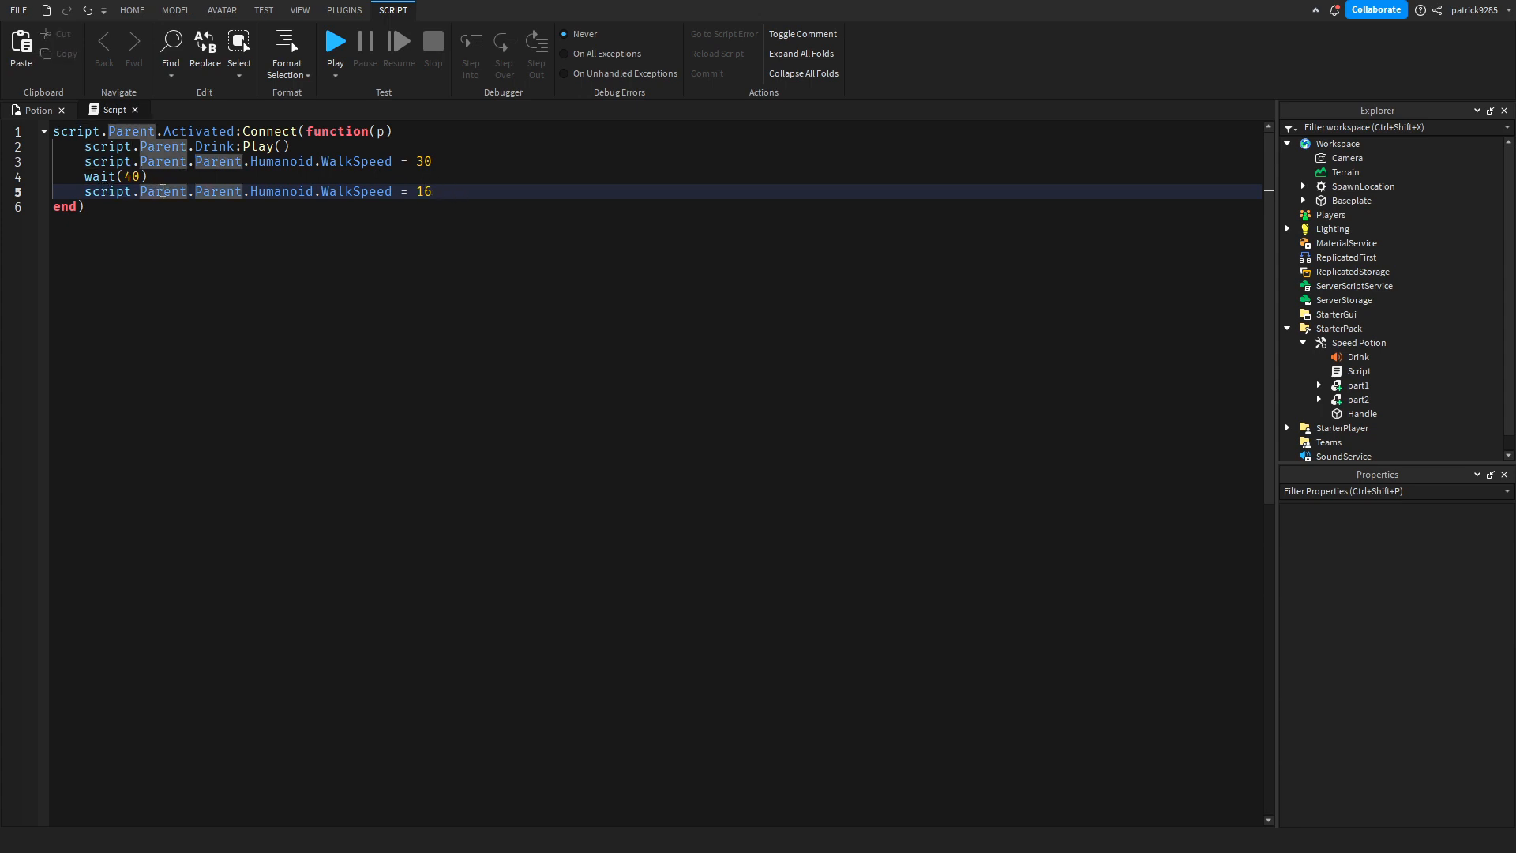
double_click(280, 191)
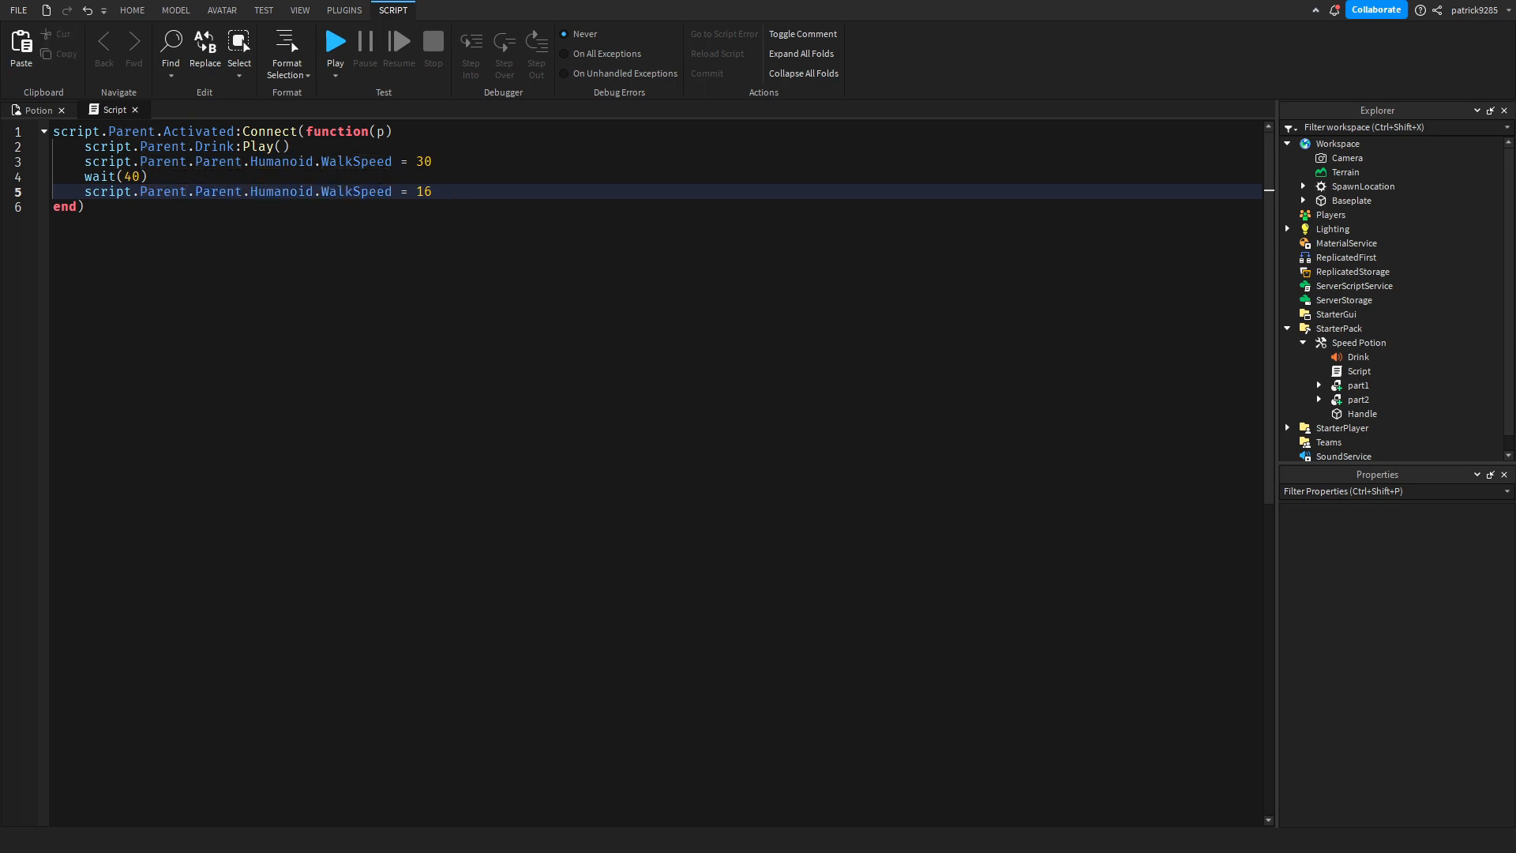
left_click(148, 176)
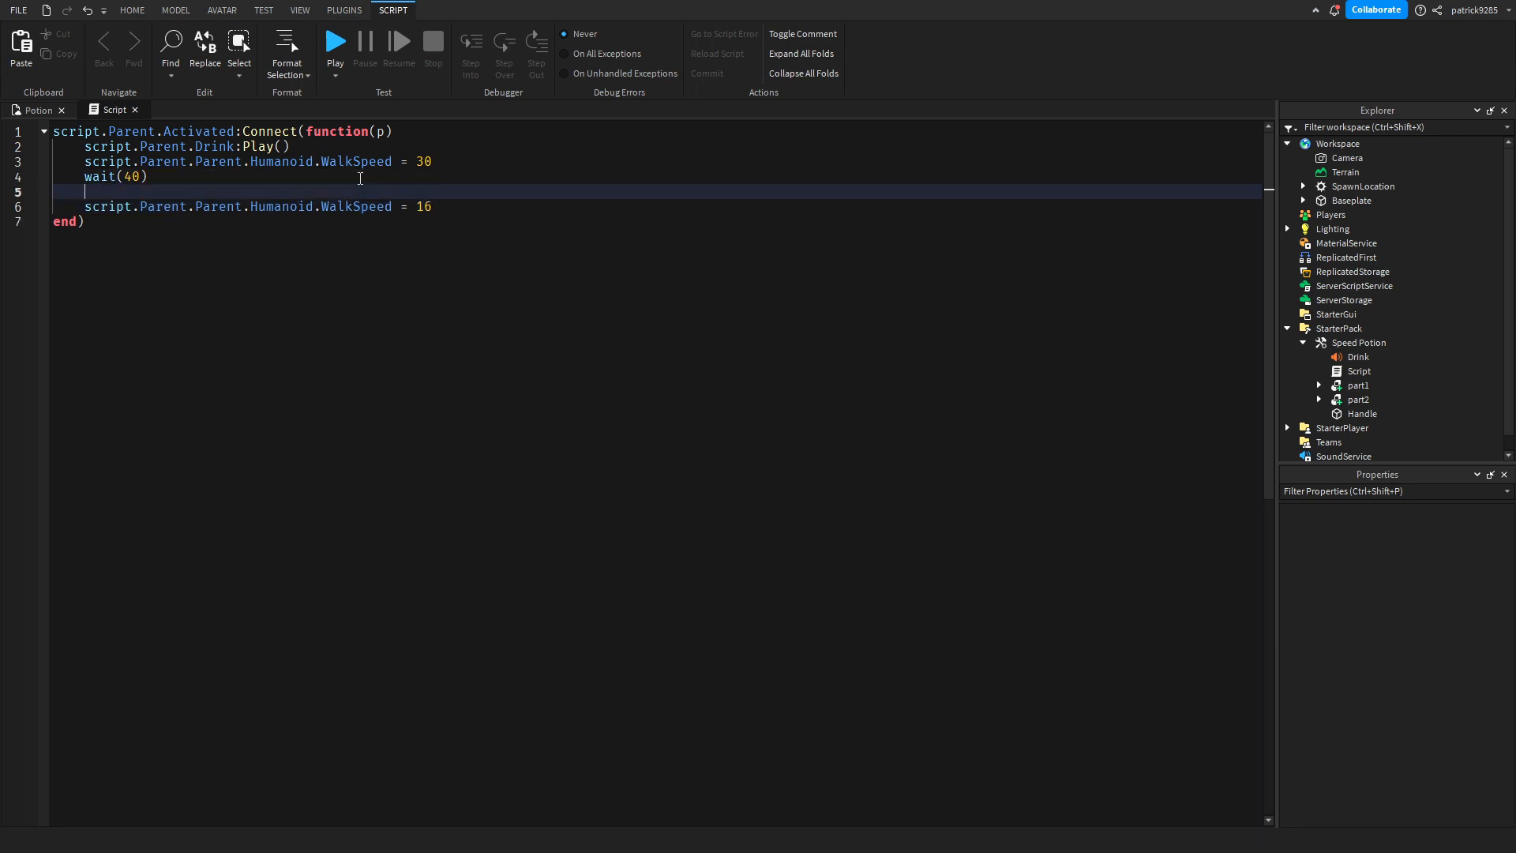
Step: Add local var = Instance.new('ObjectValue') and set var.Value to the character's Humanoid
type("i")
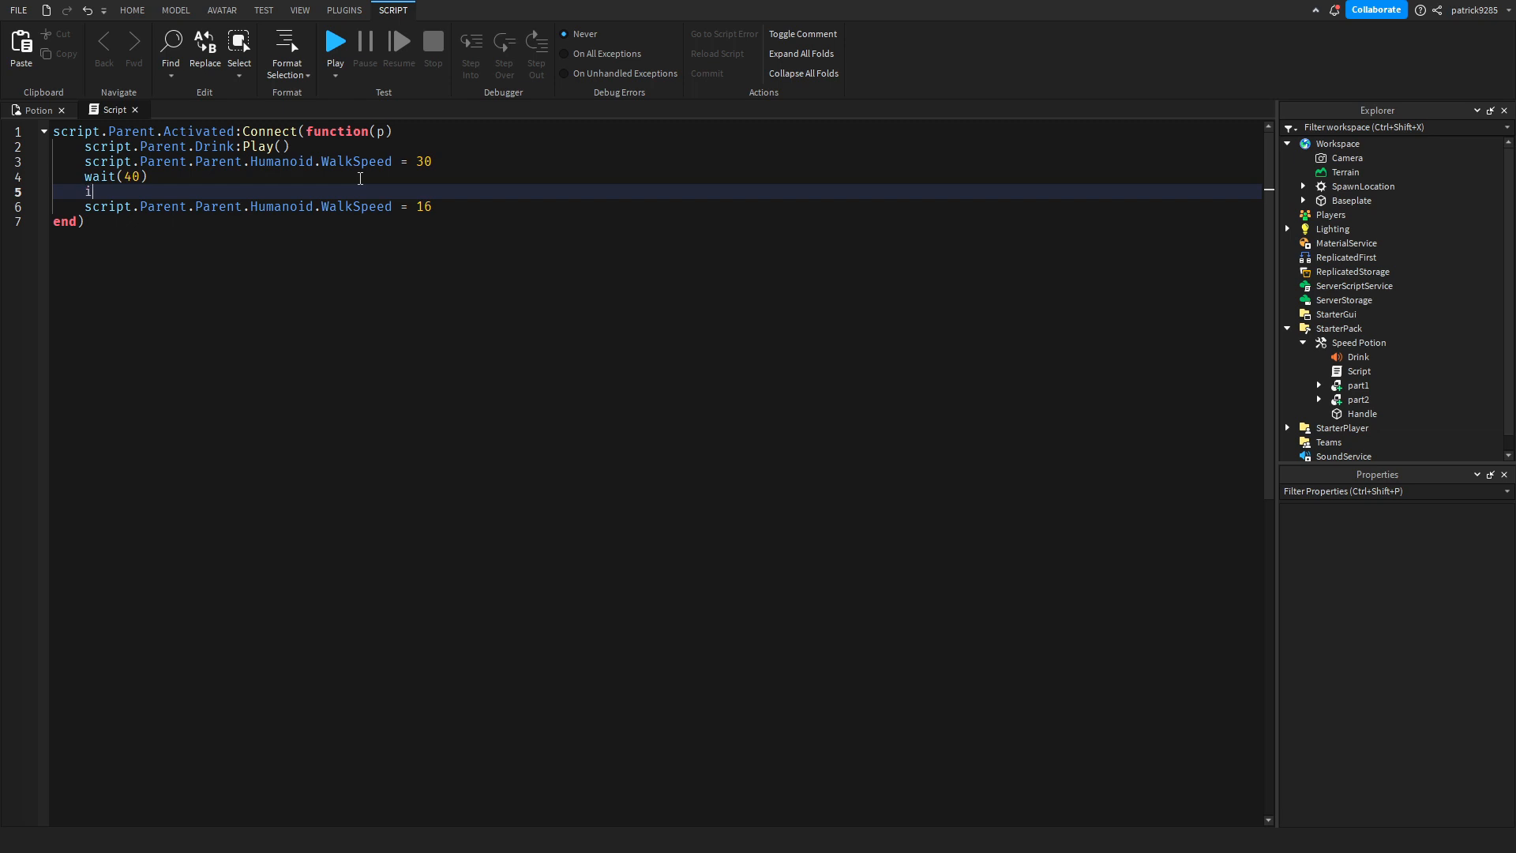
type("local var =")
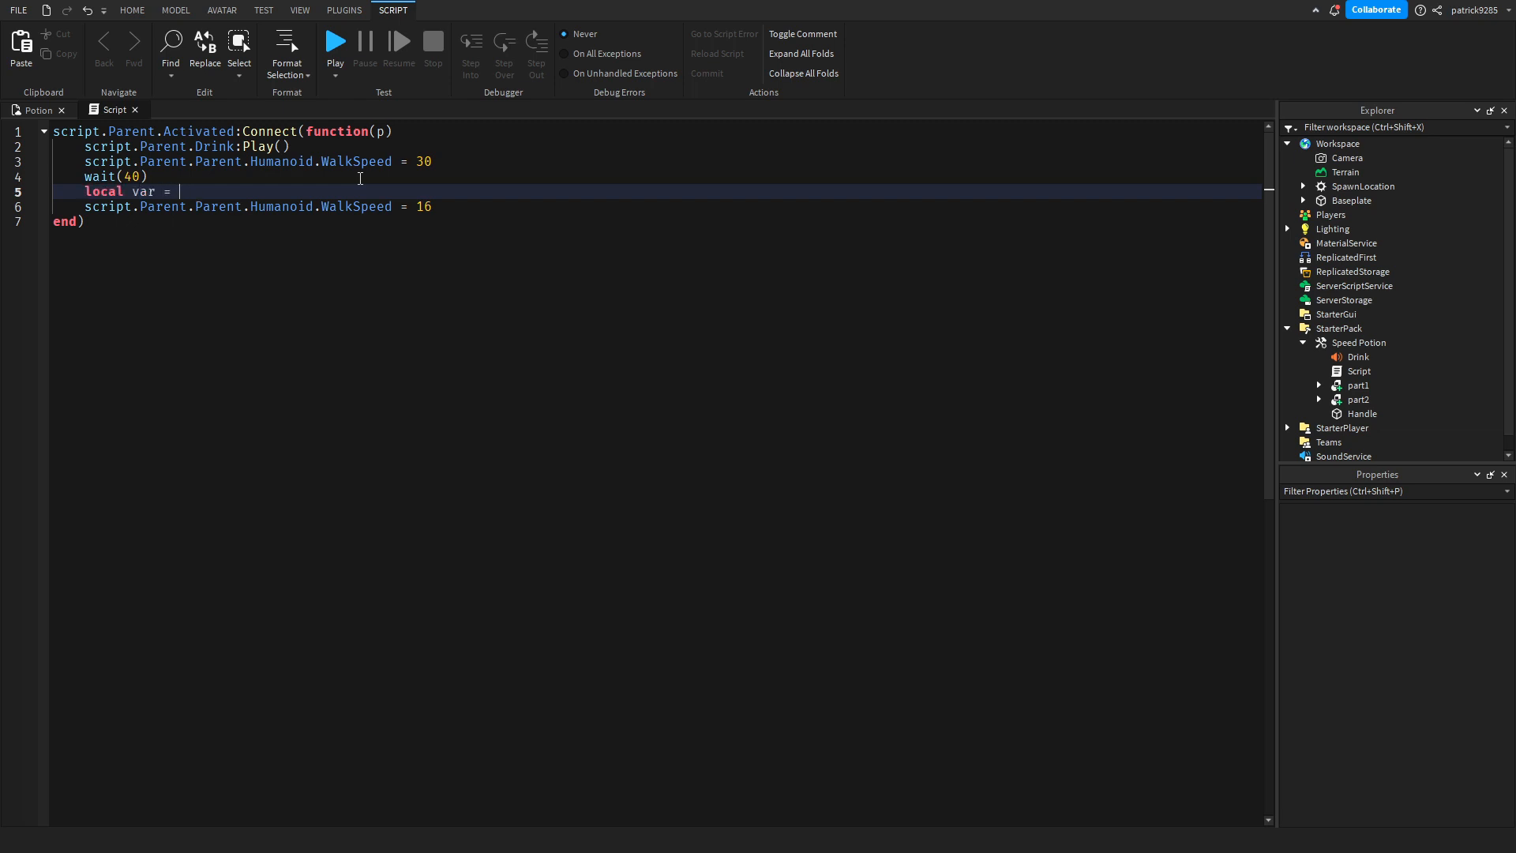
type("Instance.new(")
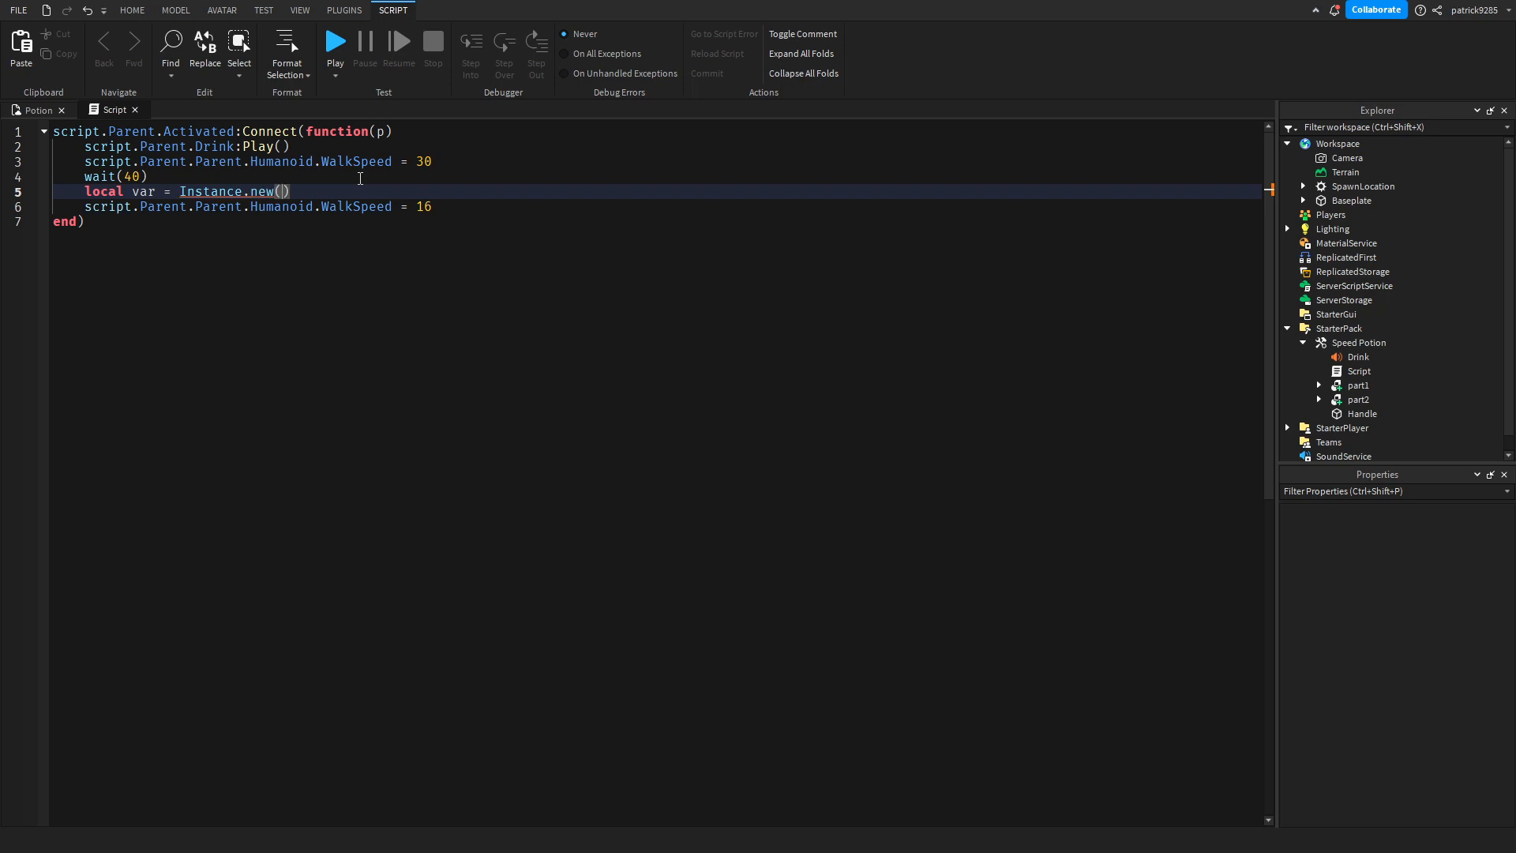
type("'o'")
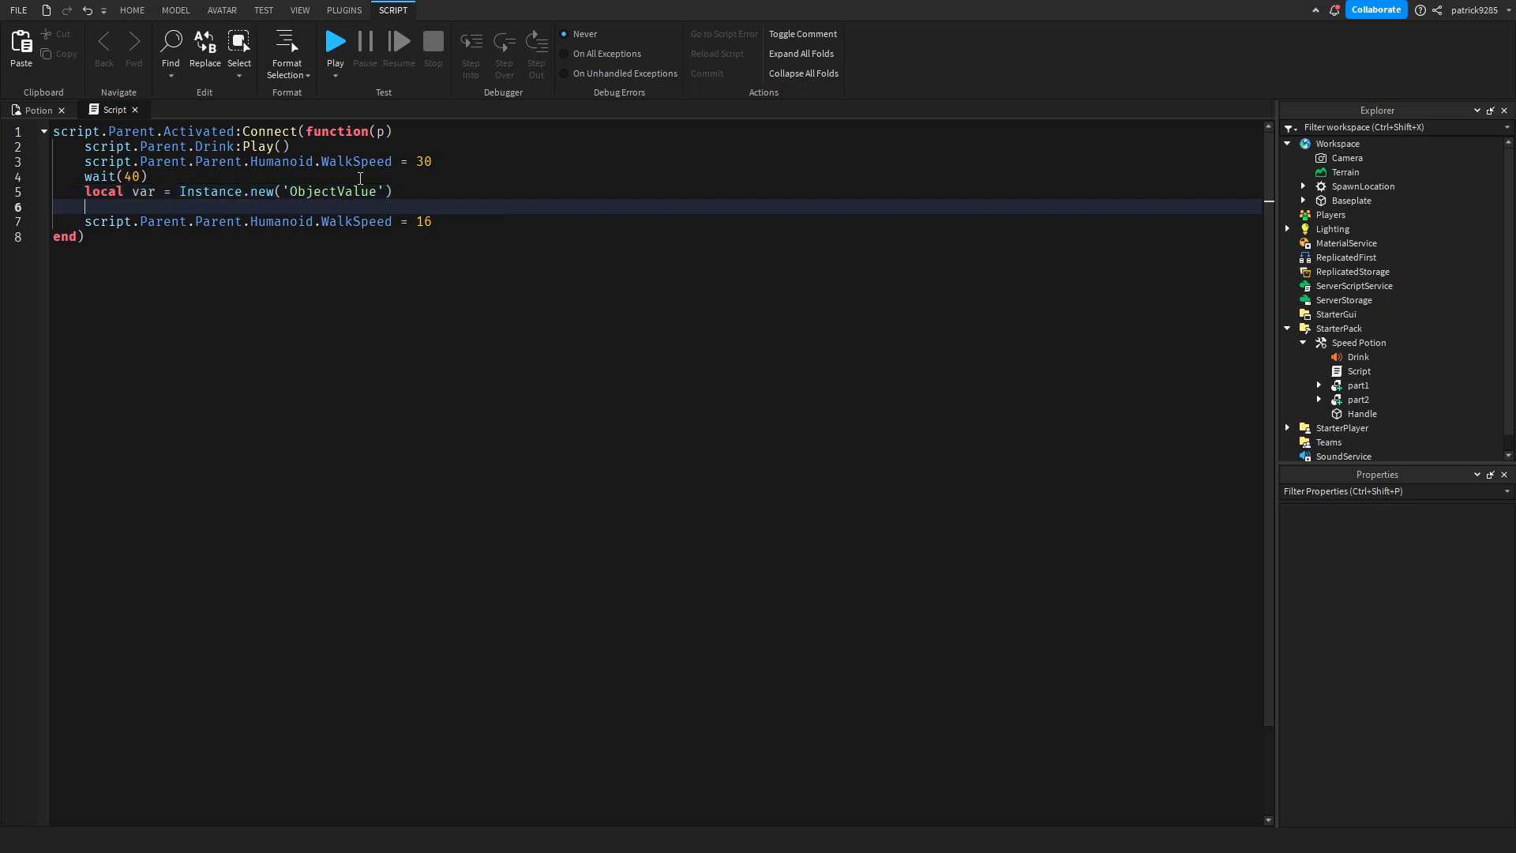
type("var.s")
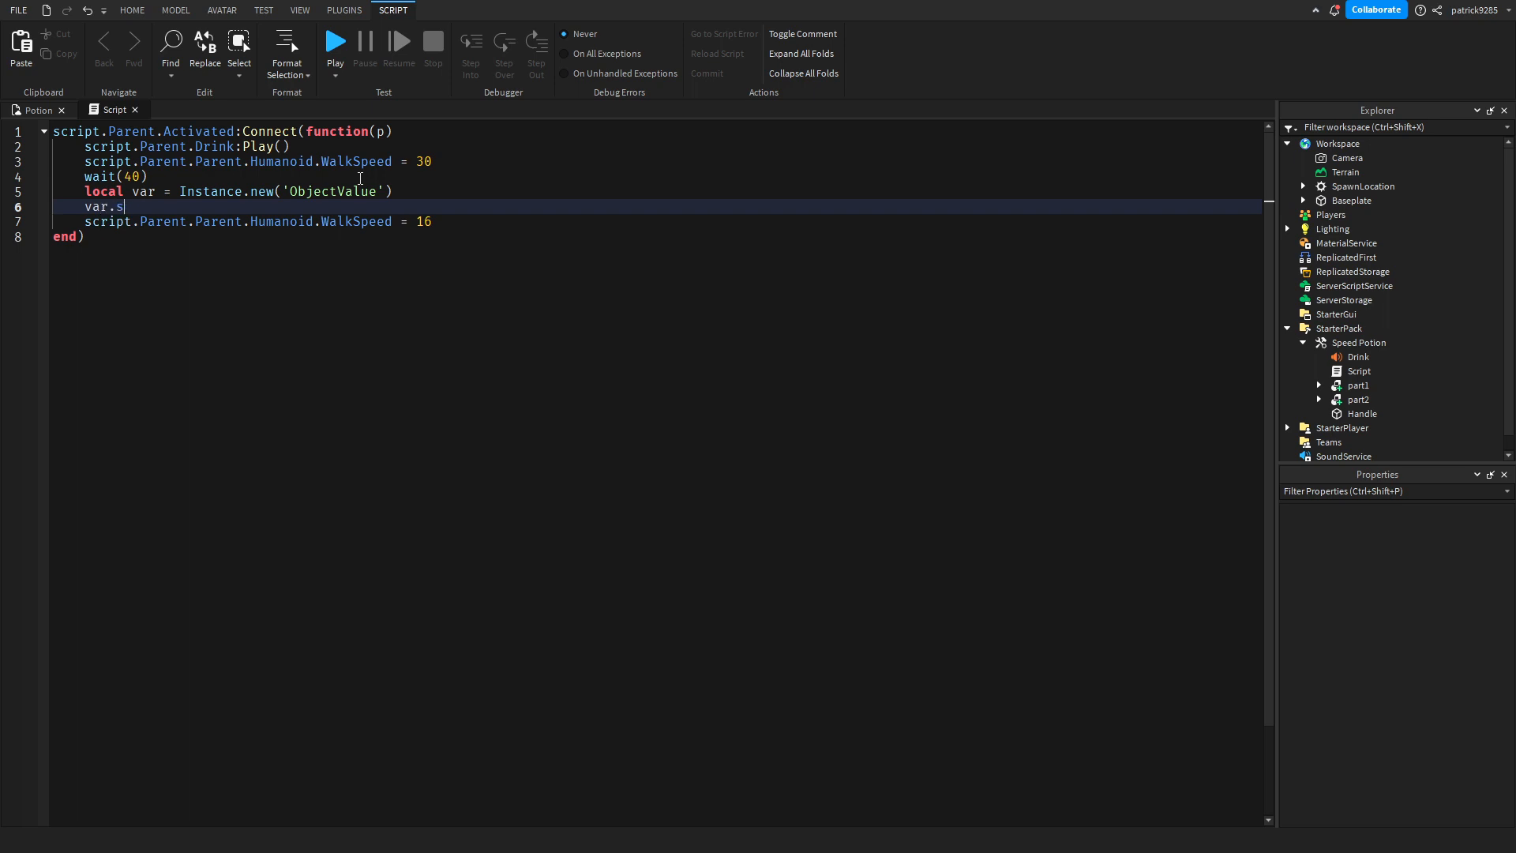
key("Backspace")
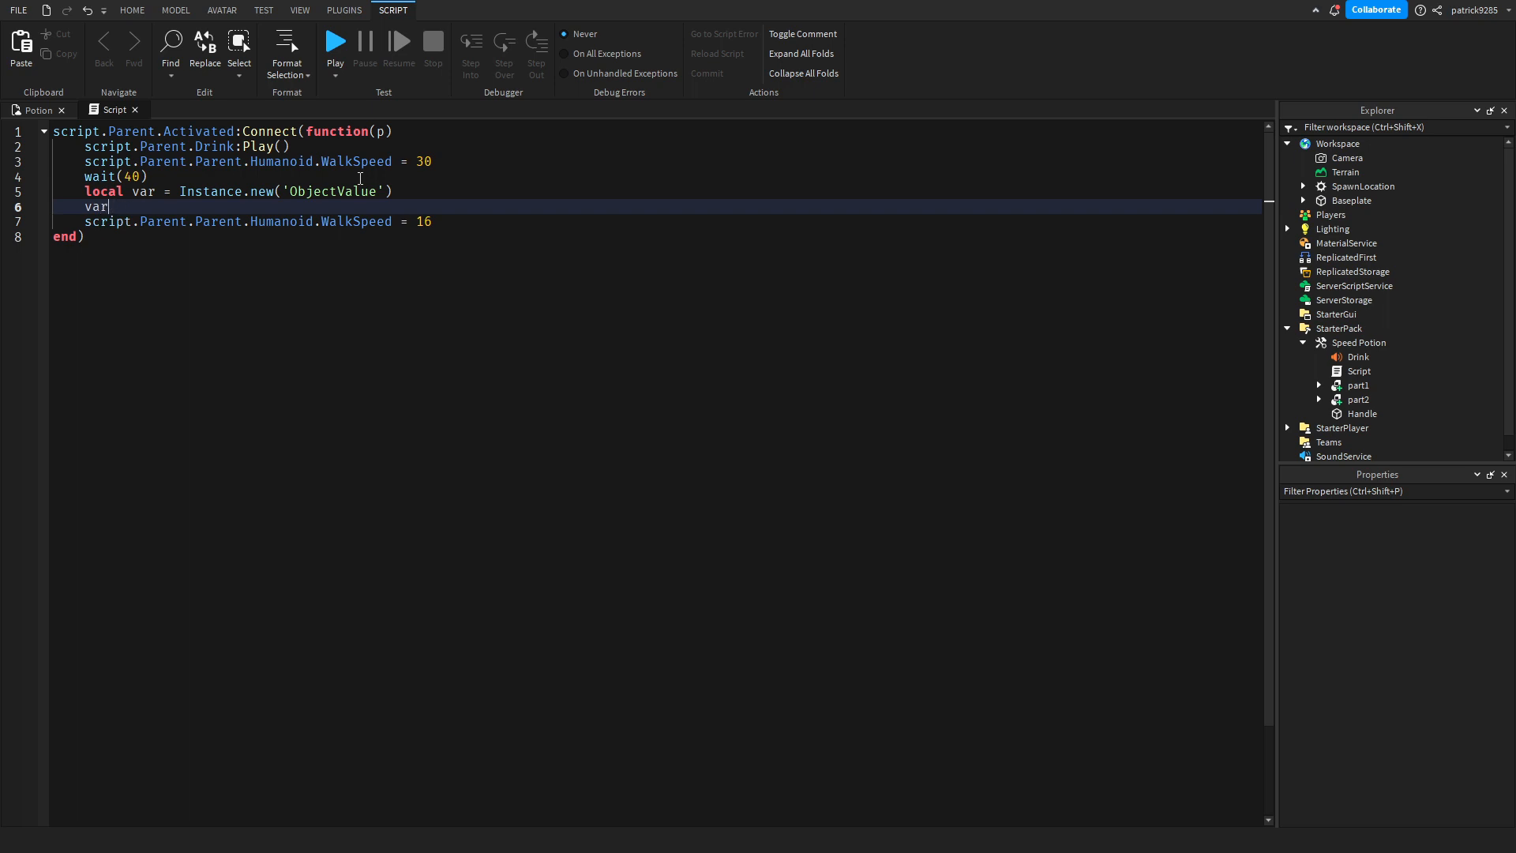
type(".Value = script.Parent.Parent.Humanoid")
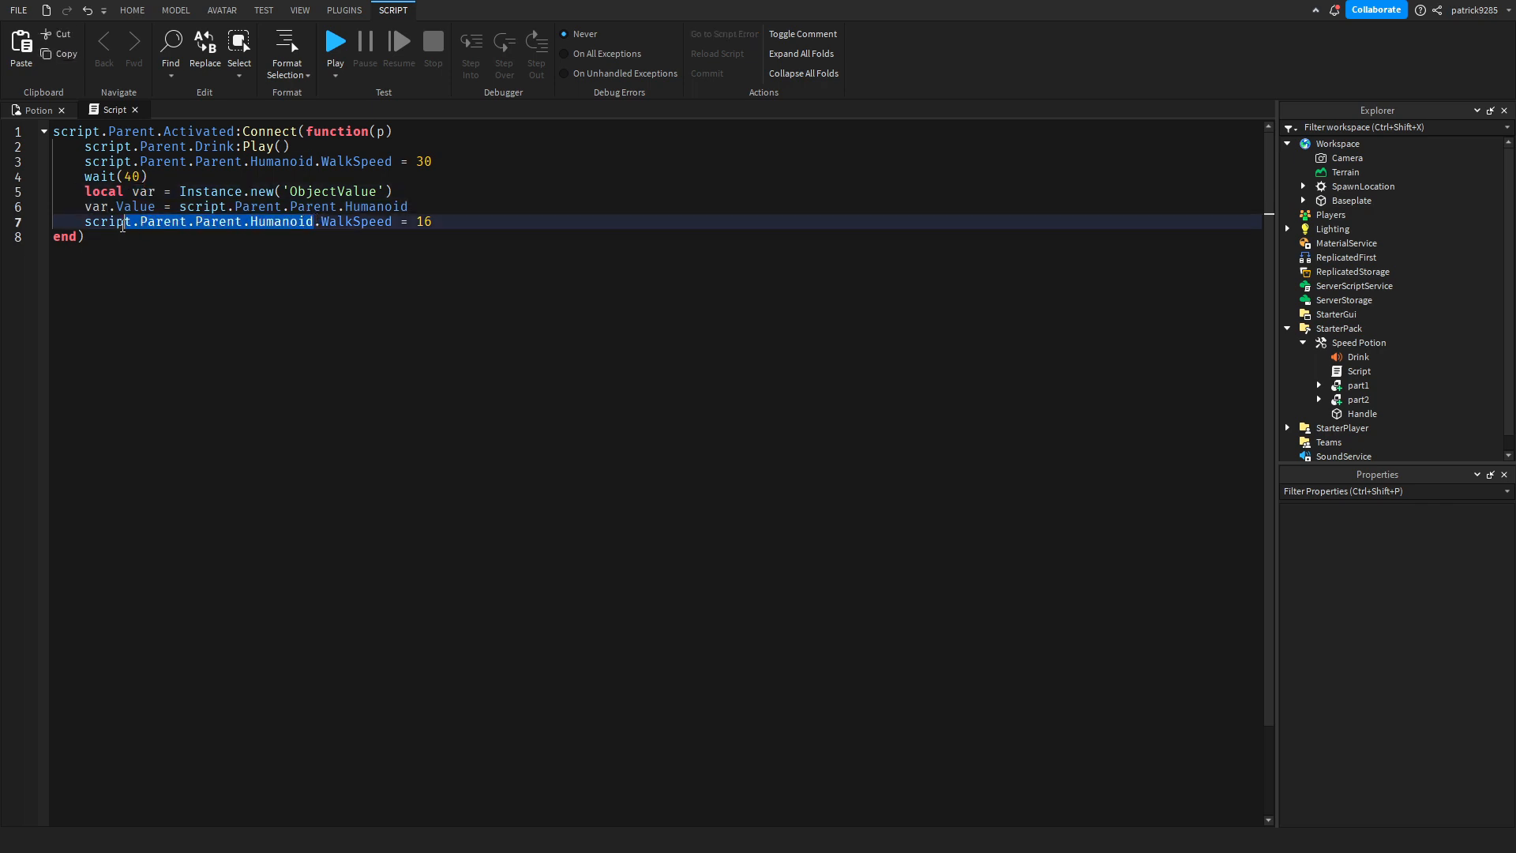
type("varv")
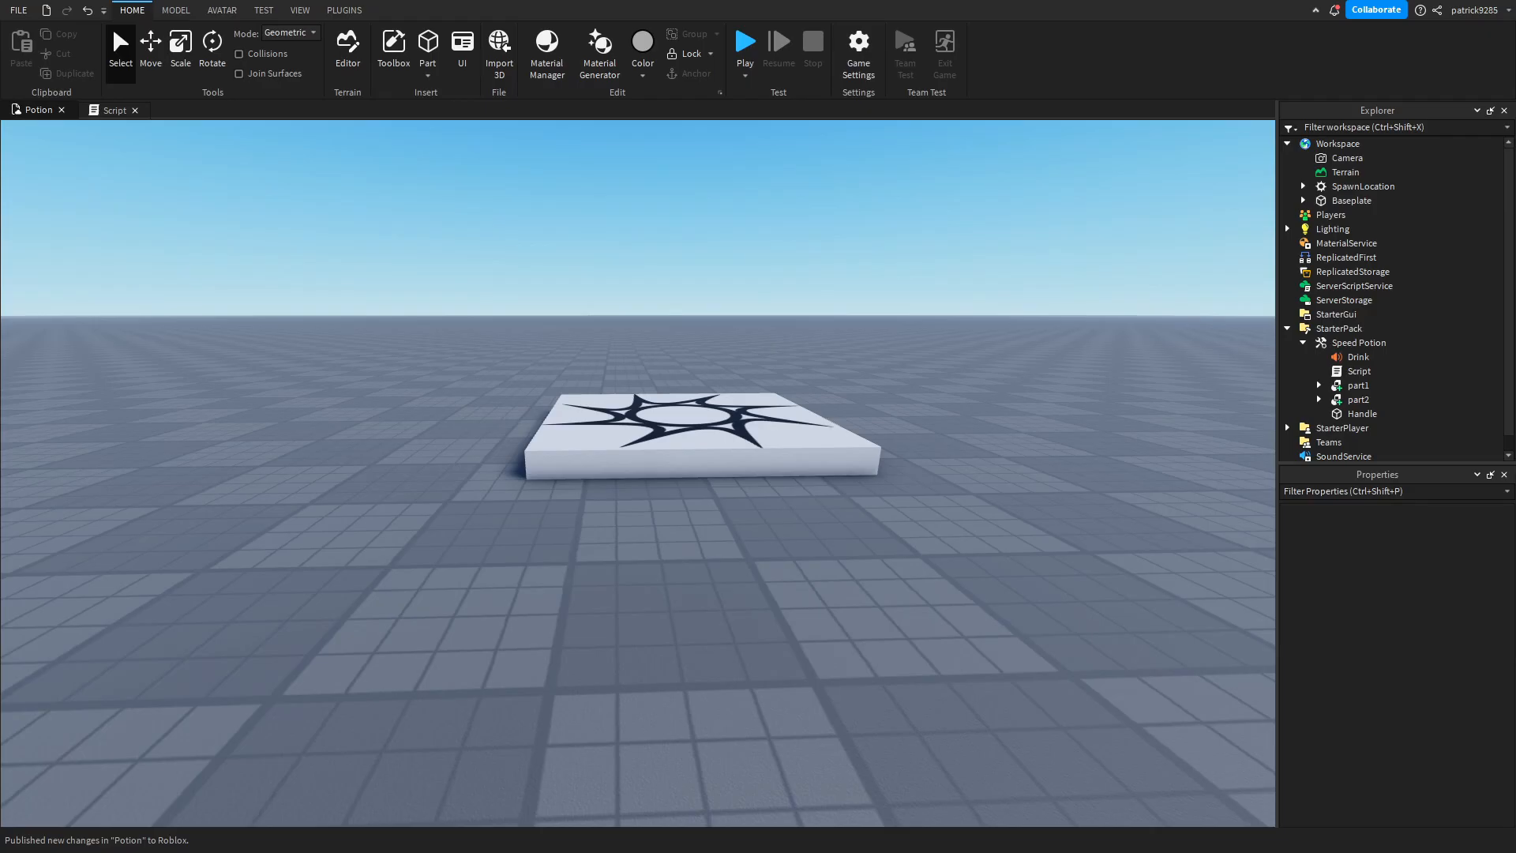
Step: Playtest the potion, show the Output log, and jump to the Humanoid error on line 6
left_click(745, 41)
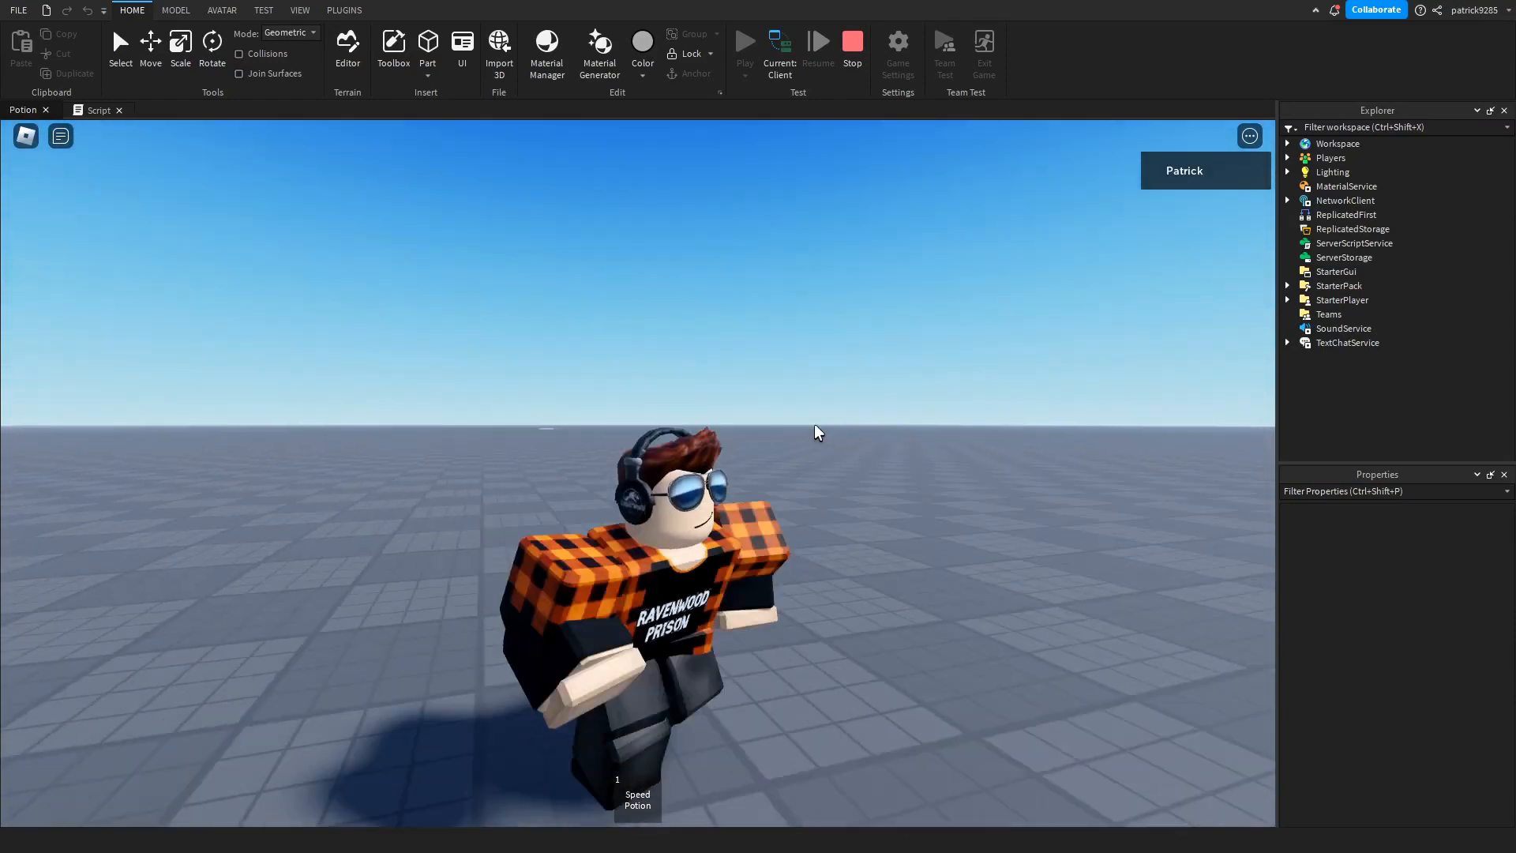
left_click(300, 10)
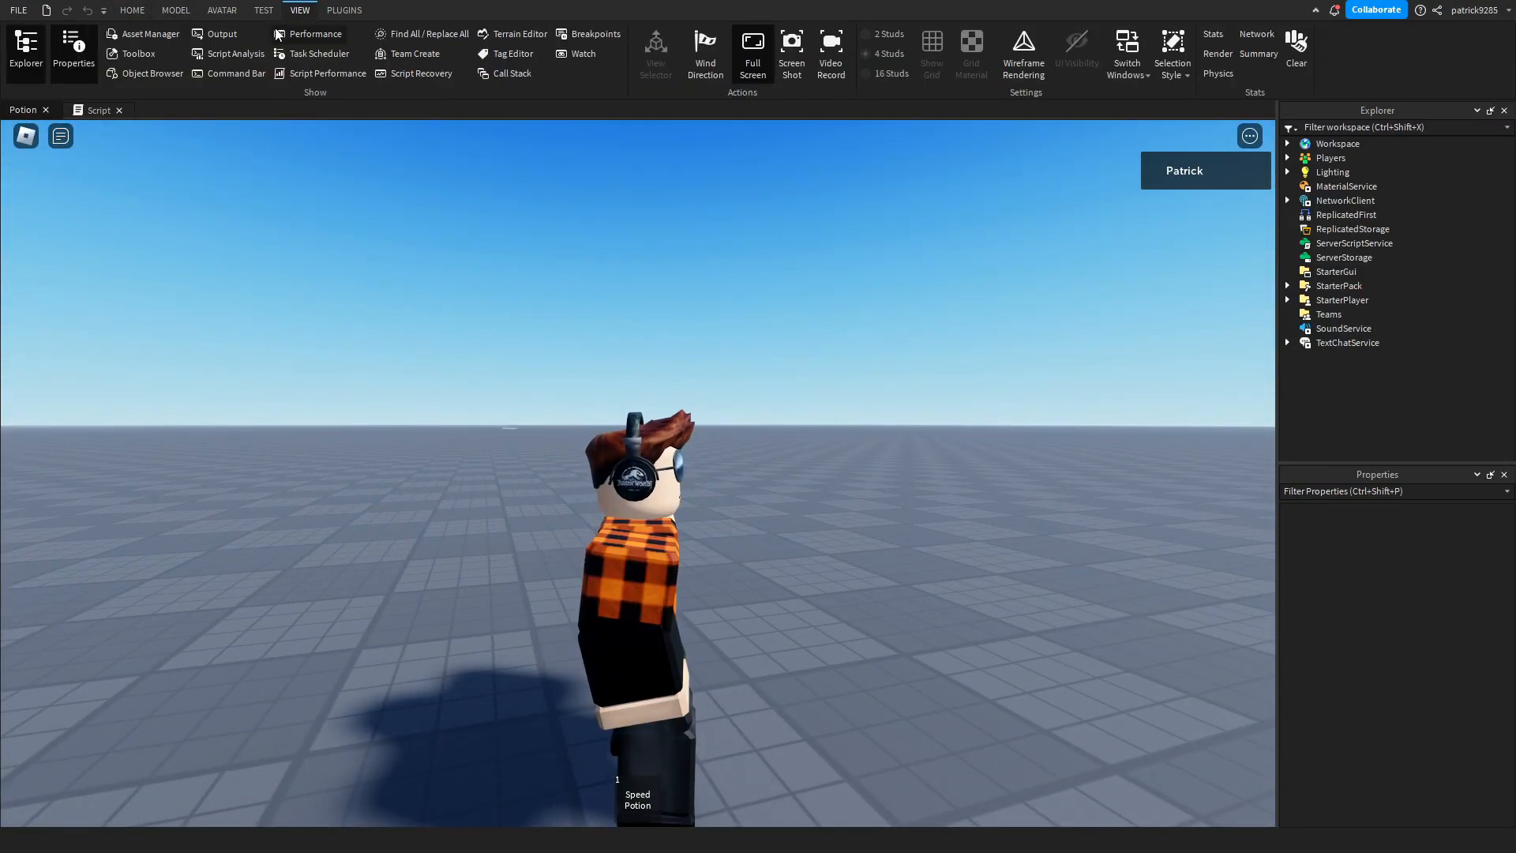
left_click(222, 33)
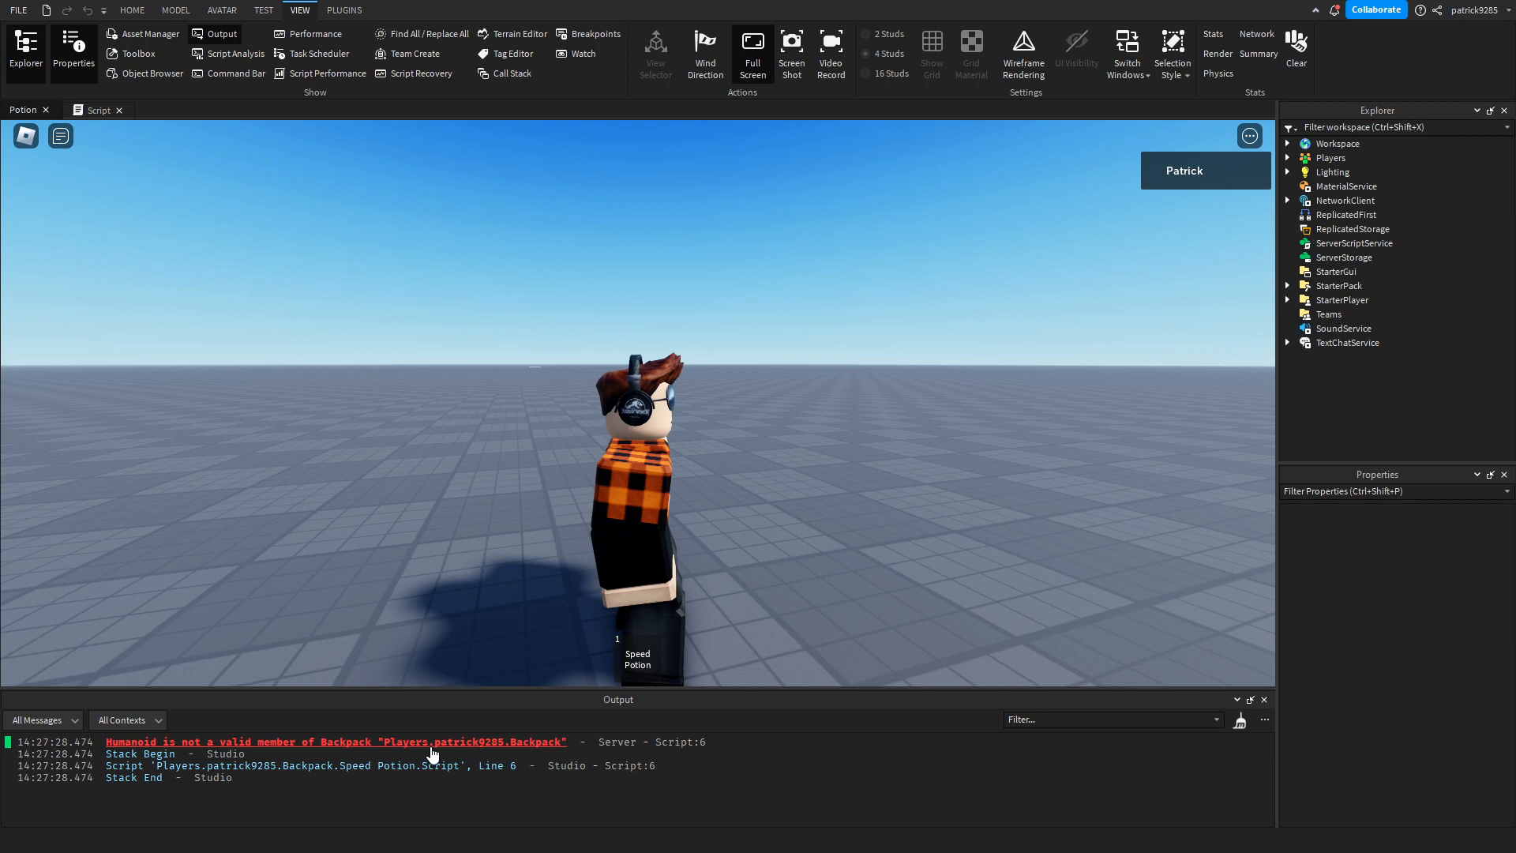
left_click(131, 10)
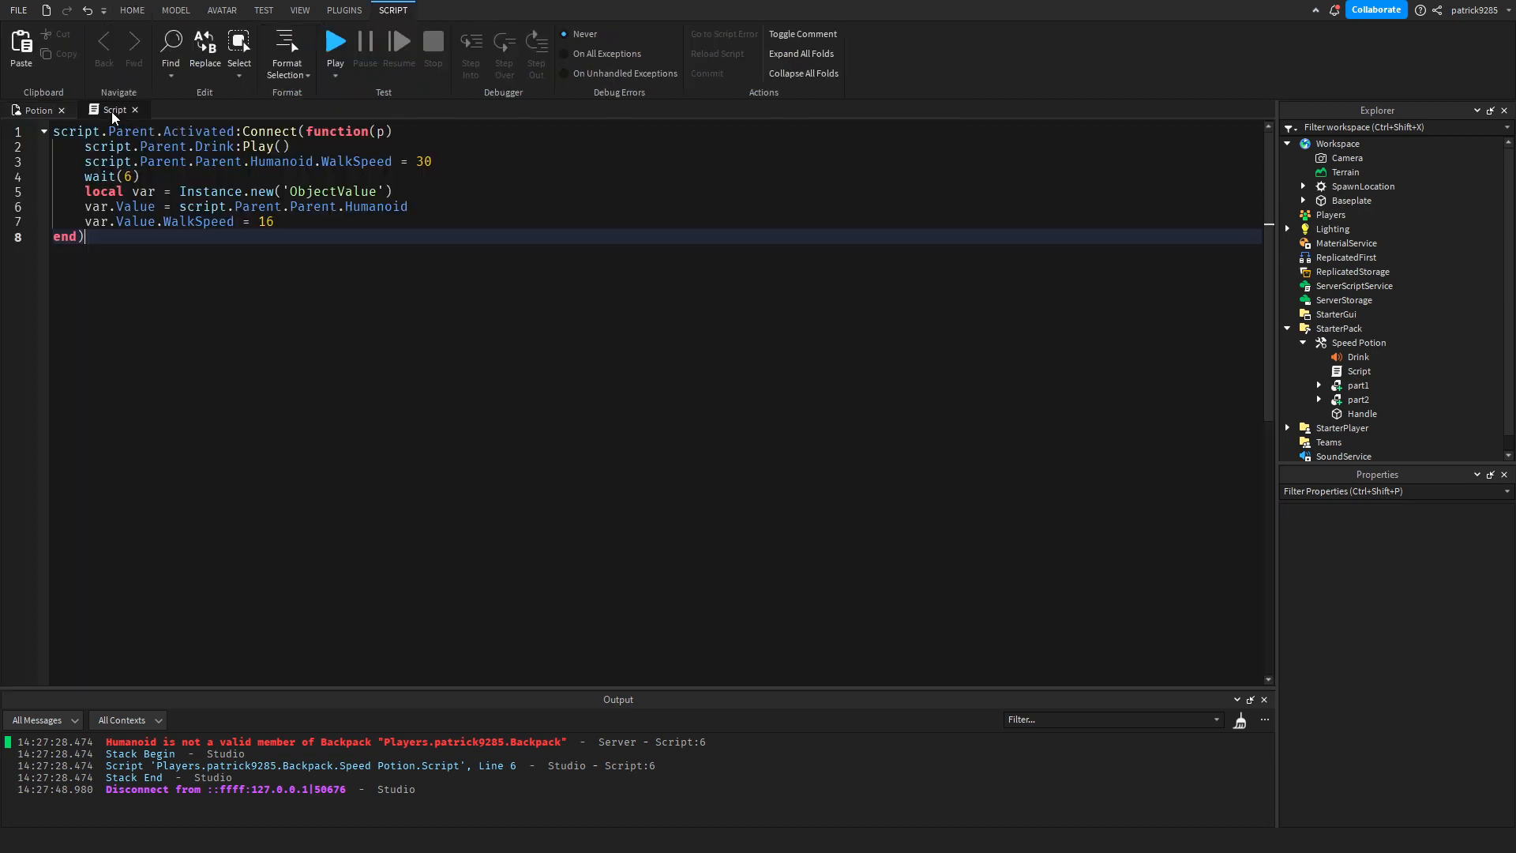
Step: Move the two ObjectValue lines above wait(6) and return to the Potion 3D view
type("0")
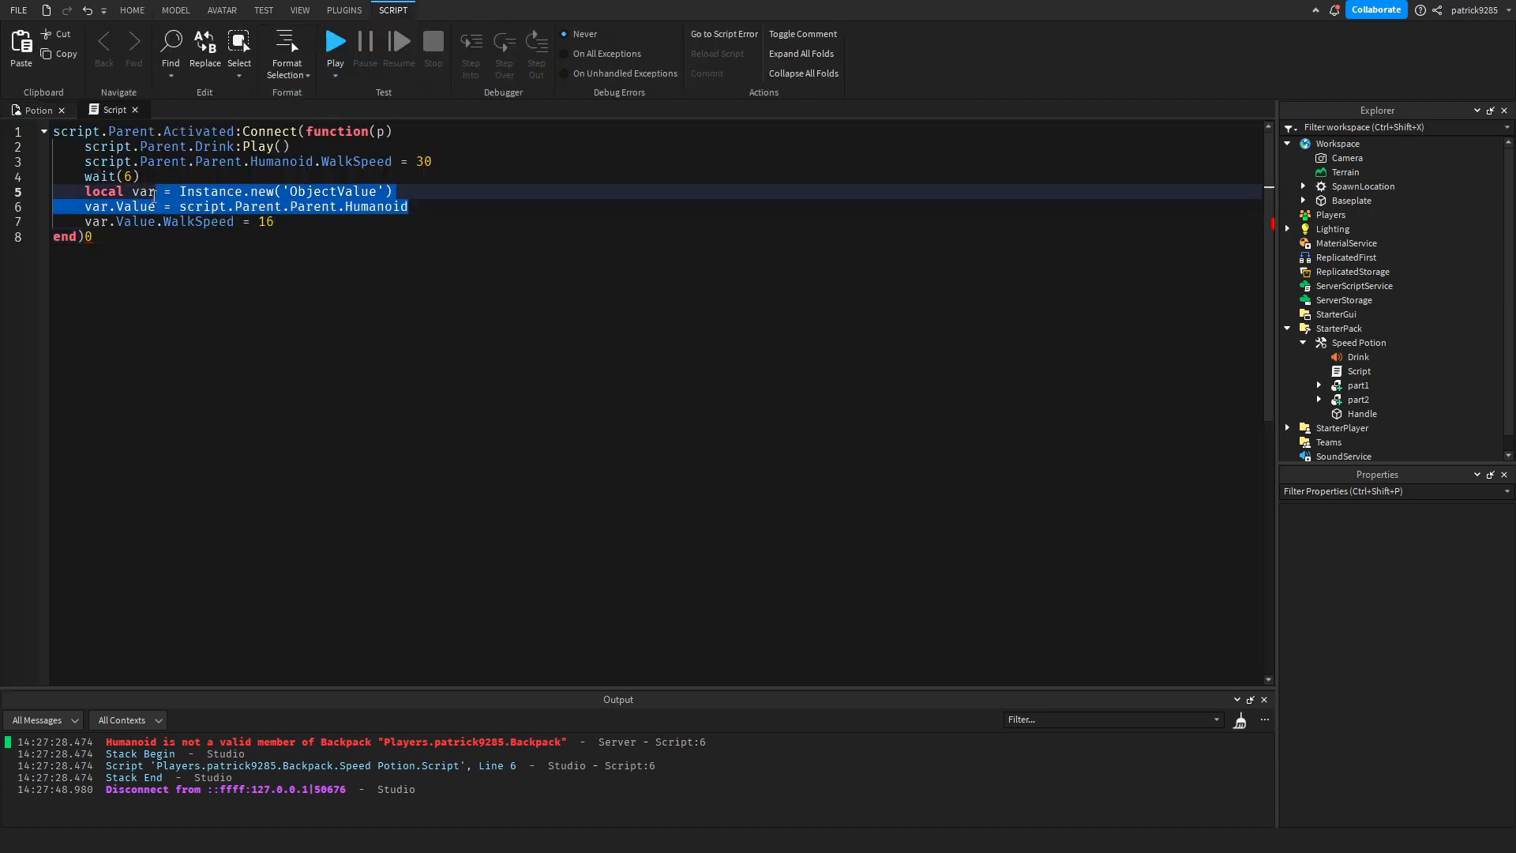
key("Delete")
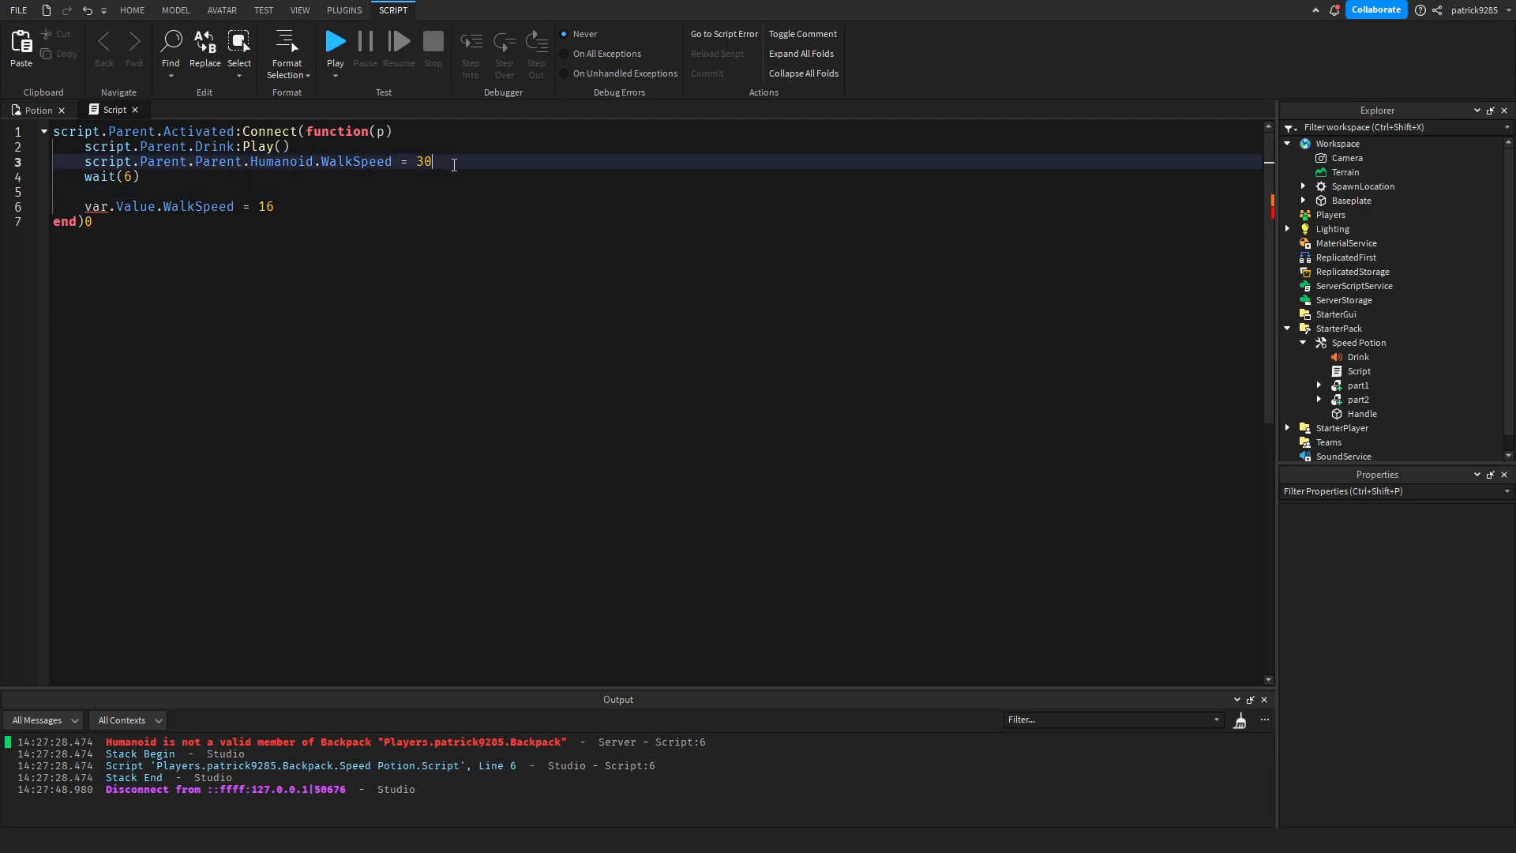
type("local var = Instance.new('ObjectValue')")
type("var.Value = script.Parent.Parent.Humanoid")
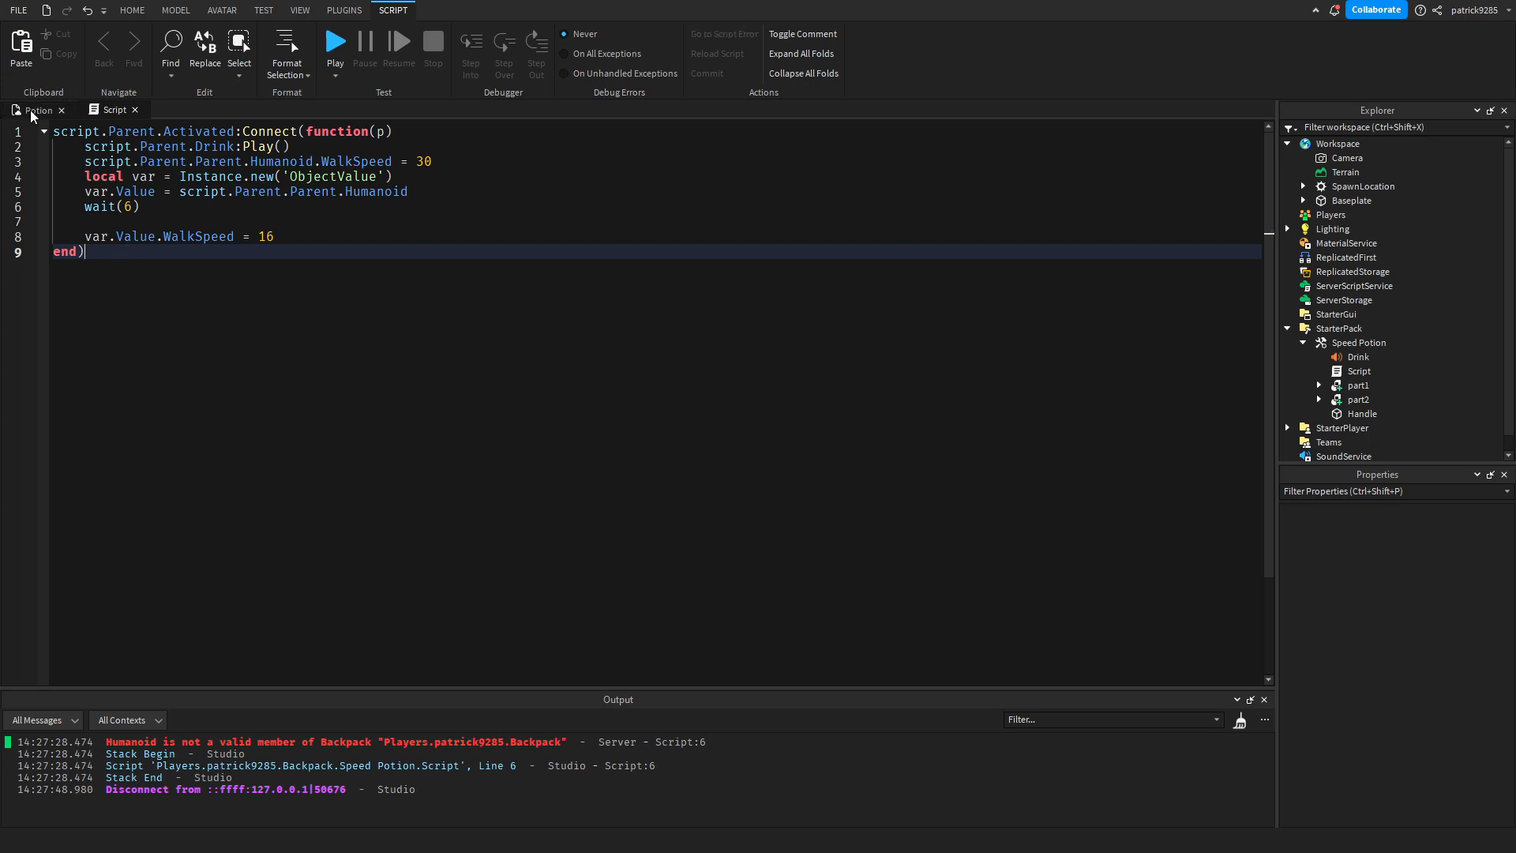
left_click(127, 10)
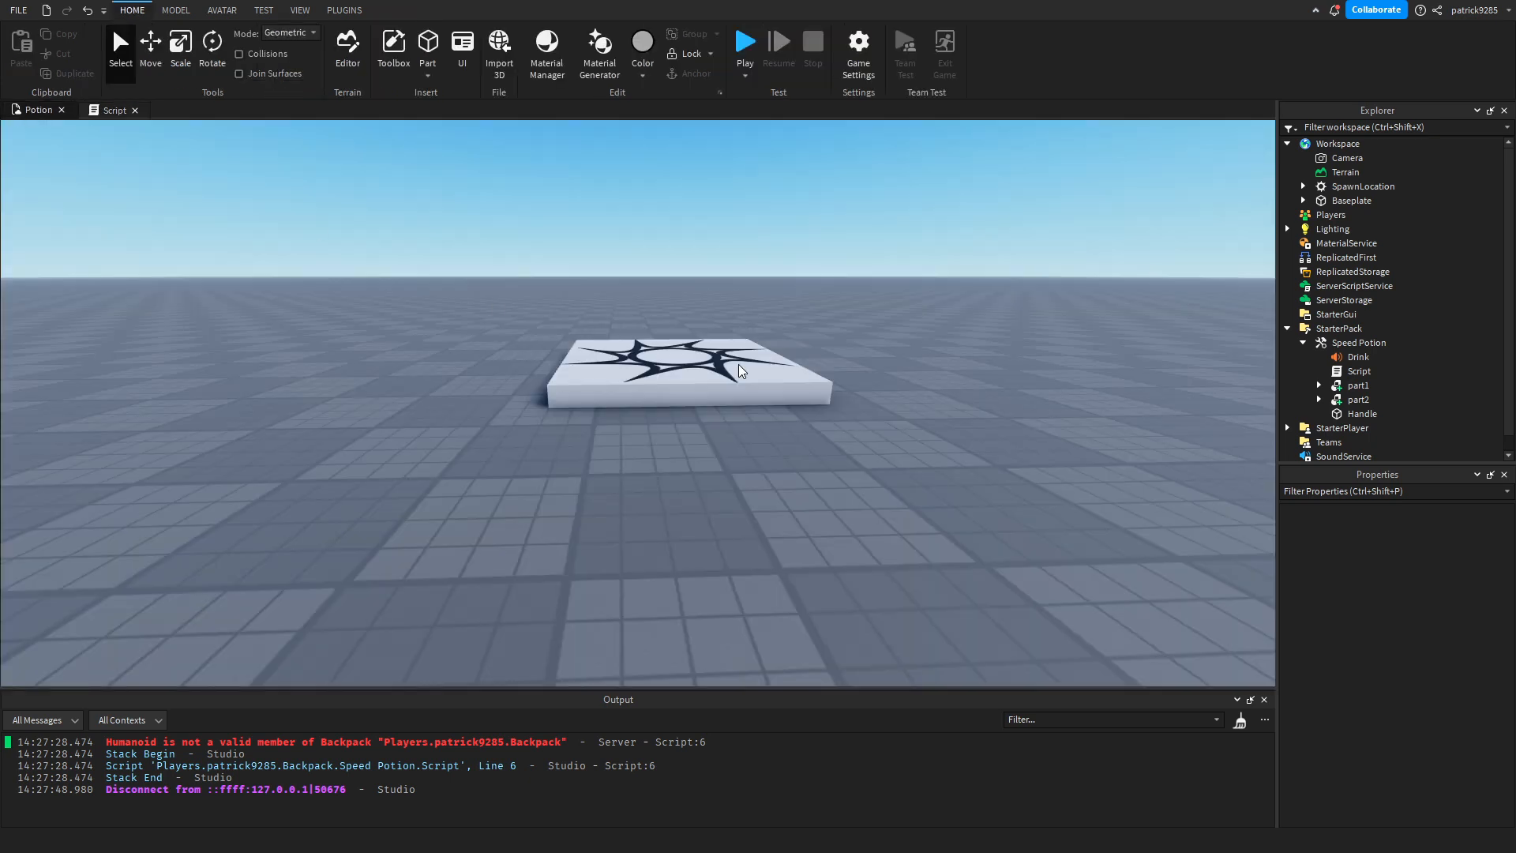
Step: Run and stop another potion playtest, then return to the script
left_click(744, 41)
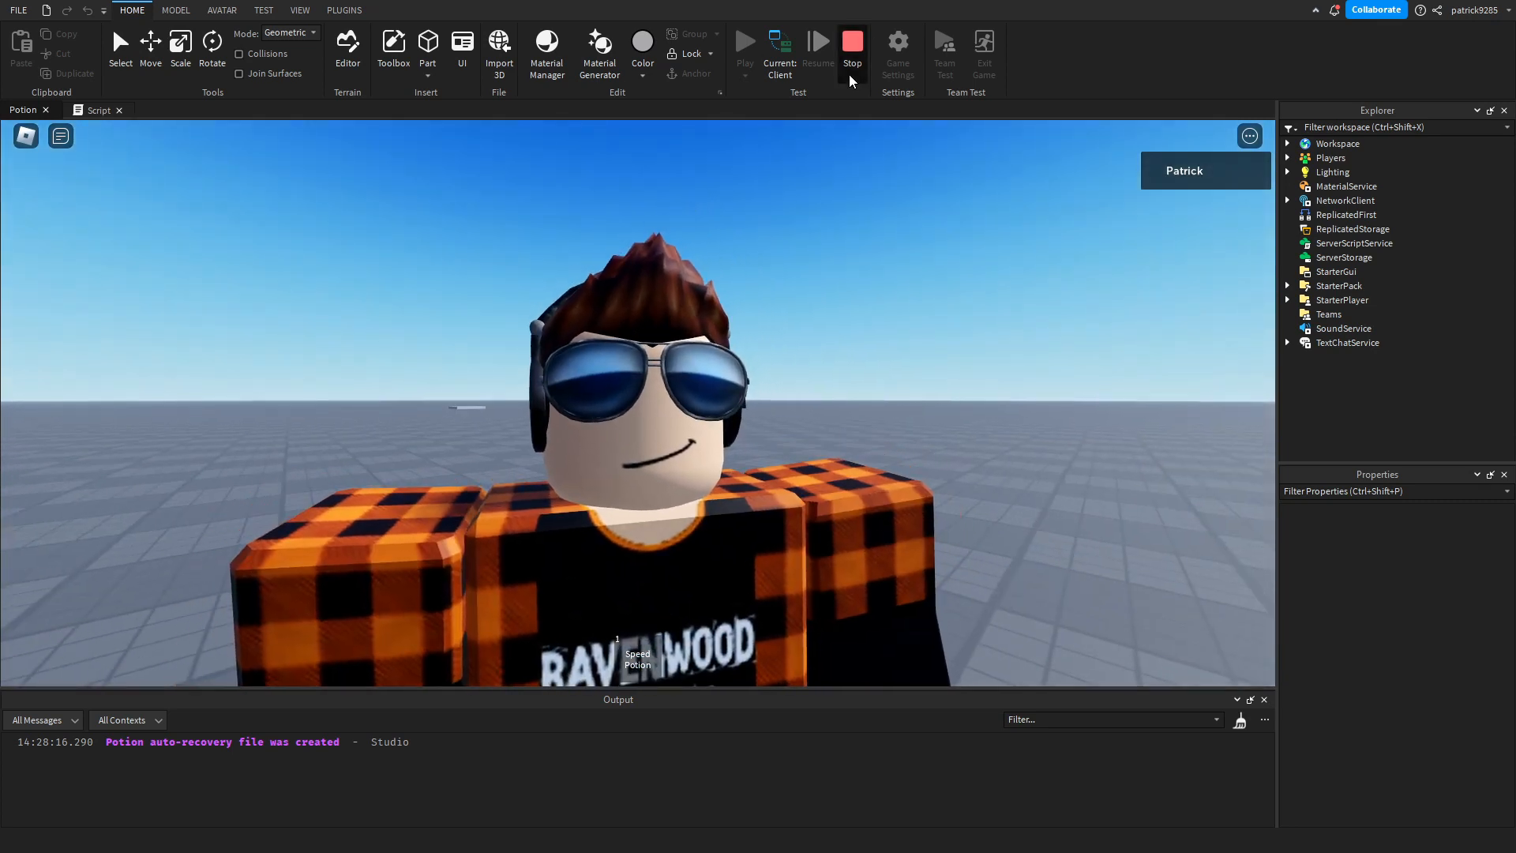
left_click(851, 40)
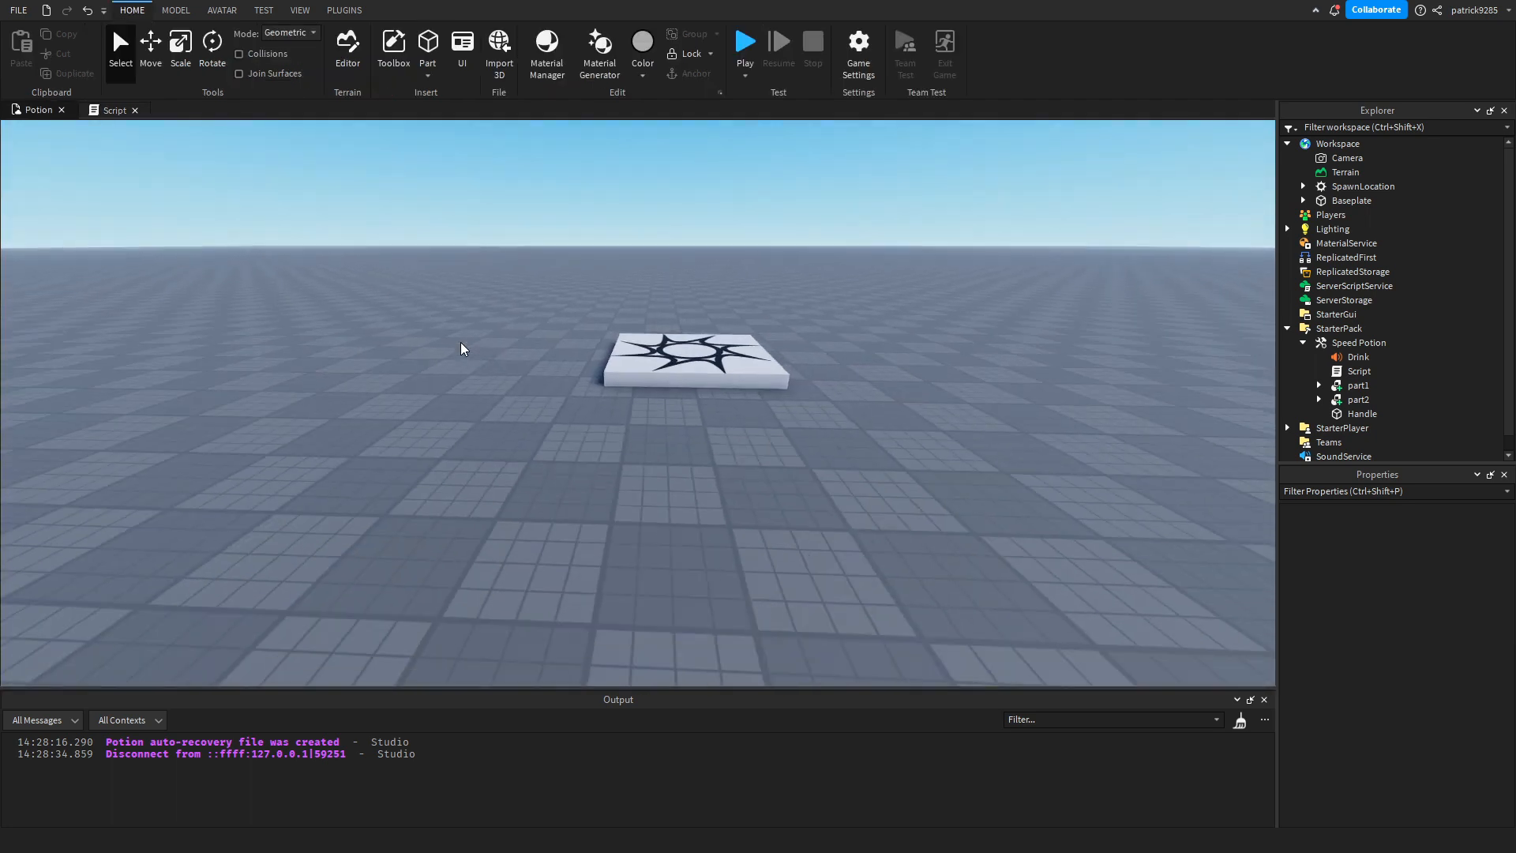
left_click(113, 110)
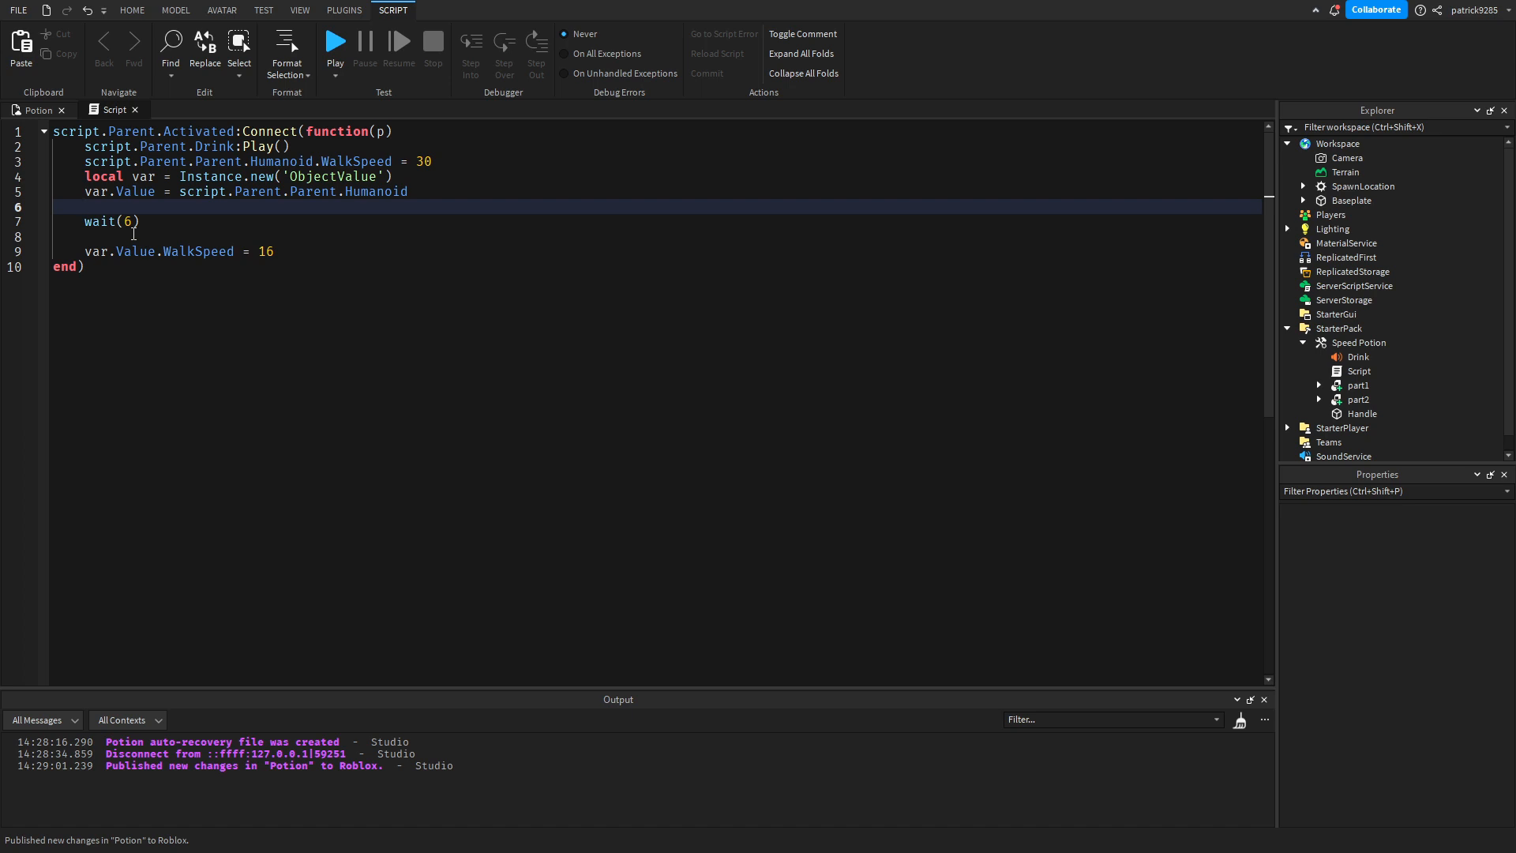
mouse_move(204, 207)
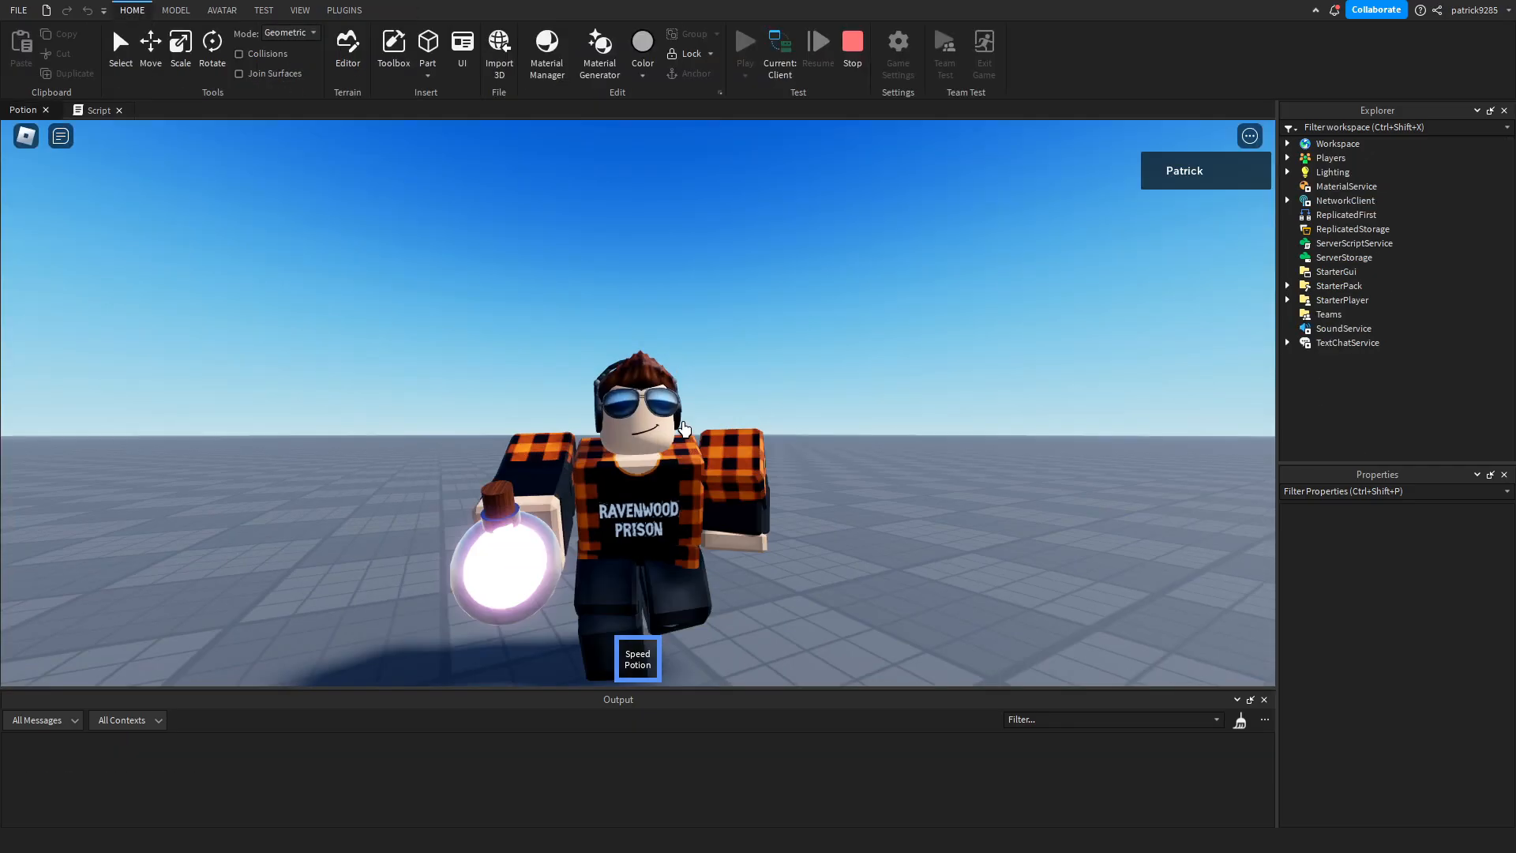
Step: Scroll the view while playtesting with the Speed Potion equipped
scroll("down", 3)
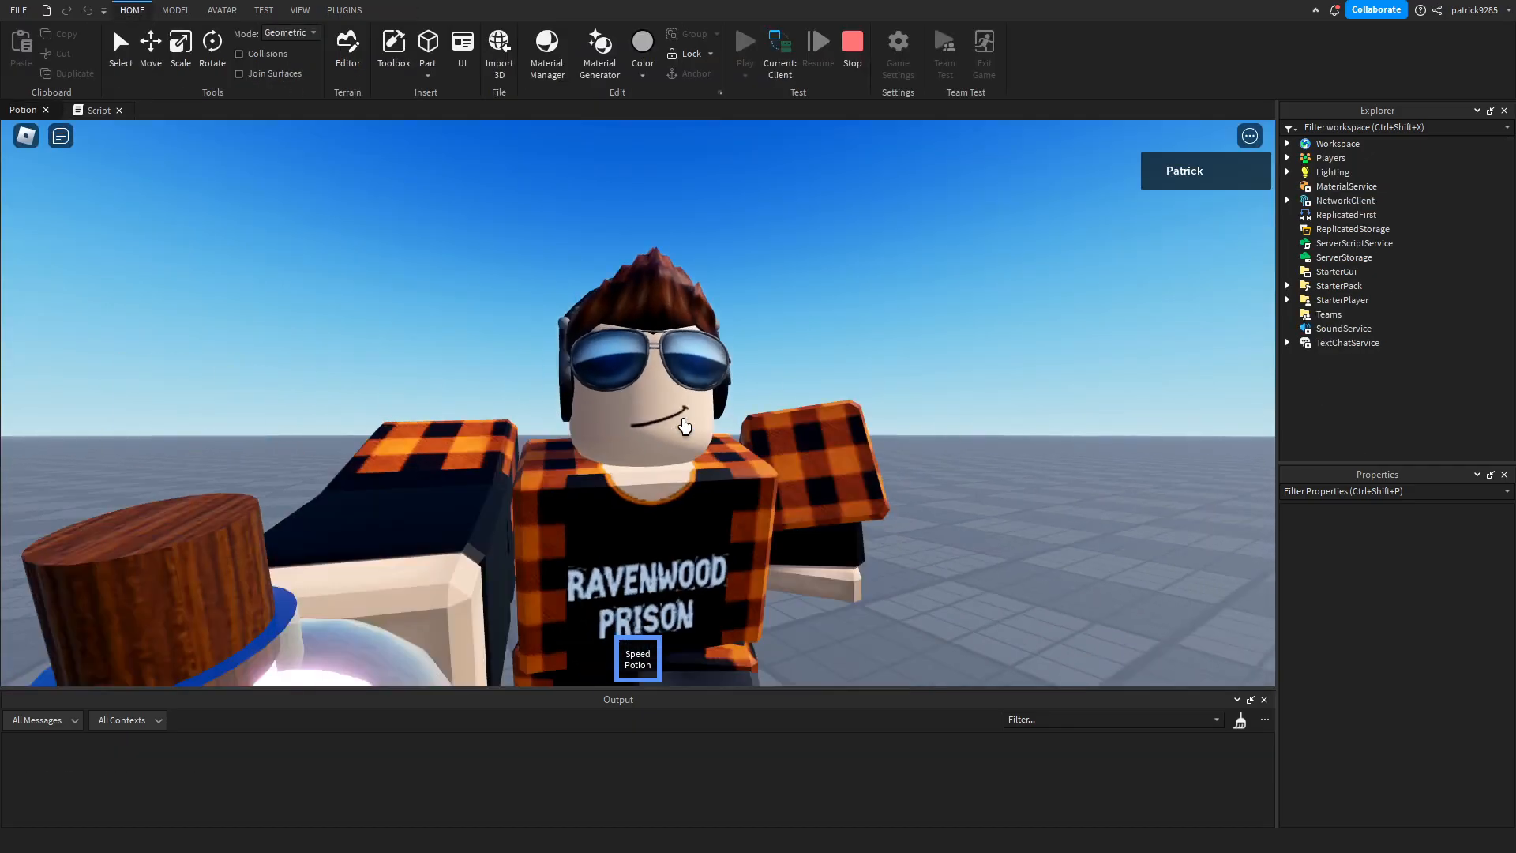